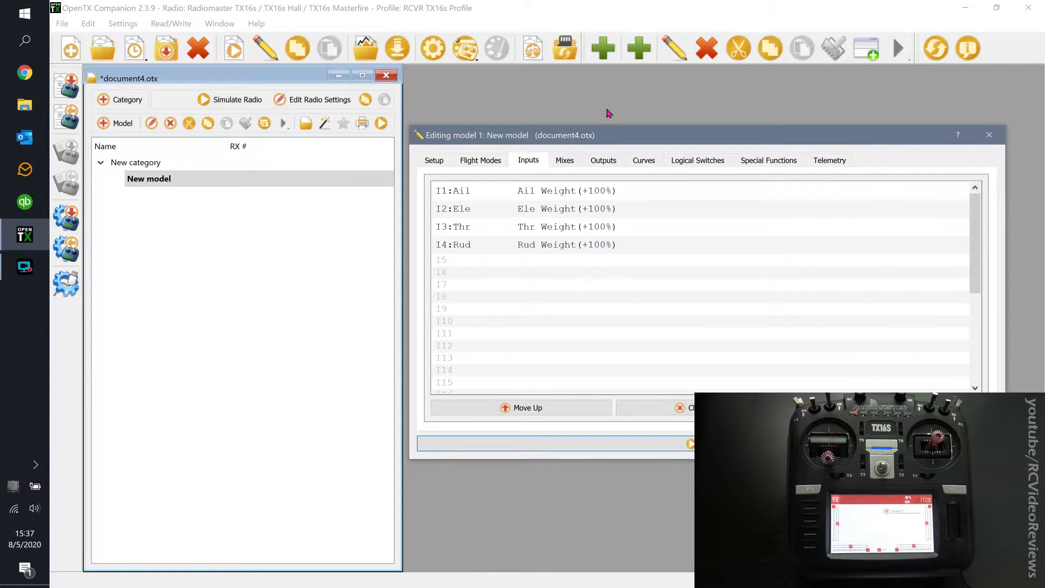
{"action": "mouse_move", "coordinate": [605, 136]}
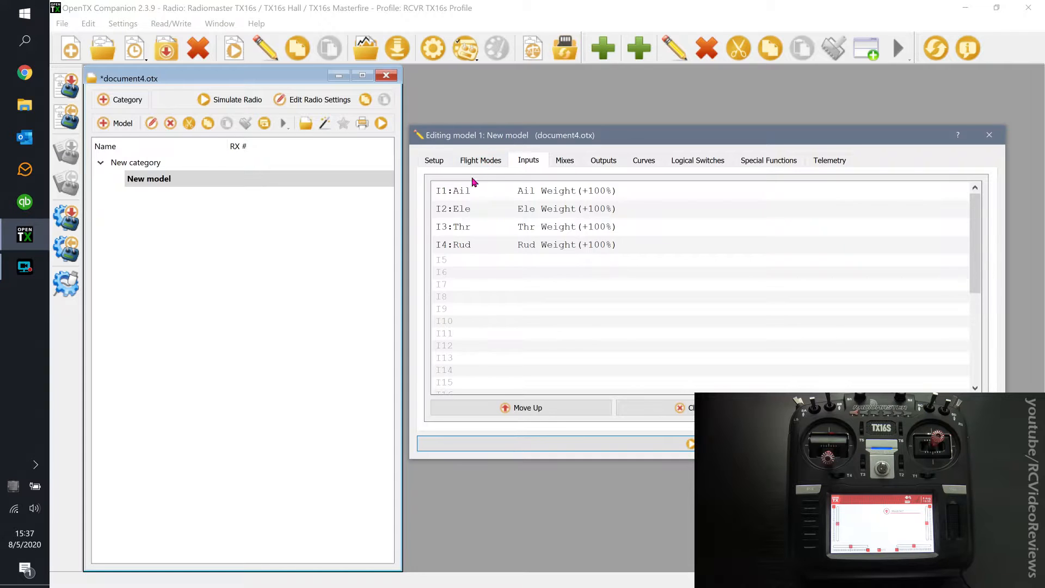
Clear all four default inputs with Clear All and confirm the inputs list is empty.
{"action": "right_click", "coordinate": [453, 191]}
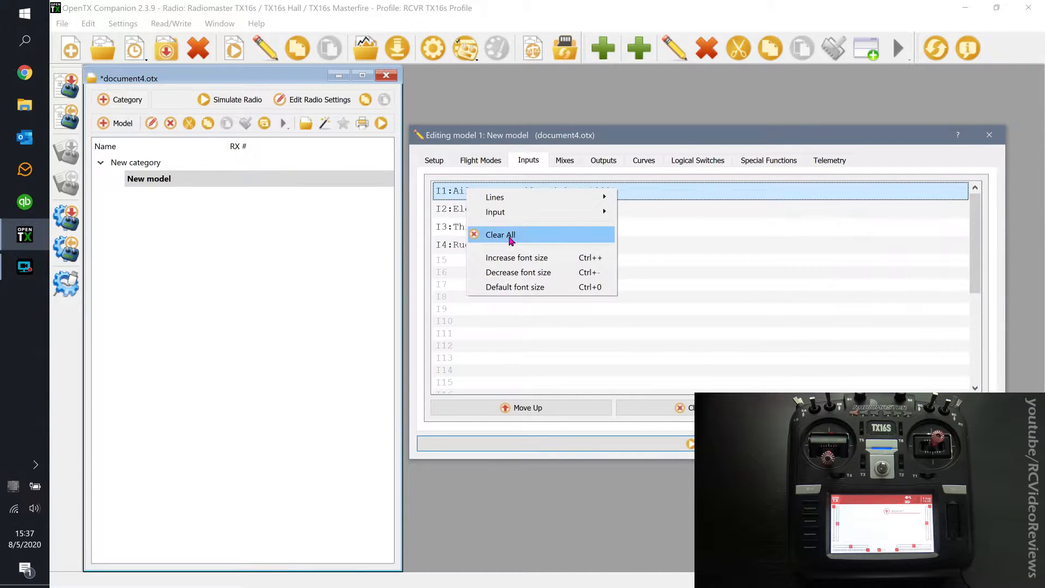
{"action": "left_click", "coordinate": [500, 235]}
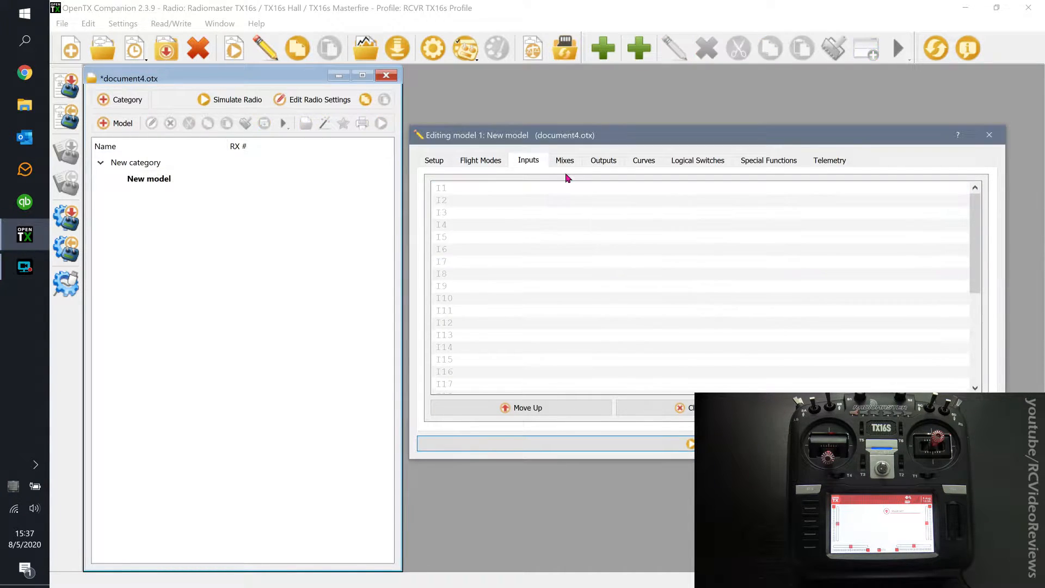
{"action": "left_click", "coordinate": [601, 160]}
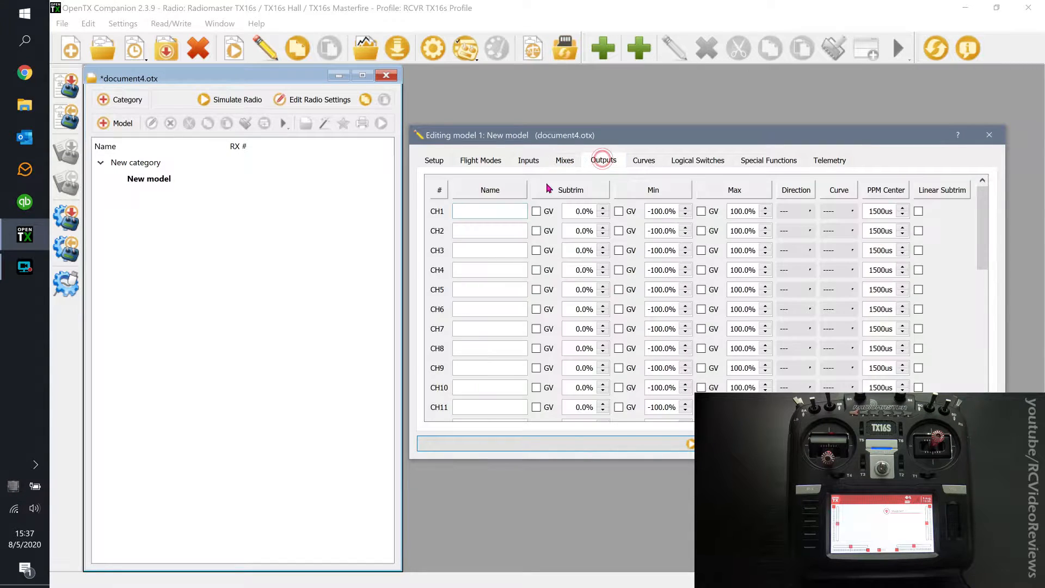
{"action": "left_click", "coordinate": [528, 160]}
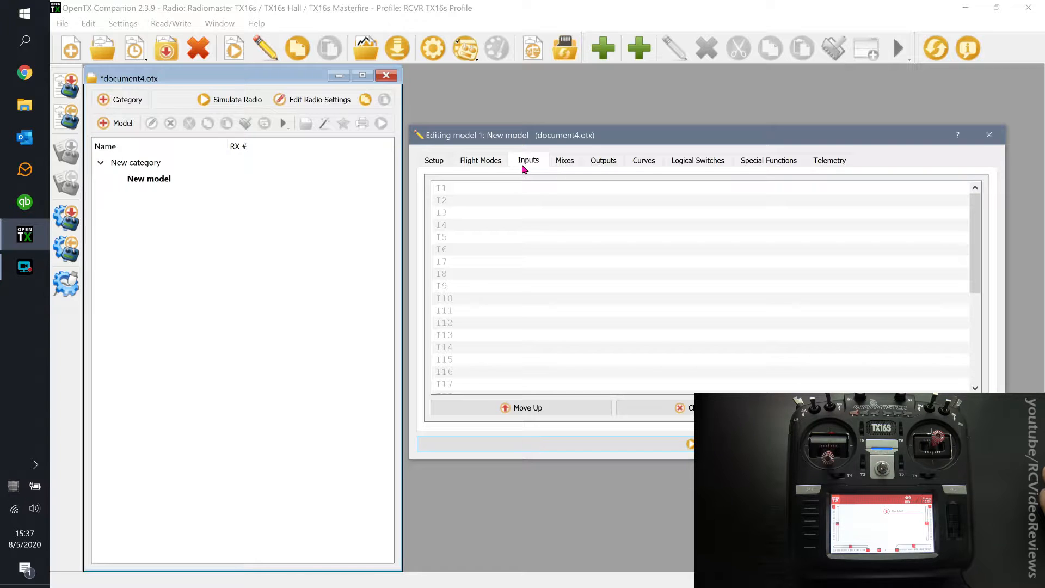
Check the empty mixes list and the default output channel settings.
{"action": "left_click", "coordinate": [602, 160]}
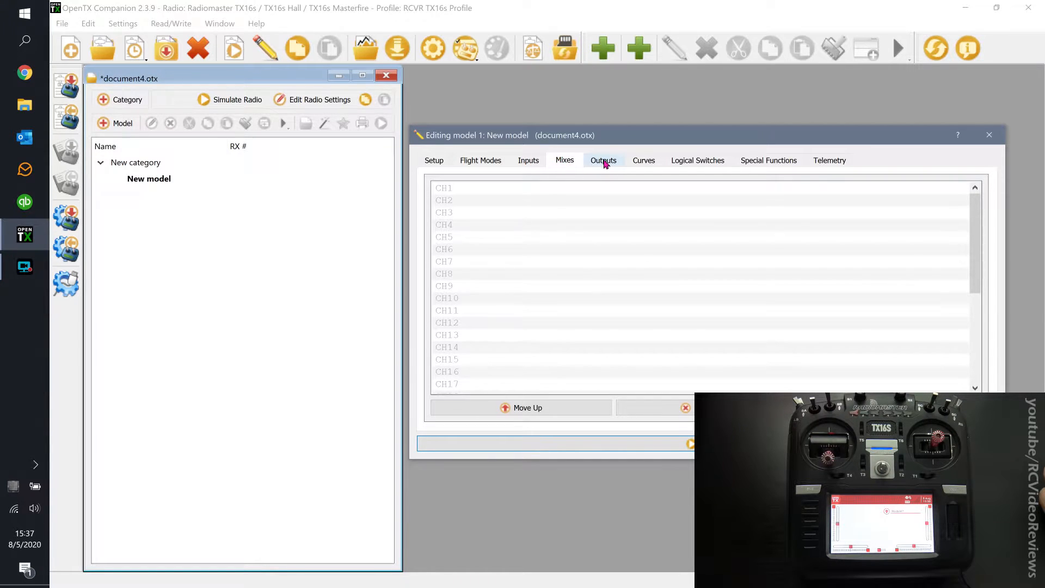
{"action": "left_click", "coordinate": [602, 160]}
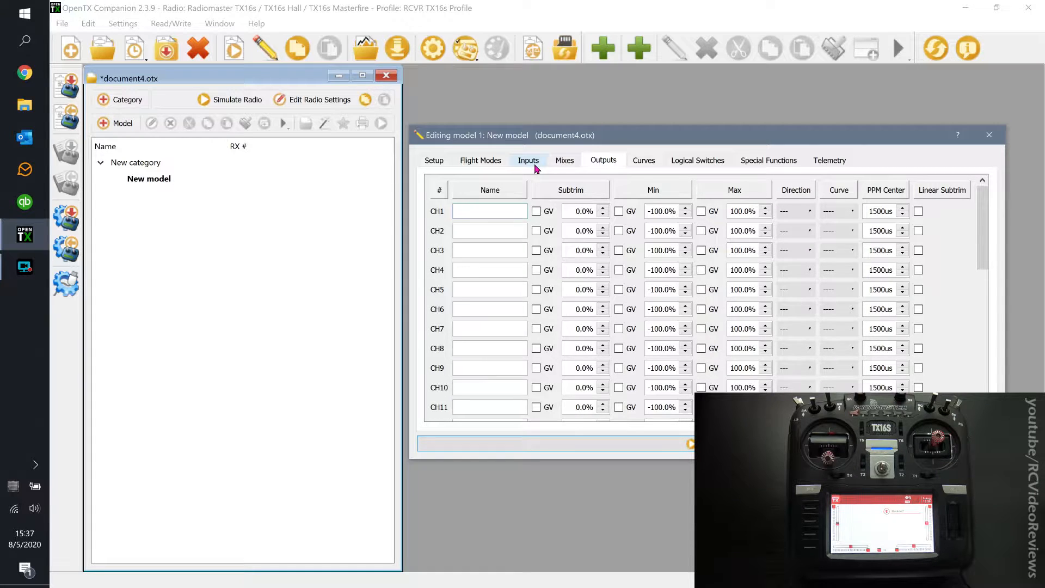
{"action": "left_click", "coordinate": [489, 211]}
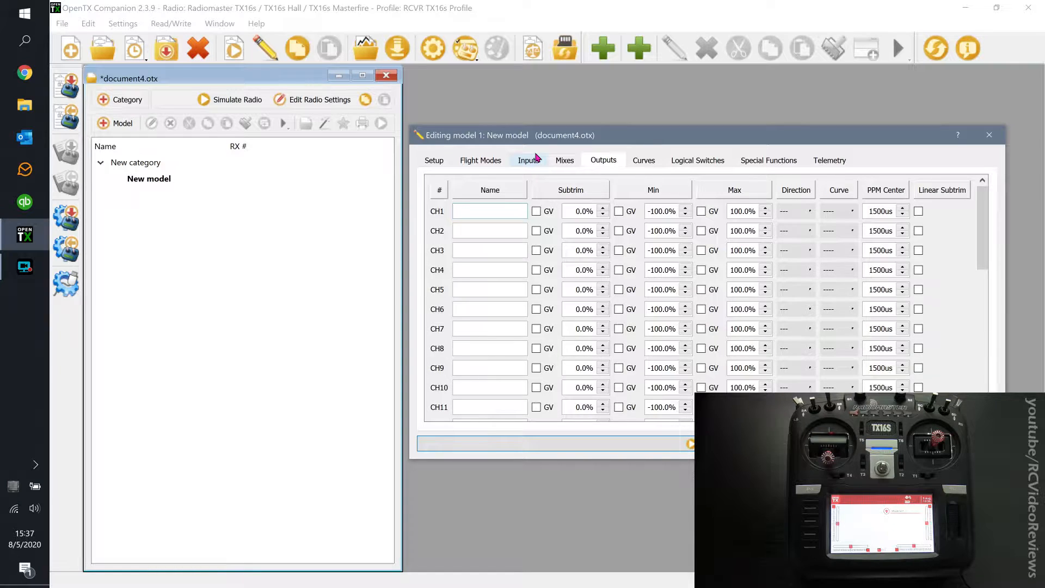
{"action": "left_click", "coordinate": [489, 211]}
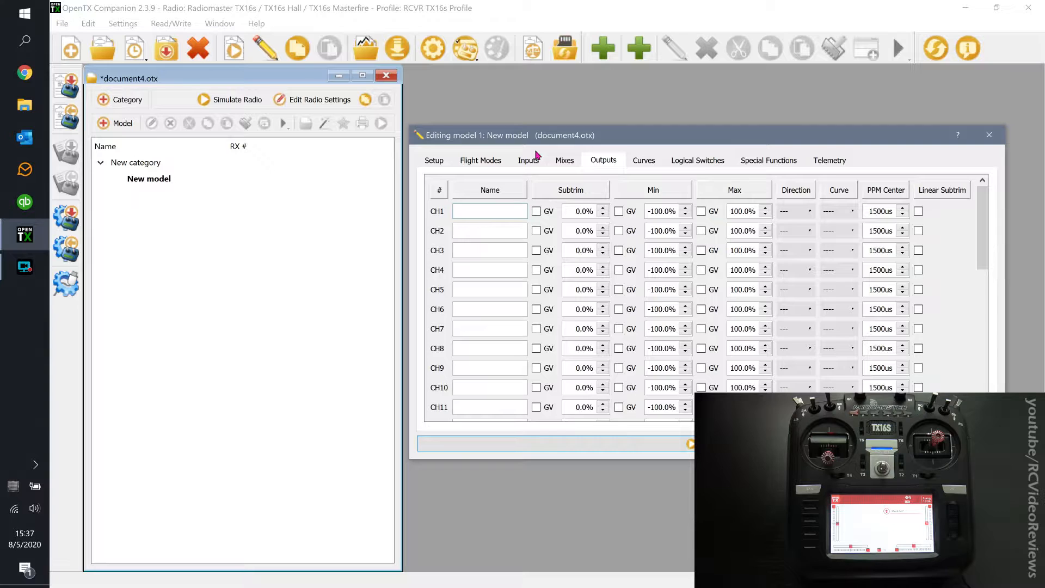
{"action": "left_click", "coordinate": [489, 211]}
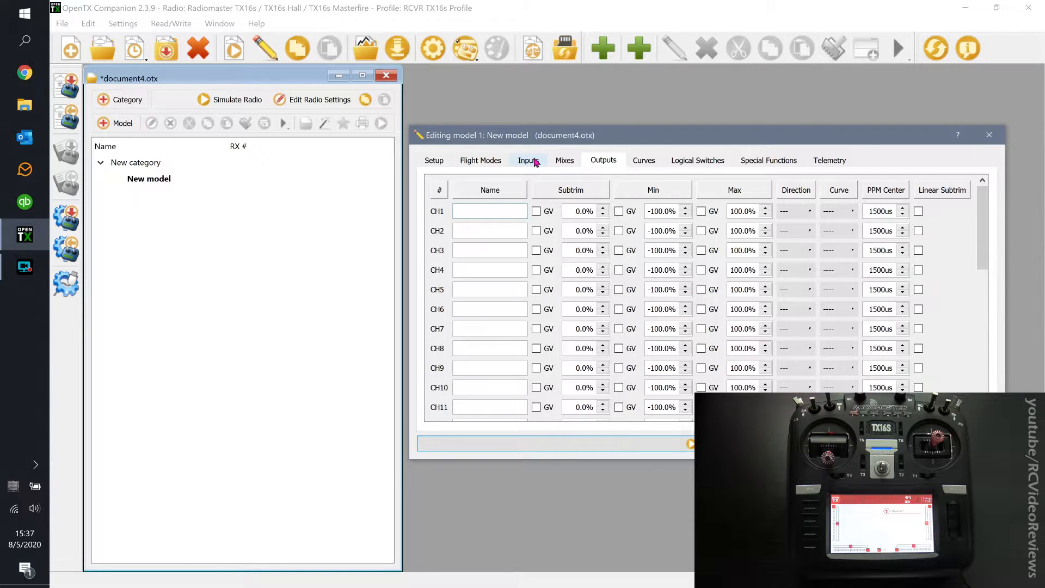
{"action": "left_click", "coordinate": [489, 210]}
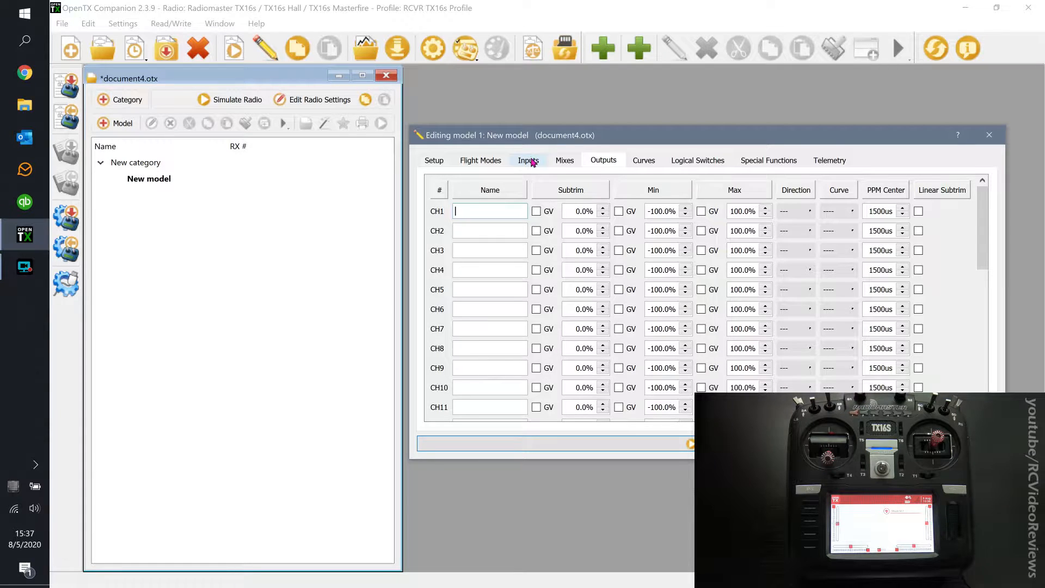
Return to the Inputs tab and scroll through the empty input lines.
{"action": "left_click", "coordinate": [528, 160]}
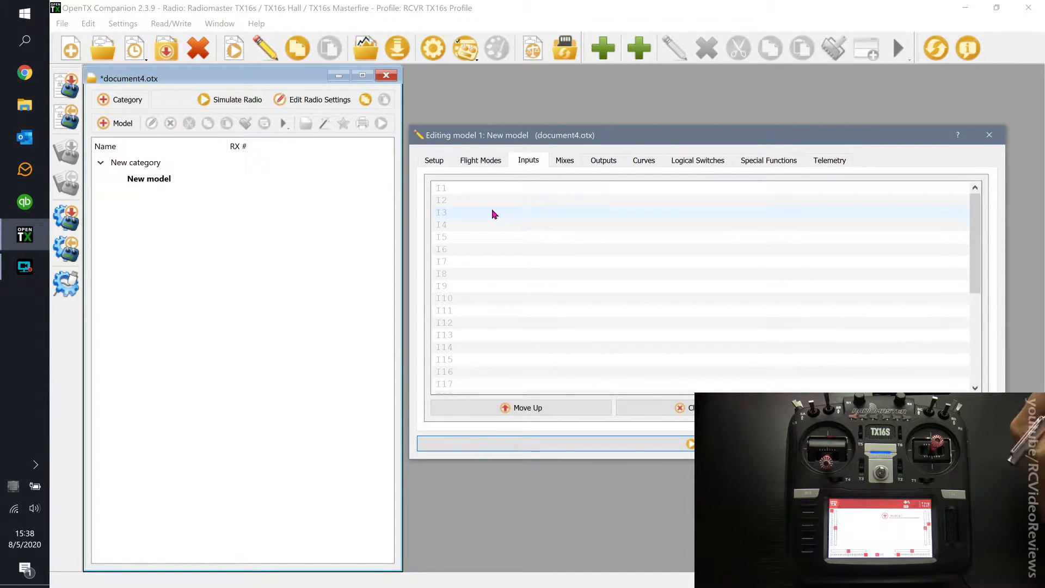
{"action": "mouse_move", "coordinate": [468, 222]}
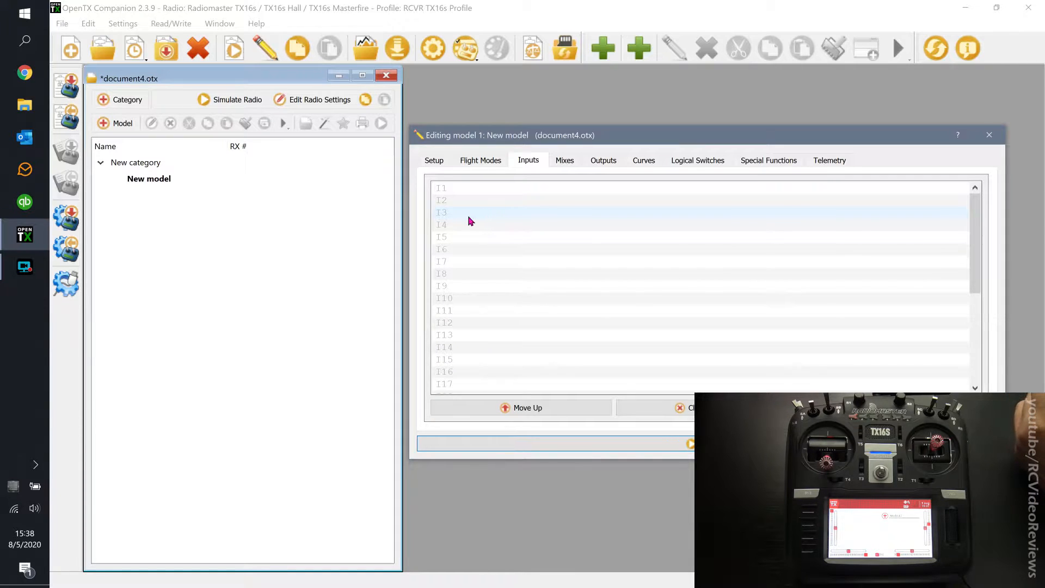
{"action": "mouse_move", "coordinate": [427, 218]}
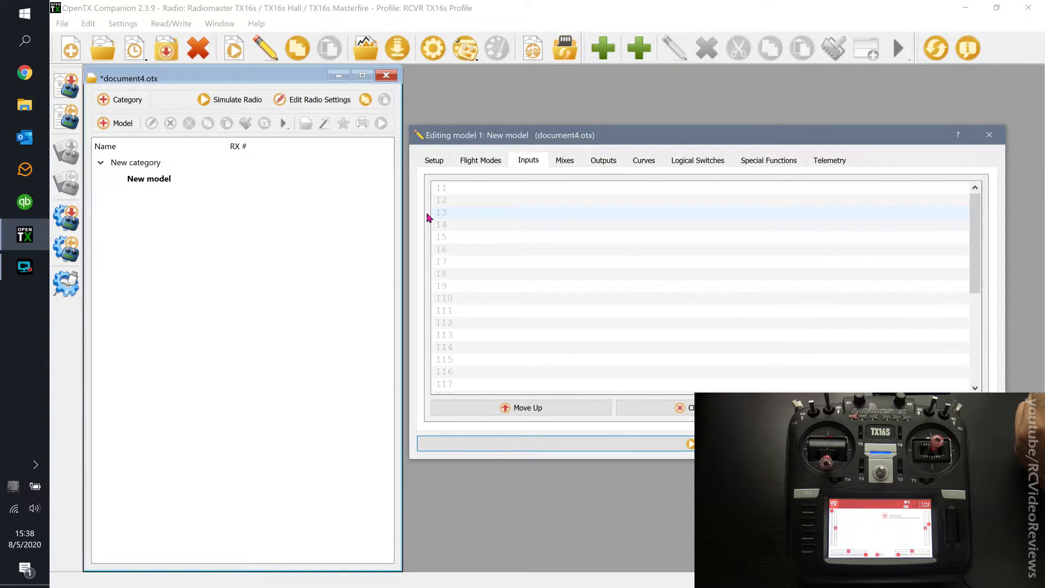
{"action": "mouse_move", "coordinate": [485, 219]}
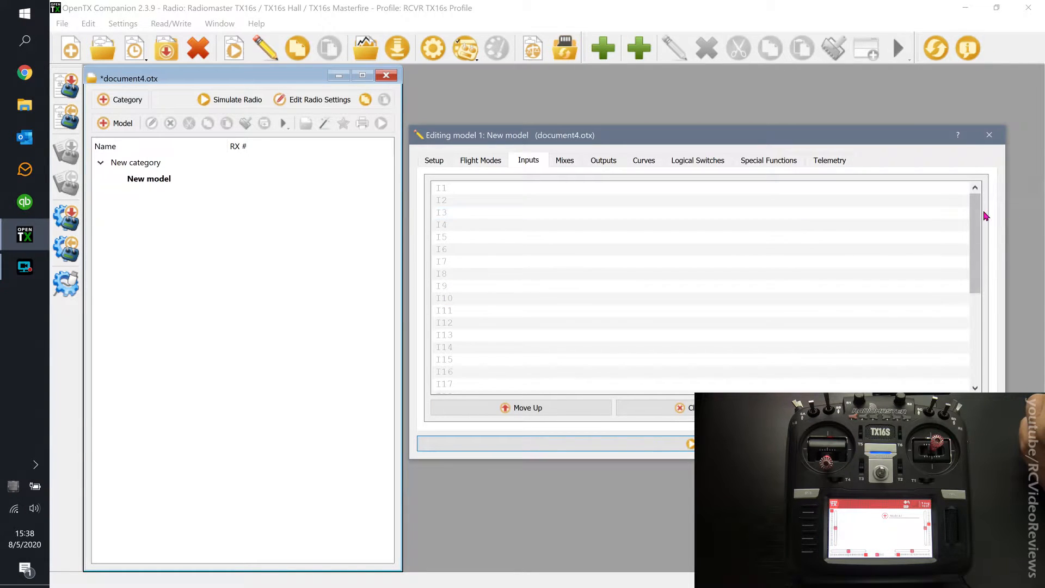
{"action": "scroll", "scroll_direction": "down", "scroll_amount": 3}
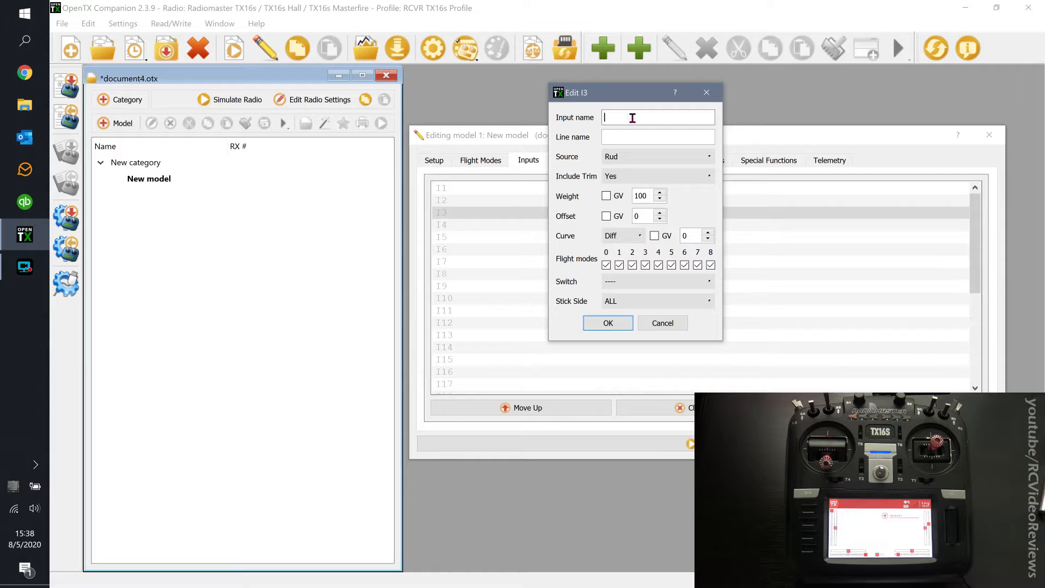
Create input I3 named Rud, line name Rudder, source Rud at 100% weight.
{"action": "type", "text": "Rud"}
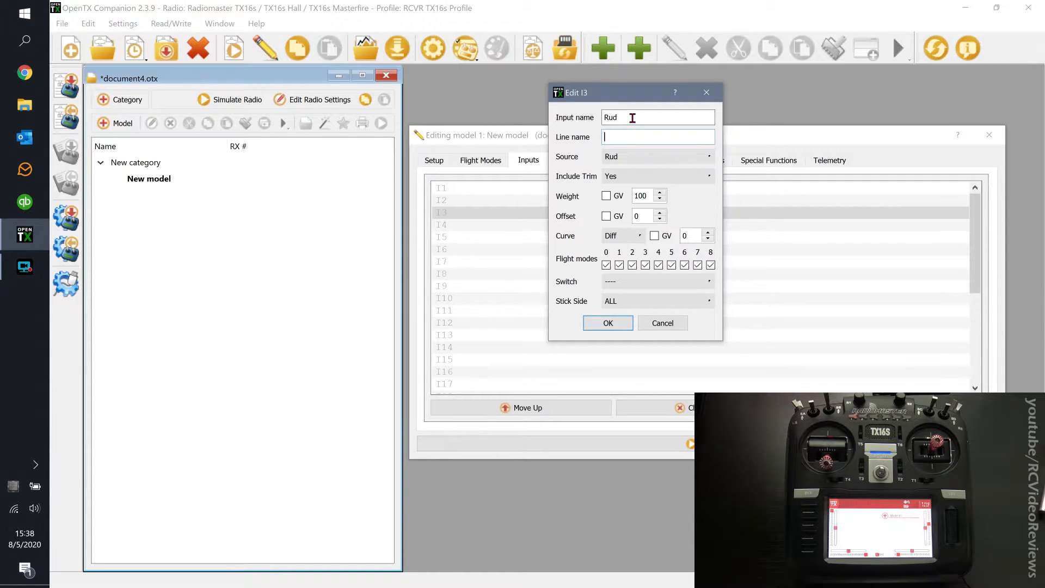
{"action": "type", "text": "Rudder"}
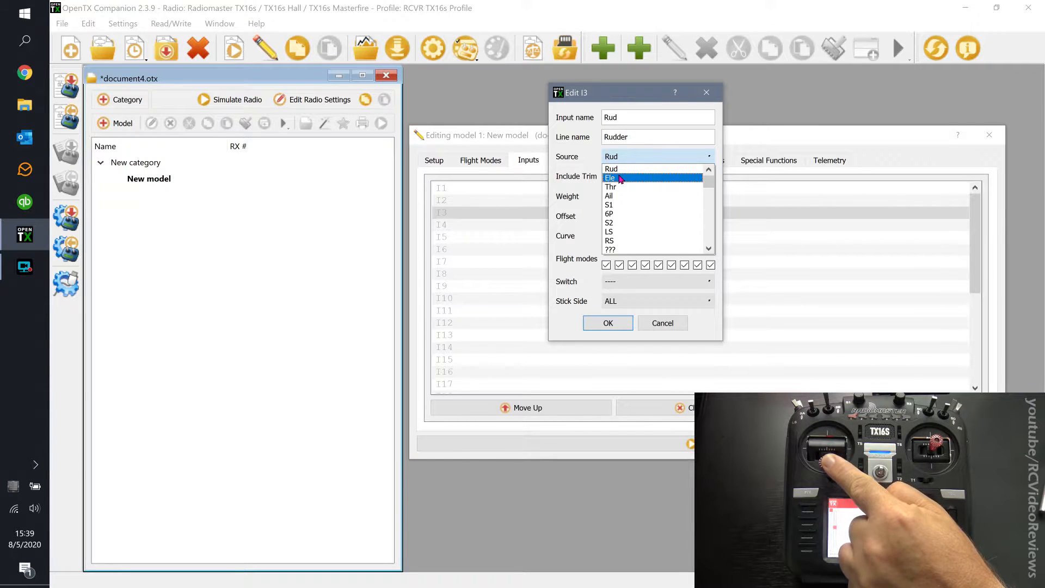
{"action": "left_click", "coordinate": [611, 168]}
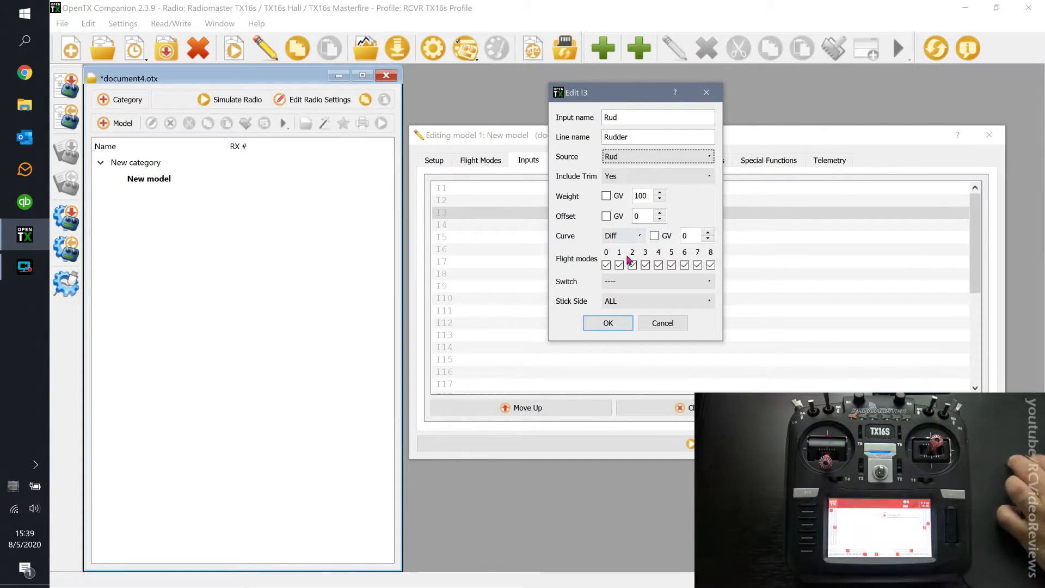
{"action": "left_click", "coordinate": [606, 322]}
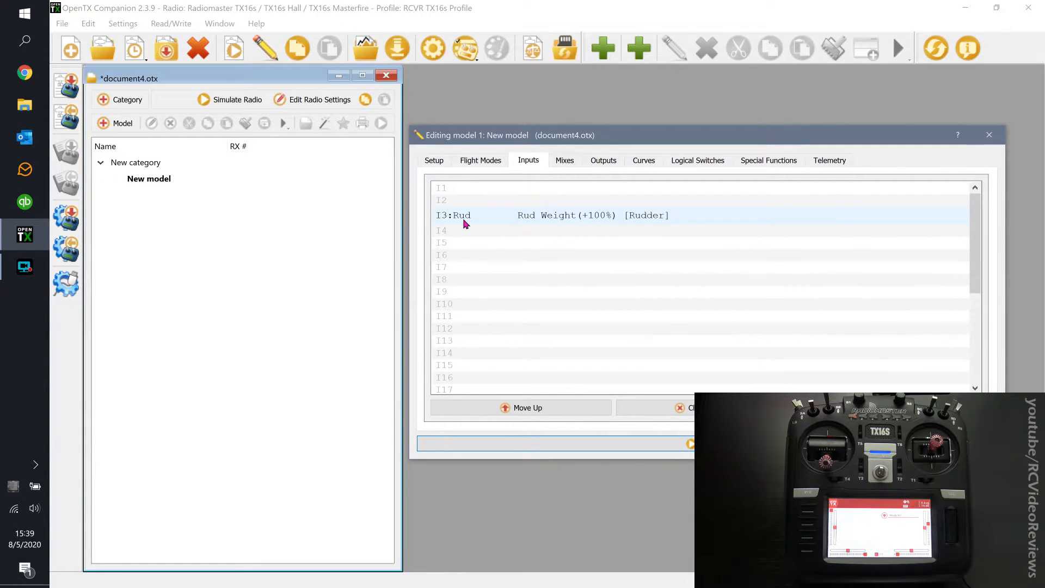
{"action": "mouse_move", "coordinate": [457, 219]}
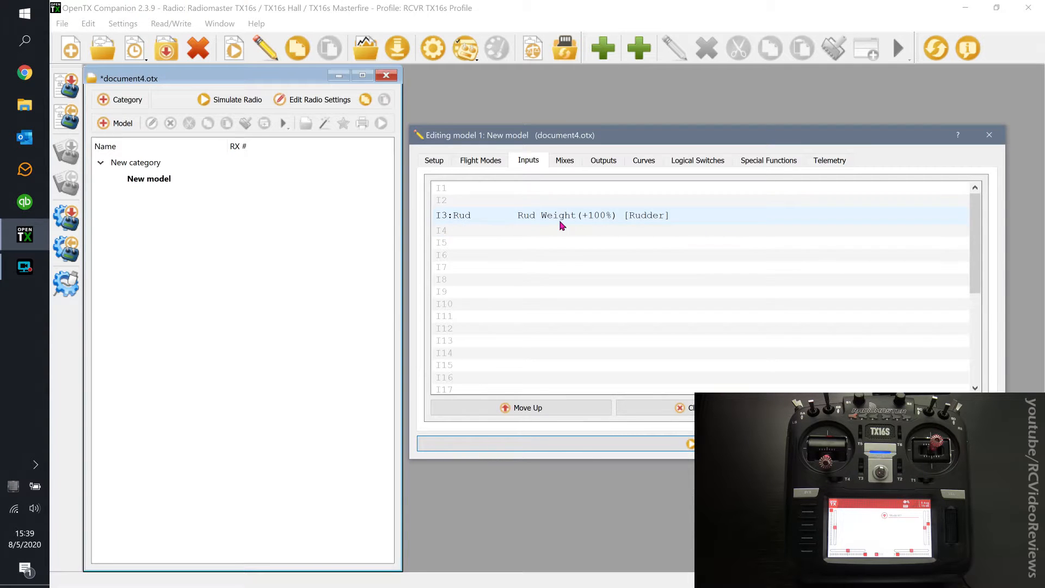
{"action": "mouse_move", "coordinate": [621, 224]}
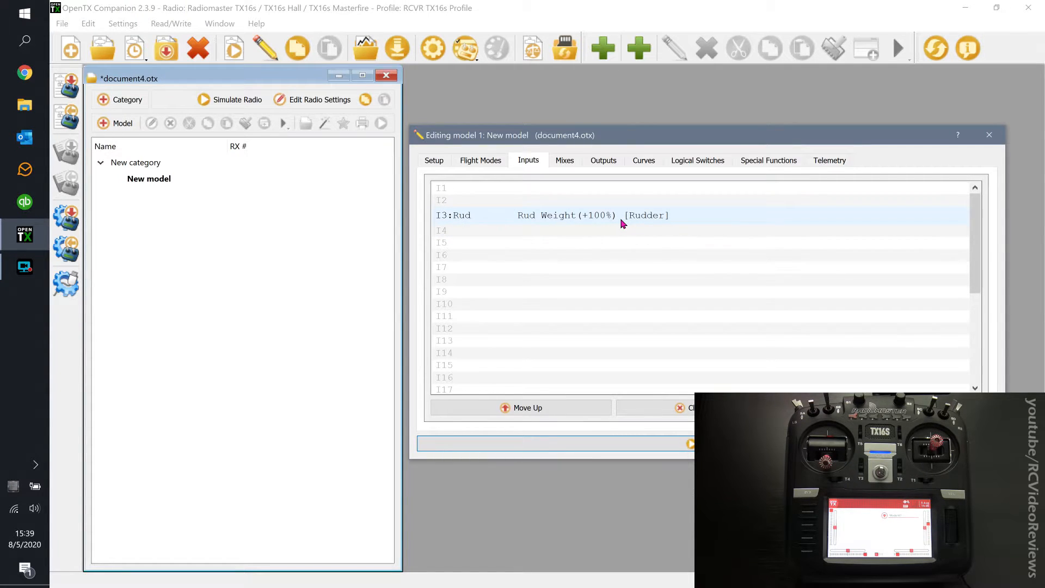
{"action": "mouse_move", "coordinate": [645, 220]}
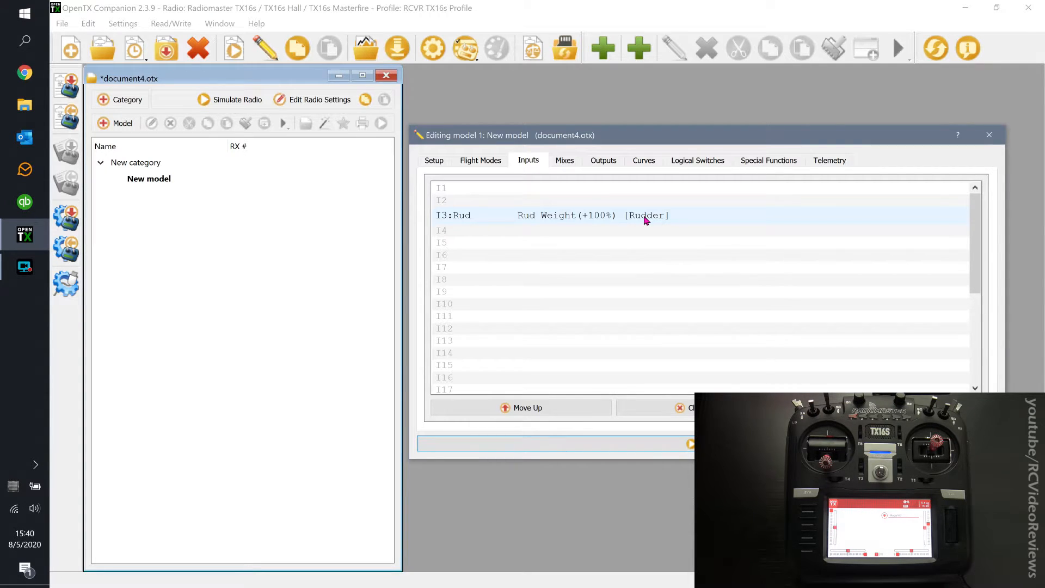
{"action": "left_click", "coordinate": [564, 160]}
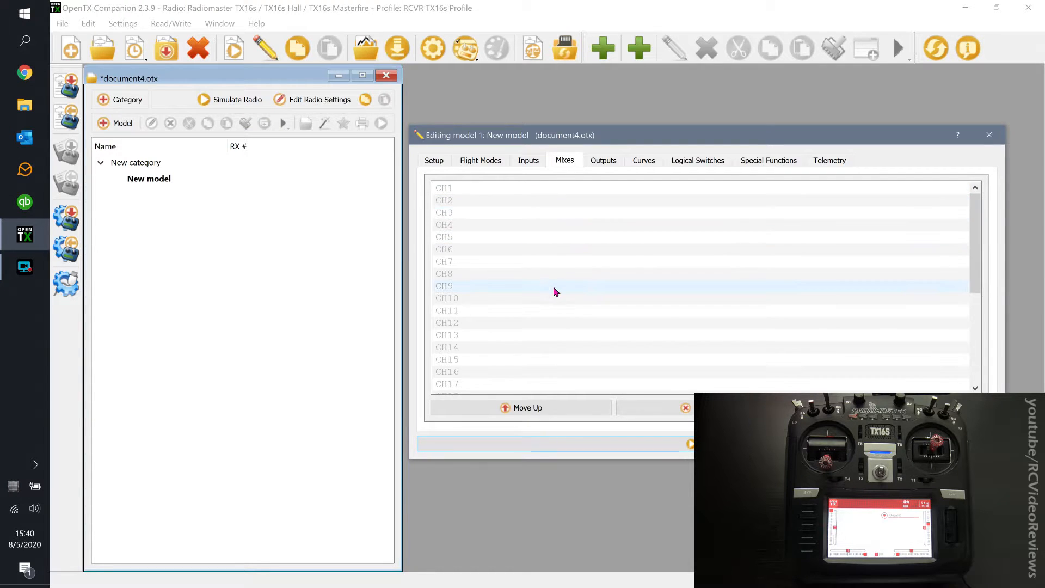
Add a CH1 mix named Rud with source I3:Rud at 100% weight.
{"action": "left_click", "coordinate": [562, 273]}
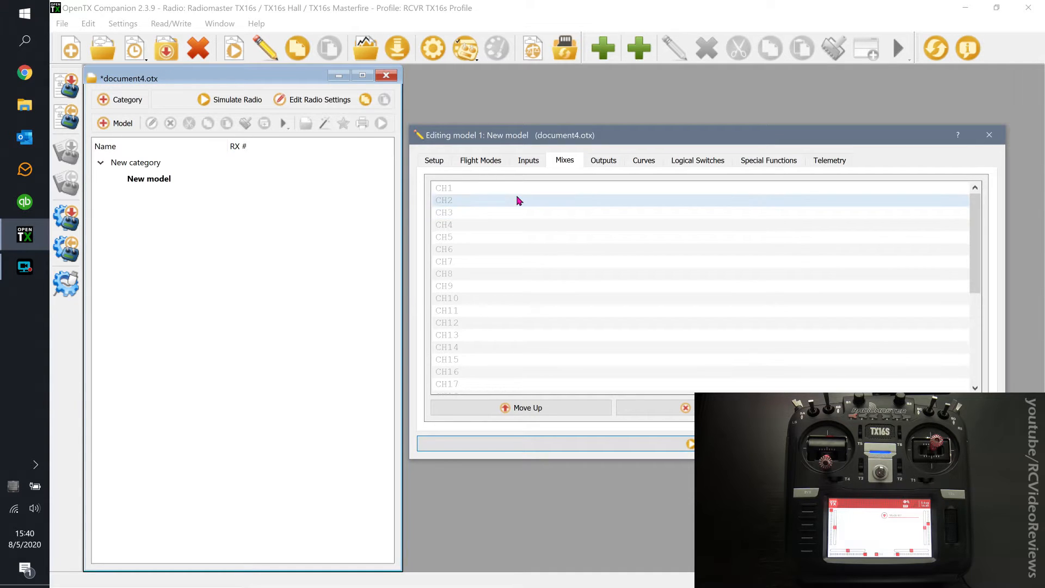
{"action": "left_click", "coordinate": [442, 188]}
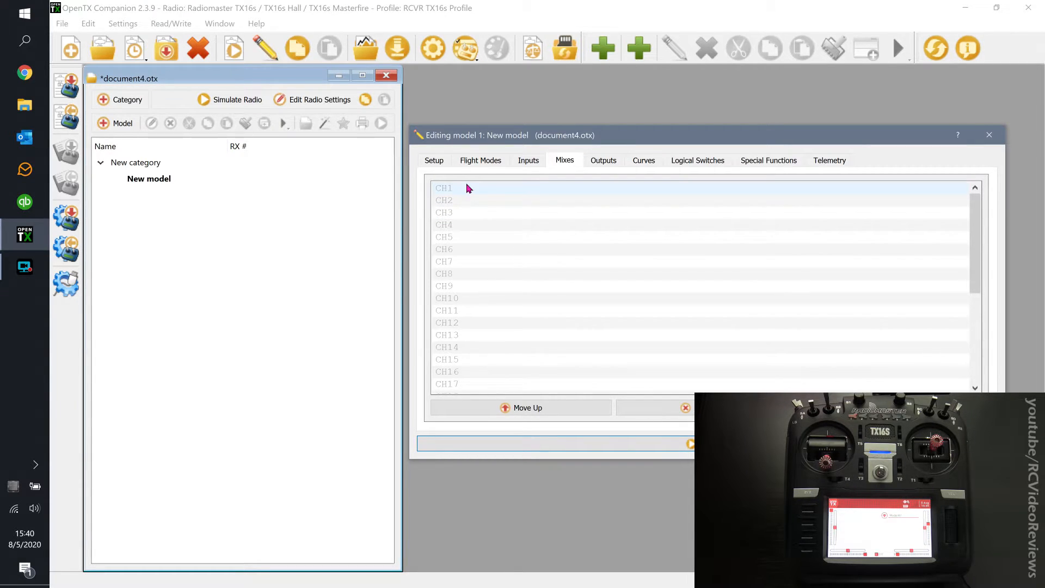
{"action": "double_click", "coordinate": [444, 187]}
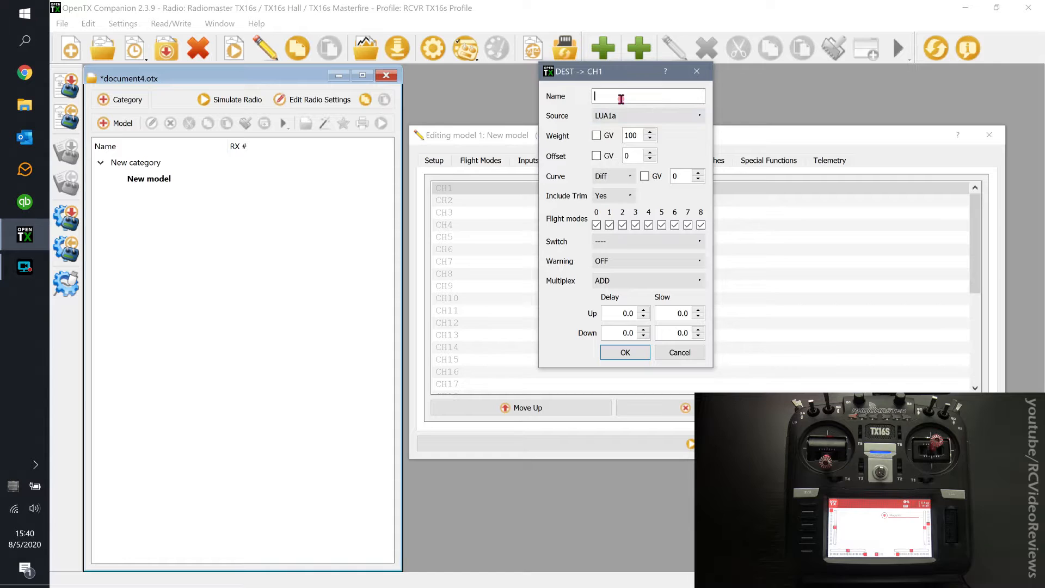
{"action": "type", "text": "Rude"}
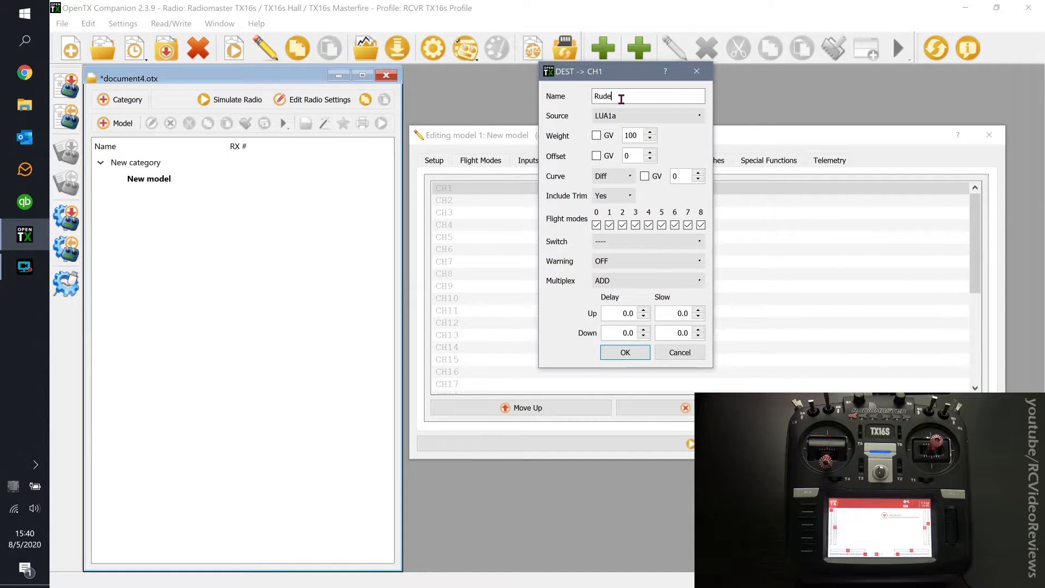
{"action": "key", "text": "Backspace"}
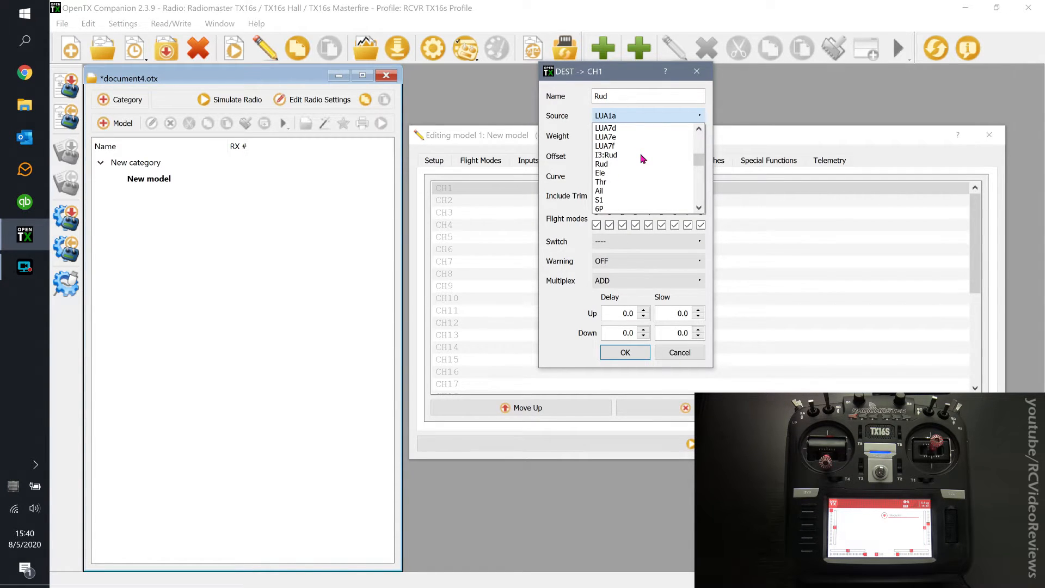
{"action": "mouse_move", "coordinate": [606, 154]}
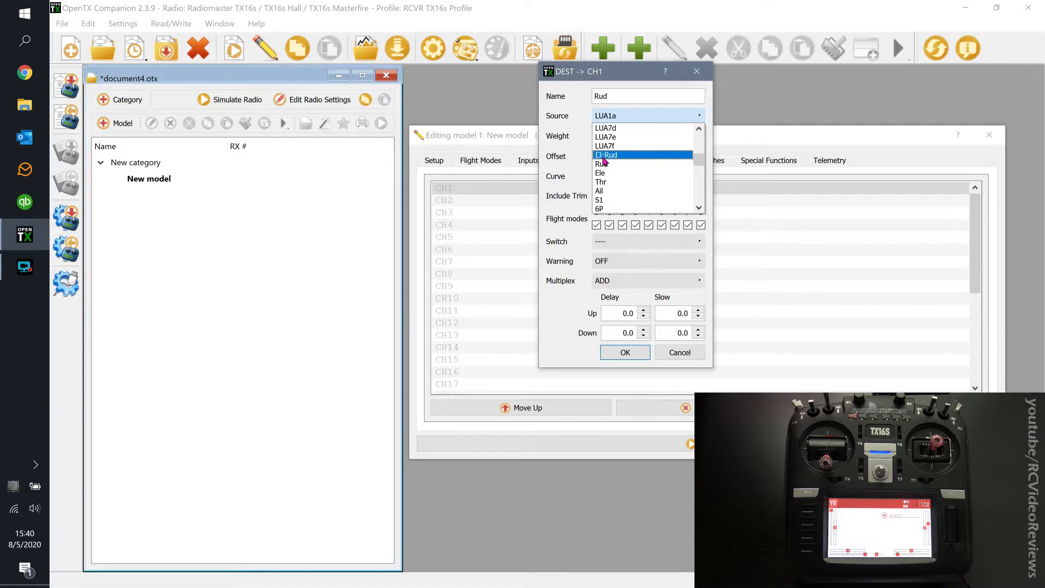
{"action": "left_click", "coordinate": [605, 154]}
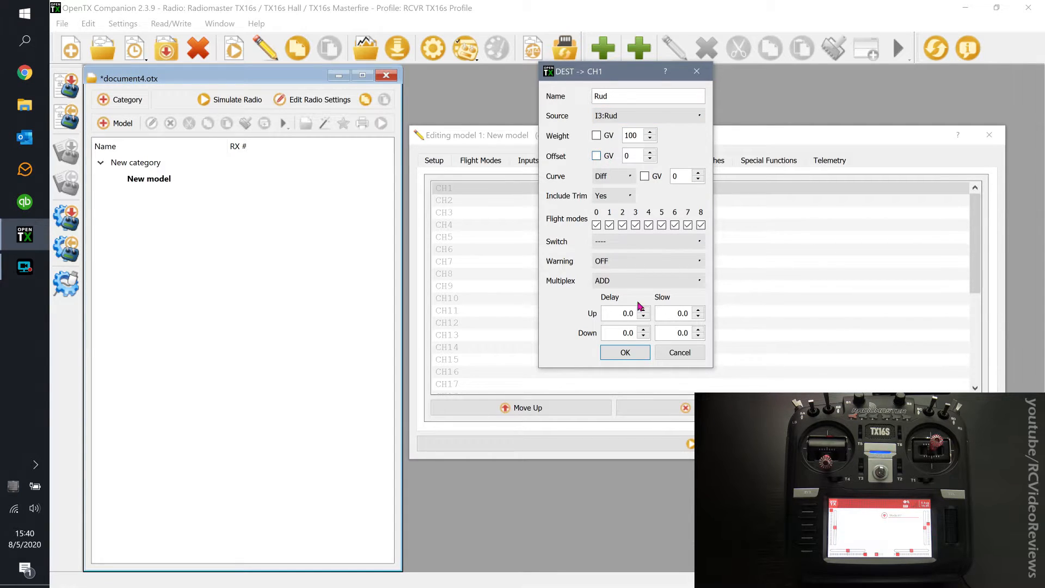
{"action": "left_click", "coordinate": [624, 352]}
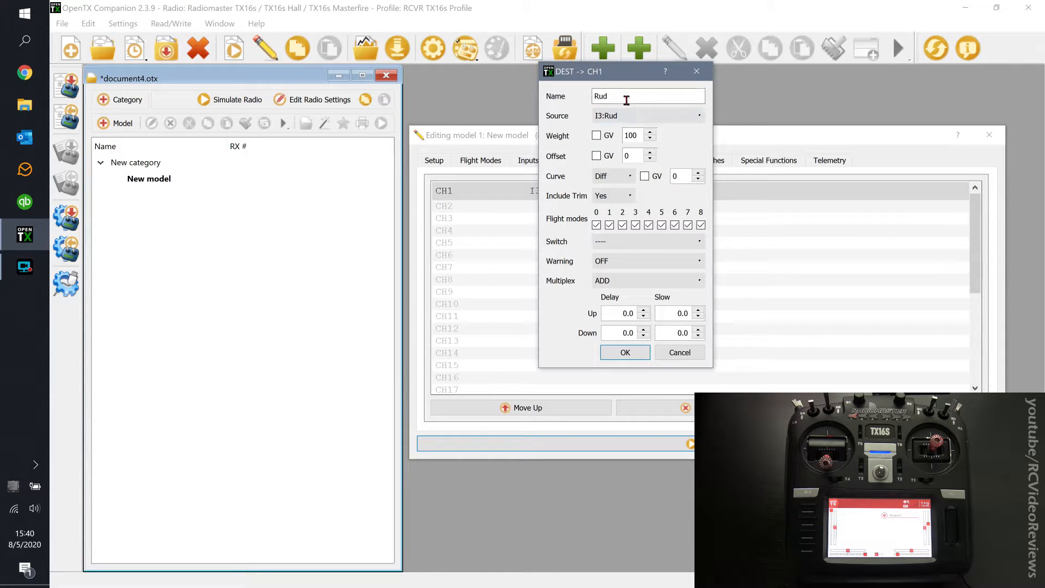
{"action": "left_click", "coordinate": [624, 352]}
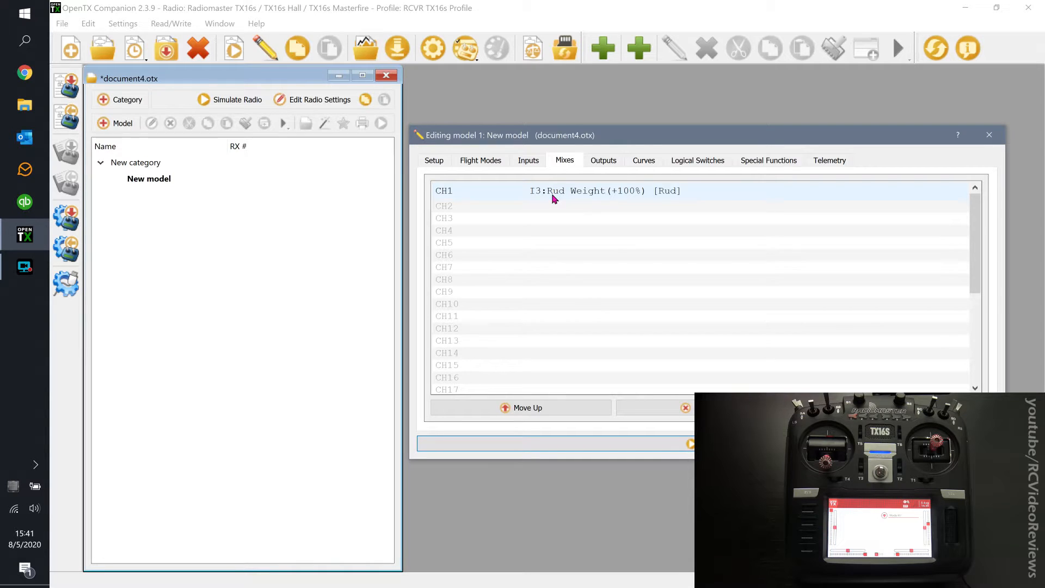
{"action": "mouse_move", "coordinate": [538, 200]}
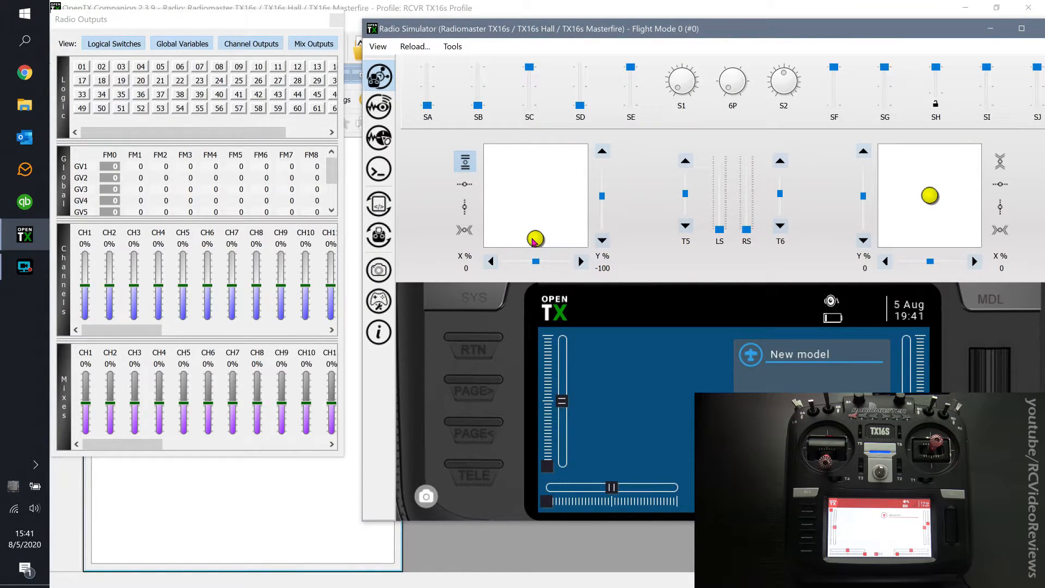
{"action": "mouse_move", "coordinate": [120, 258]}
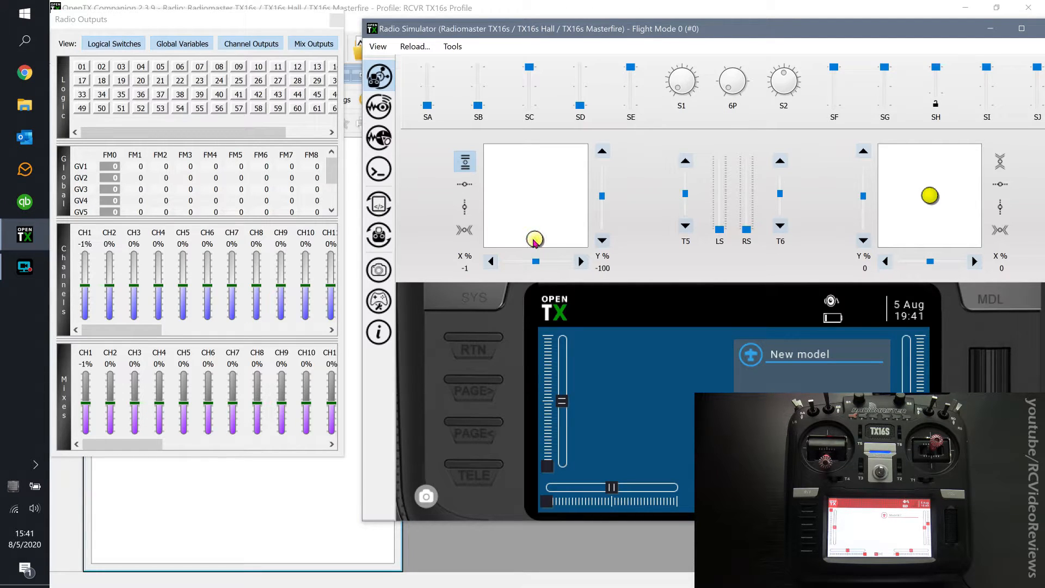
{"action": "left_click_drag", "start_coordinate": [533, 240], "coordinate": [535, 240]}
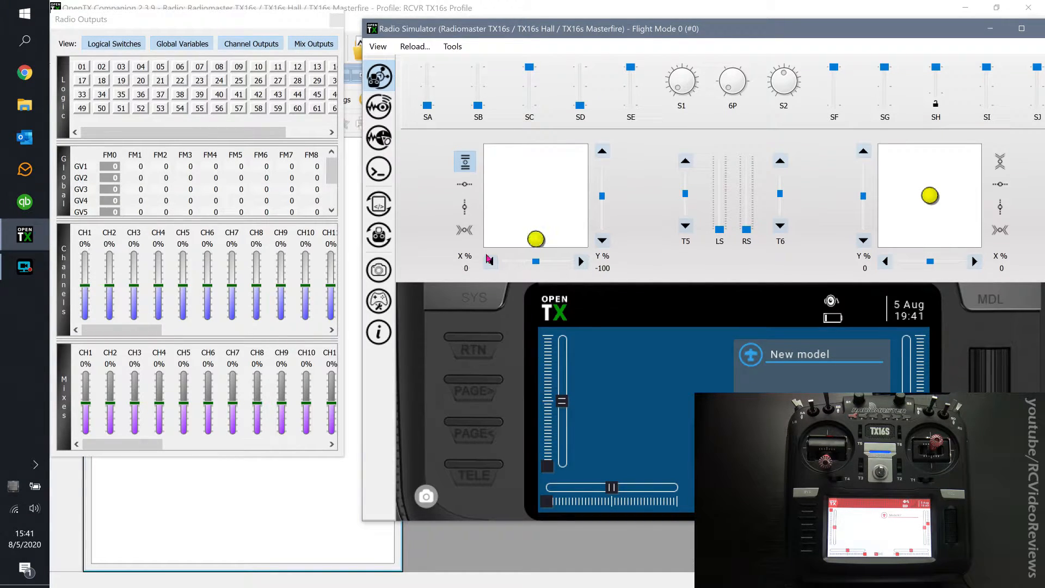
{"action": "mouse_move", "coordinate": [606, 275]}
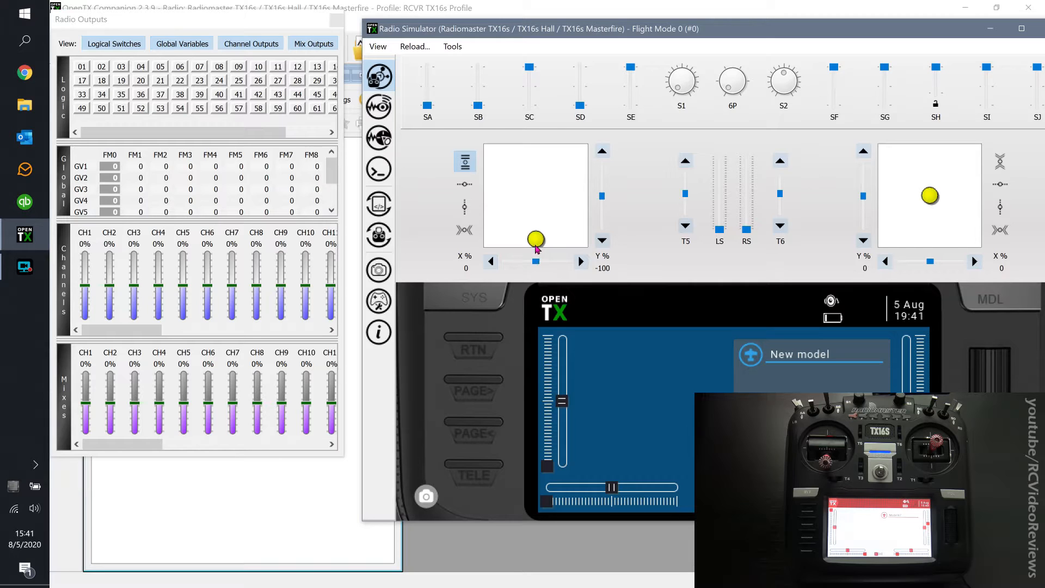
{"action": "left_click_drag", "start_coordinate": [535, 240], "coordinate": [492, 239]}
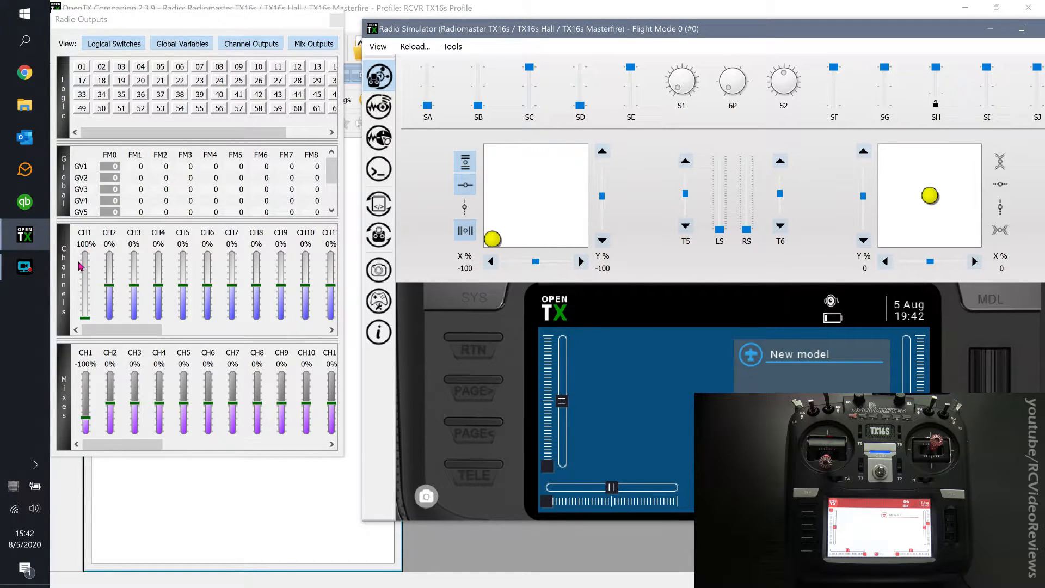
{"action": "mouse_move", "coordinate": [86, 422]}
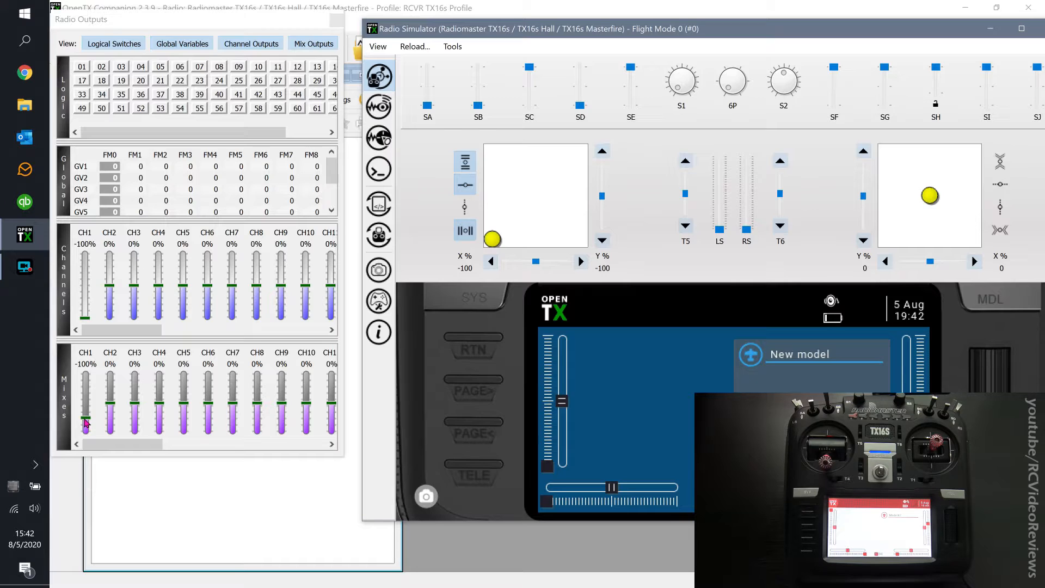
{"action": "mouse_move", "coordinate": [78, 295]}
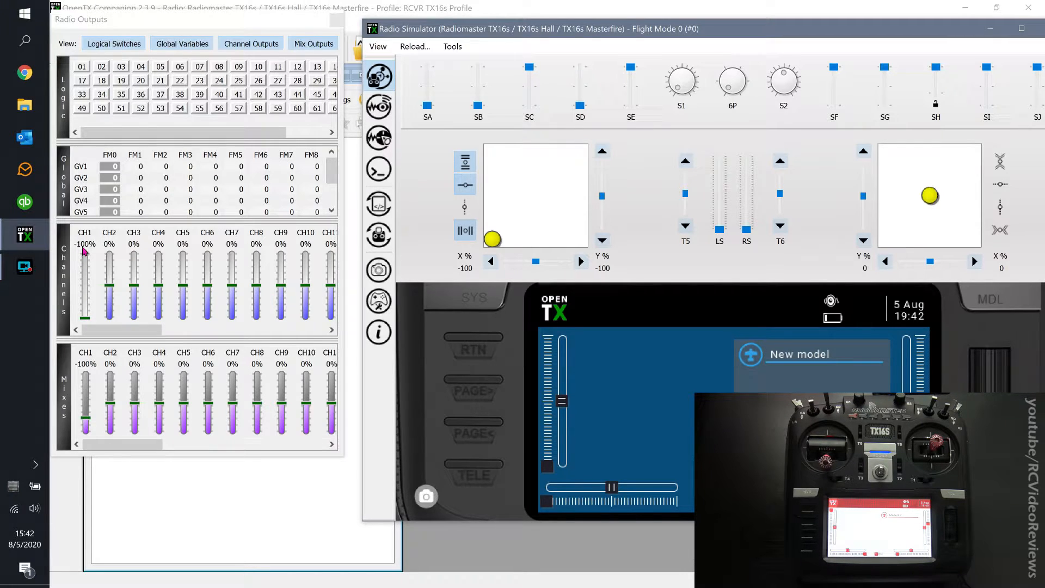
{"action": "mouse_move", "coordinate": [92, 302]}
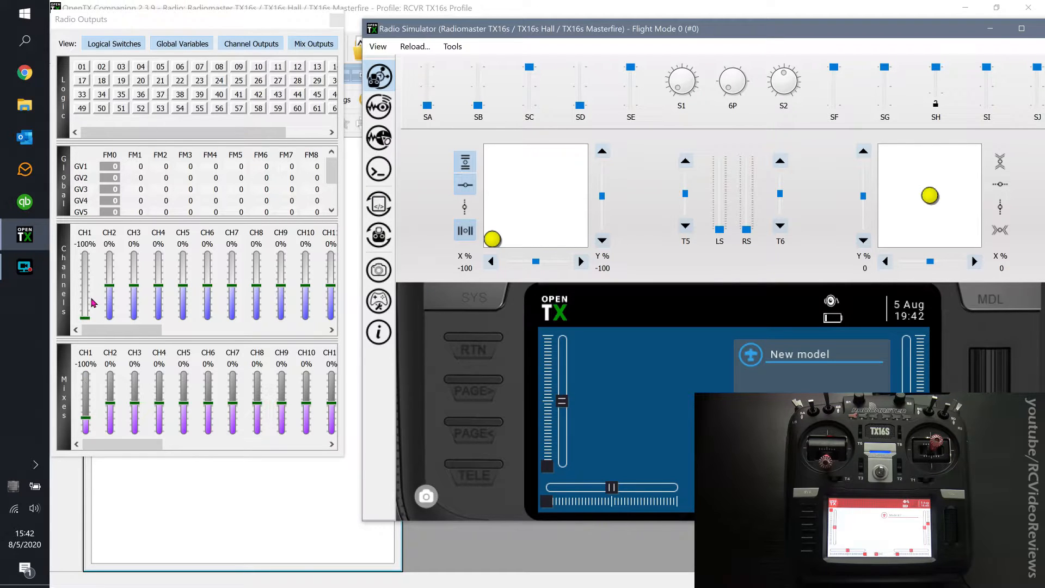
{"action": "mouse_move", "coordinate": [88, 272]}
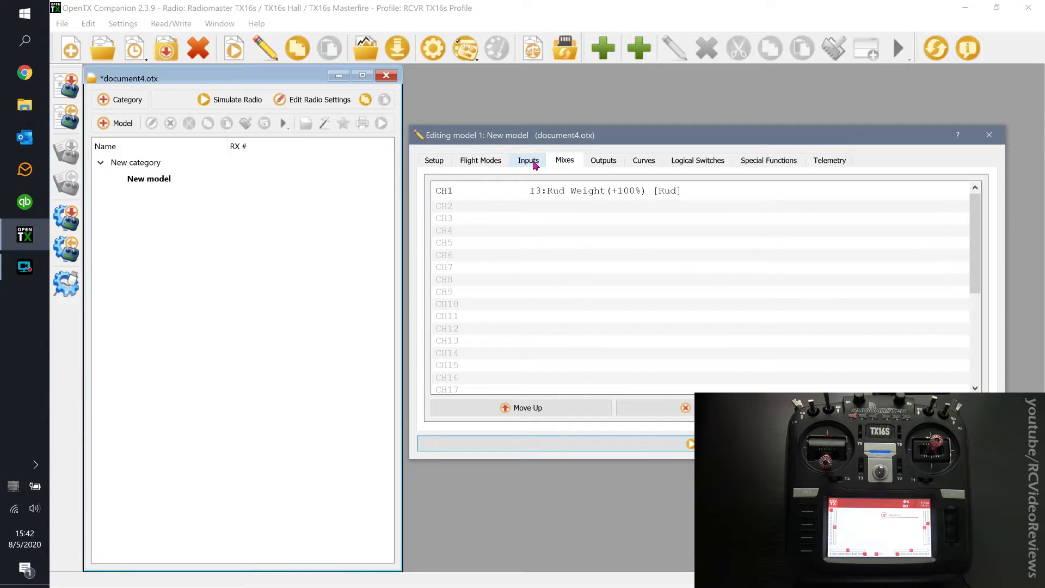
Review inputs and mixes, then name output CH1 'Rud' and set its direction to INV.
{"action": "left_click", "coordinate": [527, 160]}
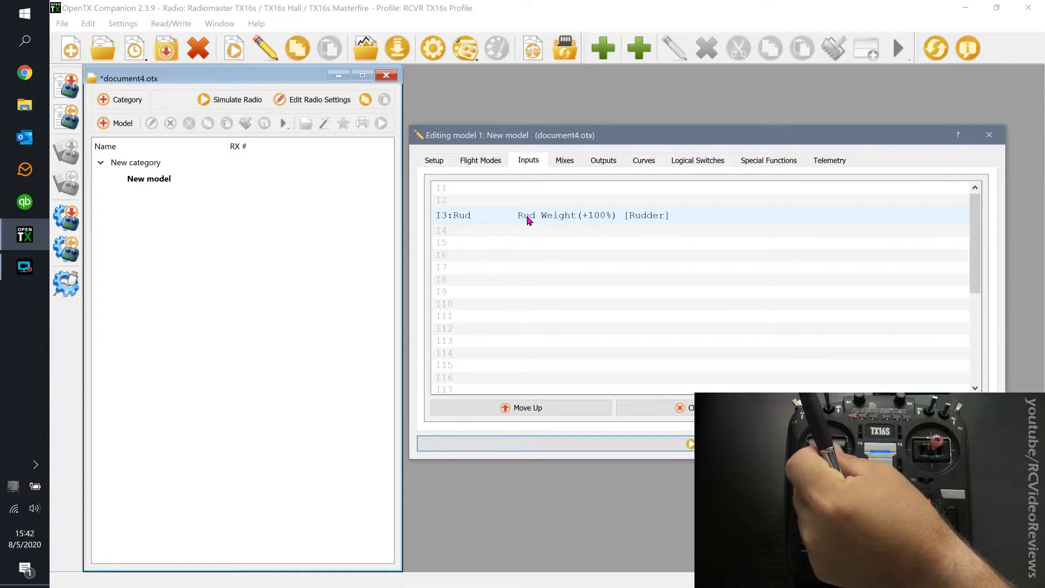
{"action": "left_click", "coordinate": [563, 160]}
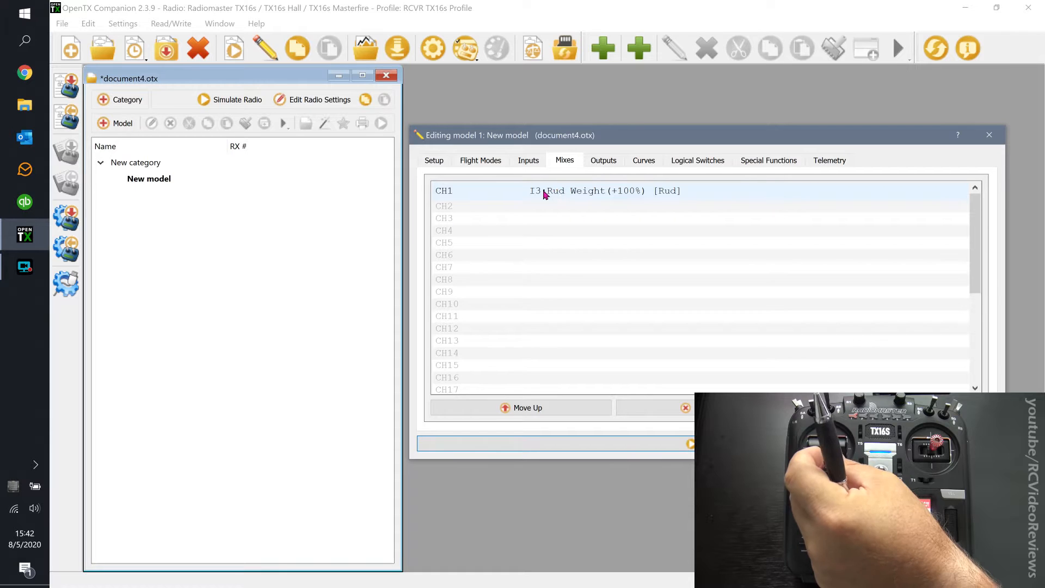
{"action": "mouse_move", "coordinate": [543, 202]}
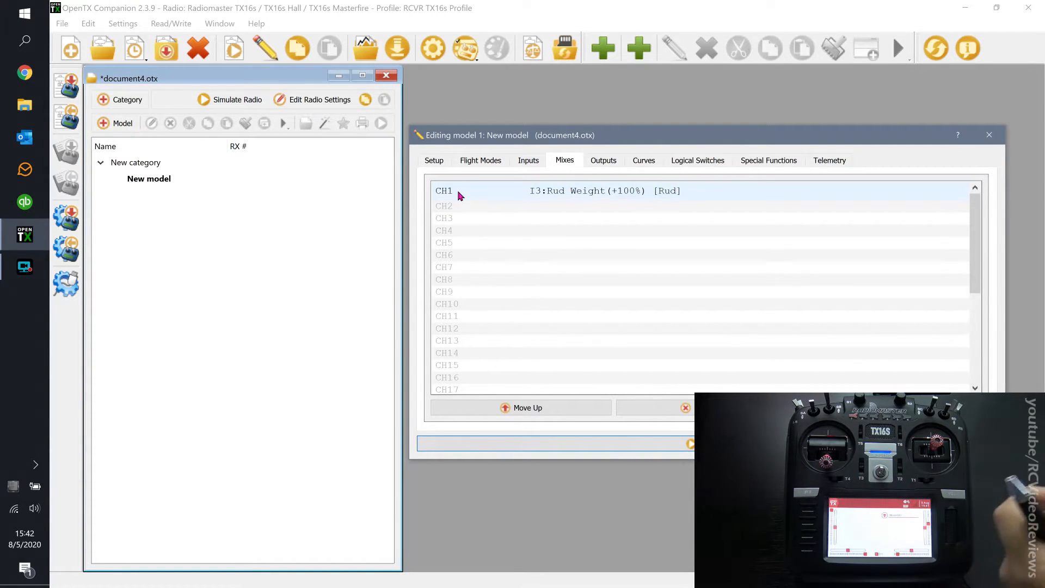
{"action": "left_click", "coordinate": [602, 160]}
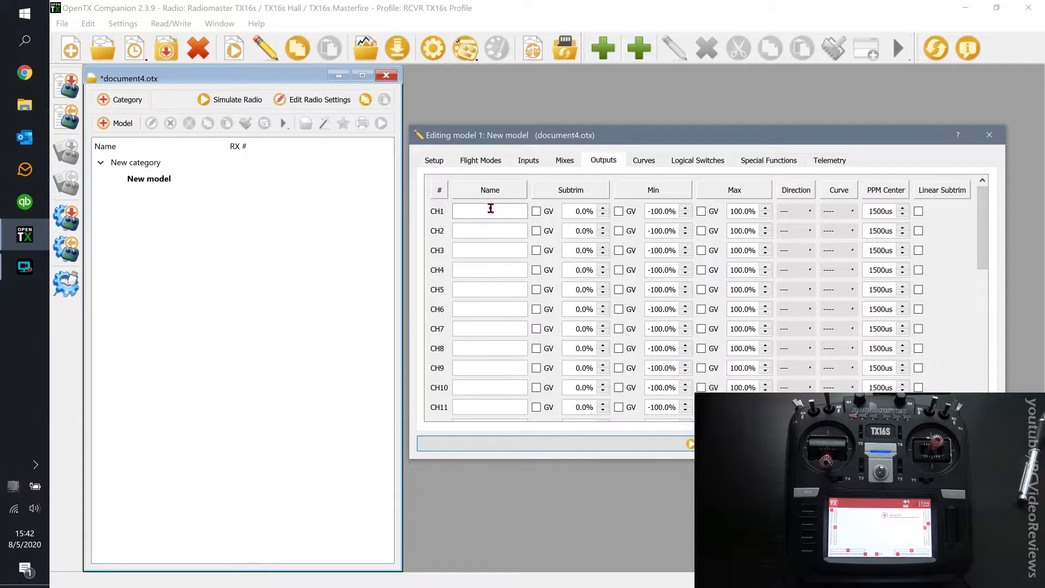
{"action": "type", "text": "Rud"}
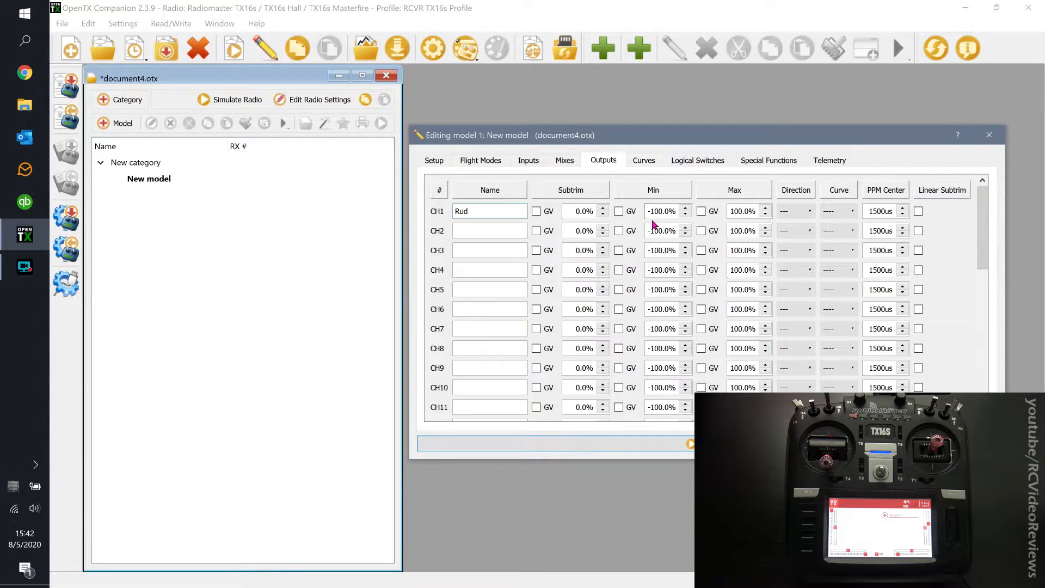
{"action": "left_click", "coordinate": [808, 211]}
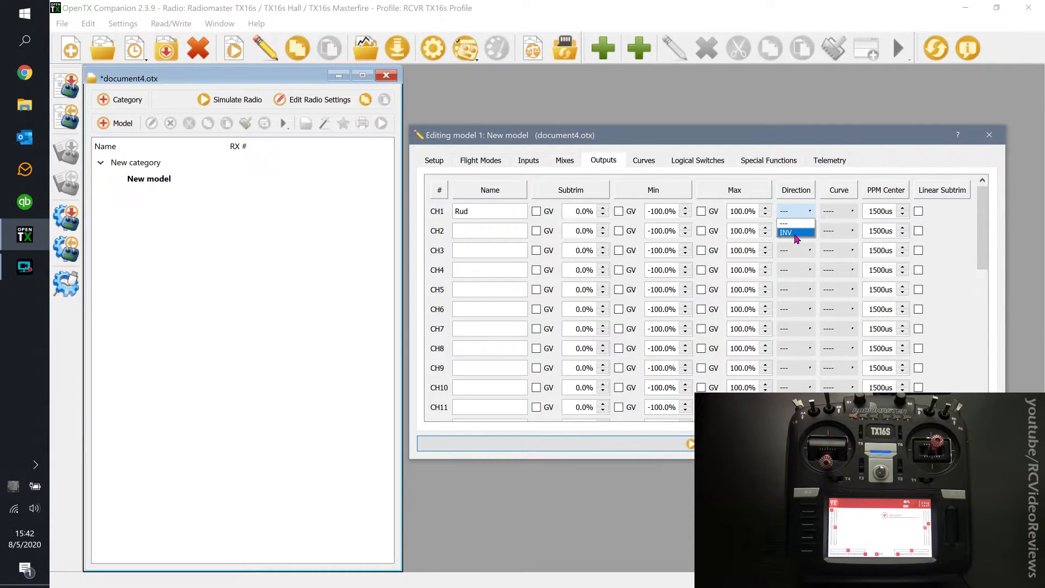
{"action": "left_click", "coordinate": [786, 231]}
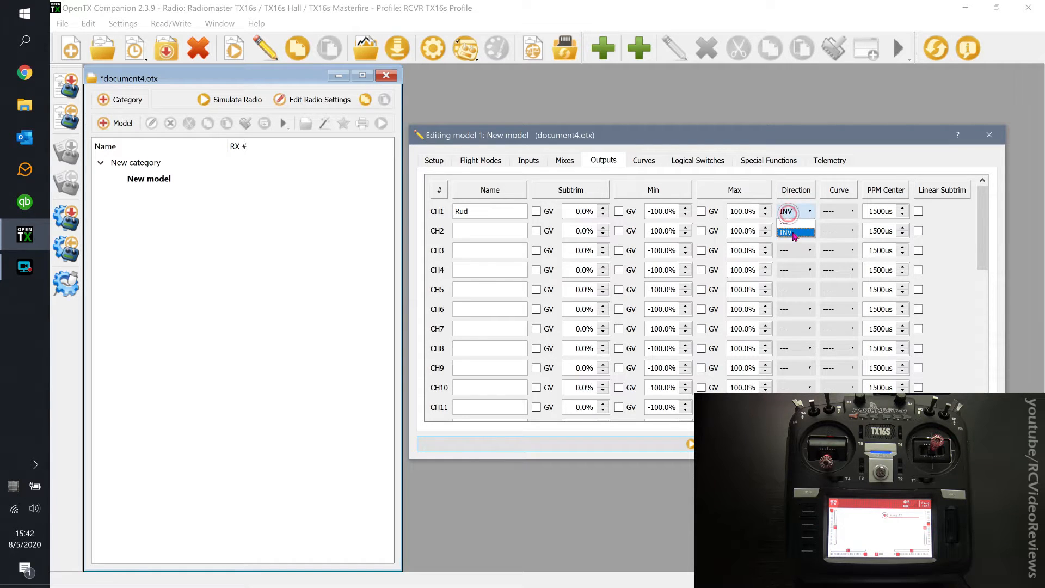
{"action": "left_click", "coordinate": [787, 225]}
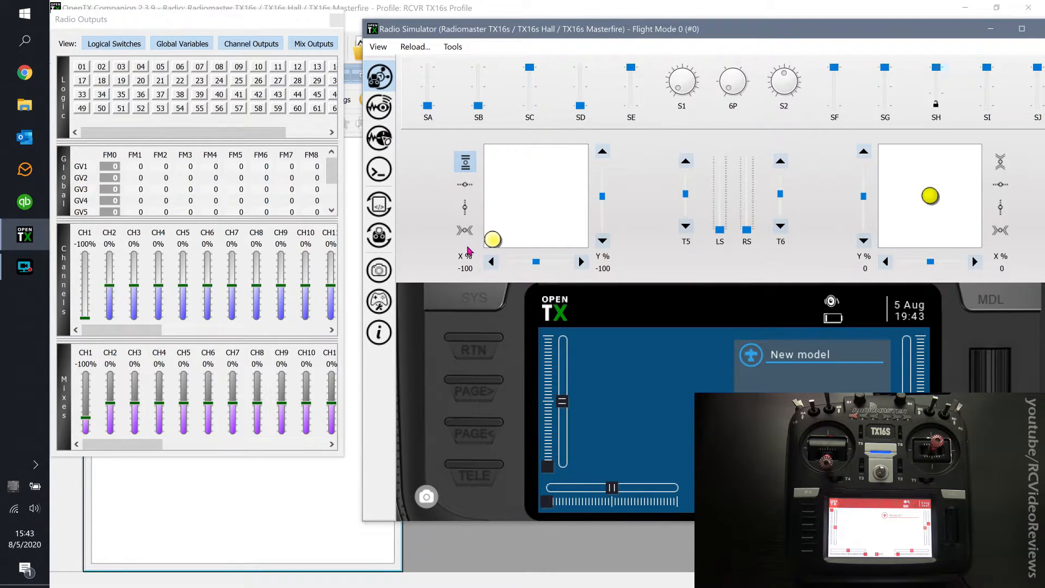
Relaunch the simulator with rudder full left: CH1 output +100%, mix -100%.
{"action": "left_click_drag", "start_coordinate": [491, 240], "coordinate": [496, 239]}
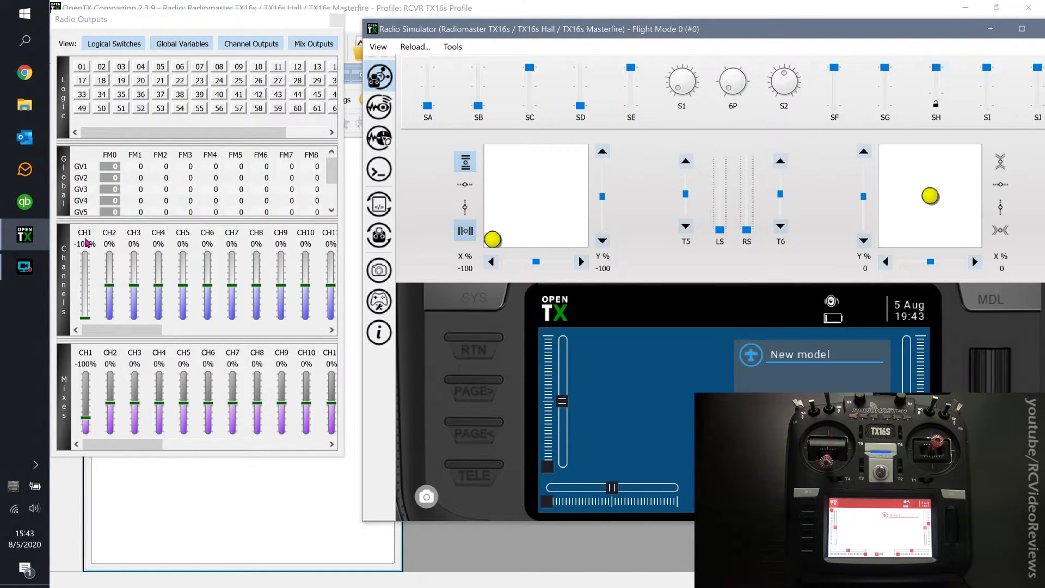
{"action": "mouse_move", "coordinate": [89, 424]}
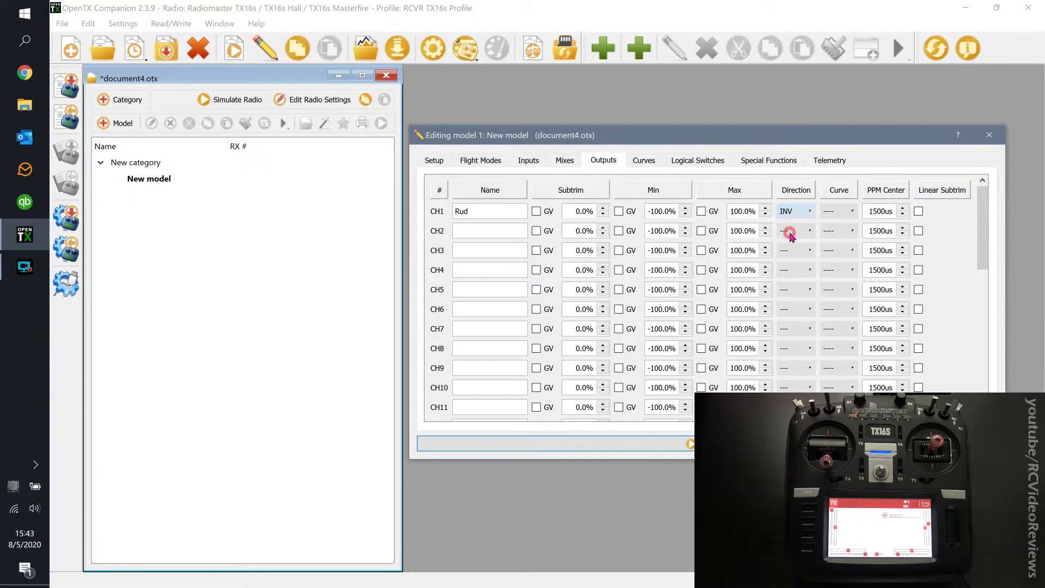
{"action": "left_click", "coordinate": [229, 99]}
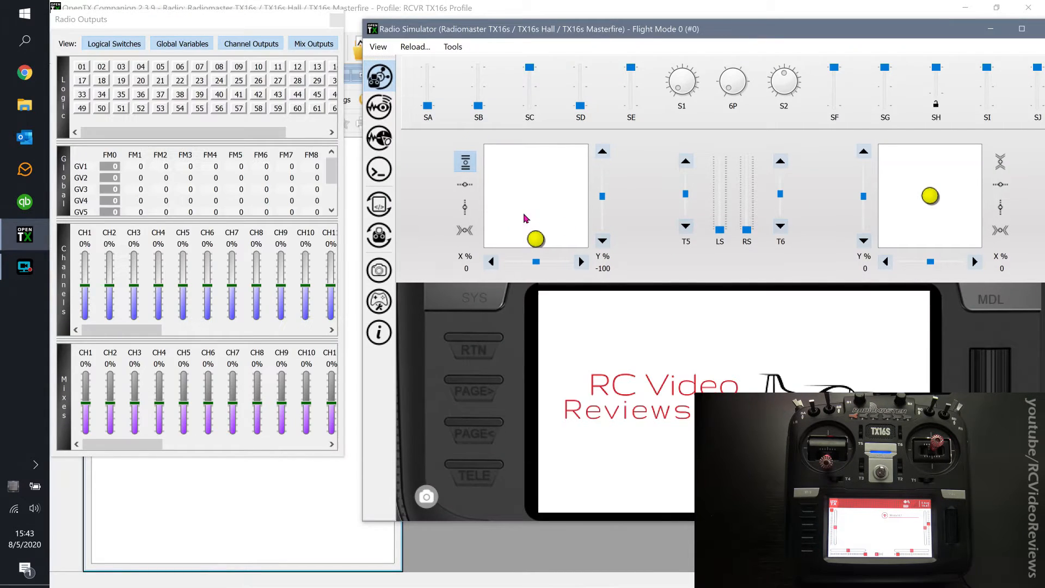
{"action": "left_click_drag", "start_coordinate": [535, 239], "coordinate": [514, 240]}
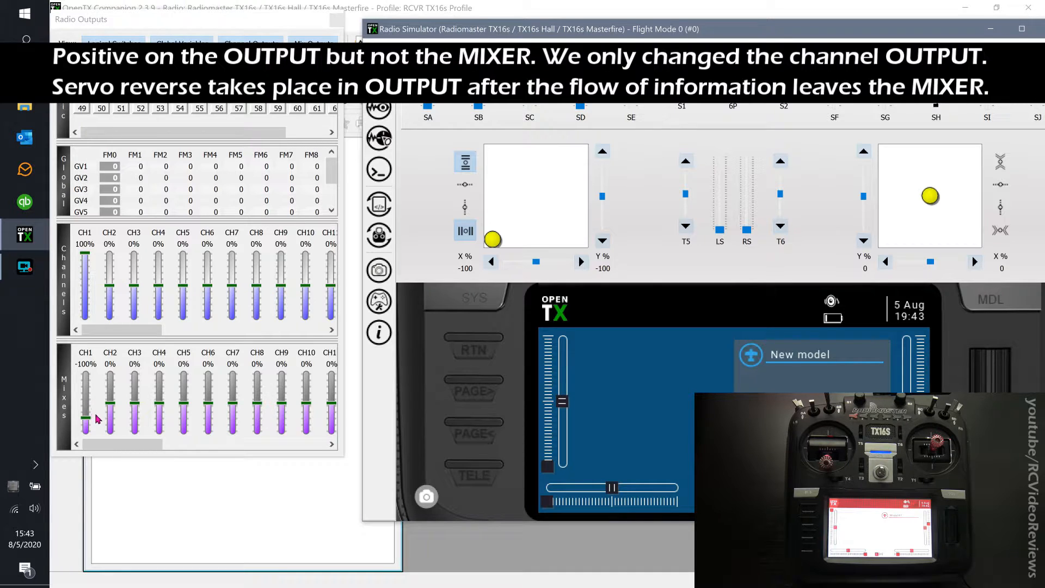
{"action": "mouse_move", "coordinate": [102, 423]}
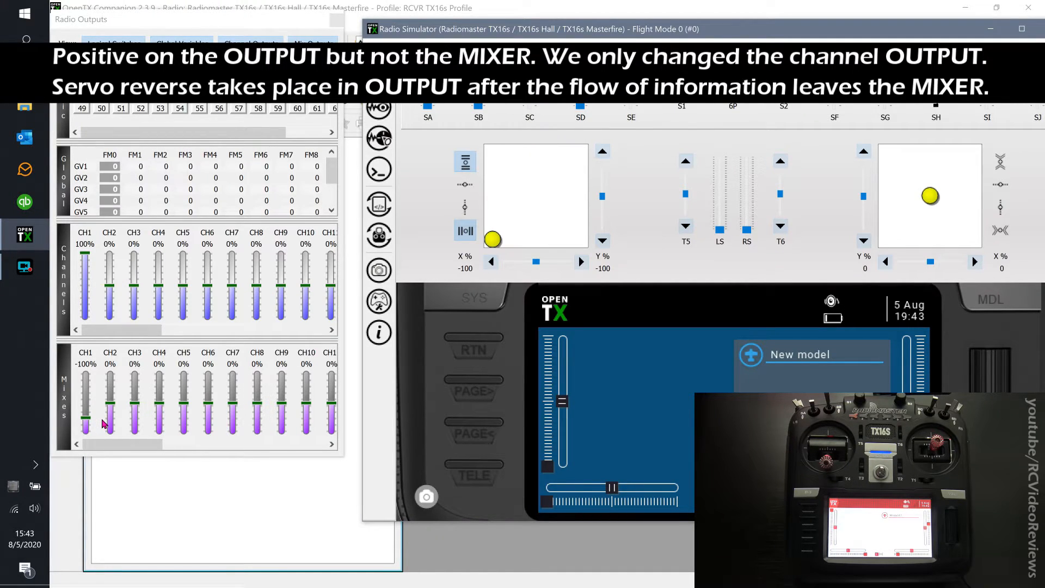
{"action": "mouse_move", "coordinate": [336, 19]}
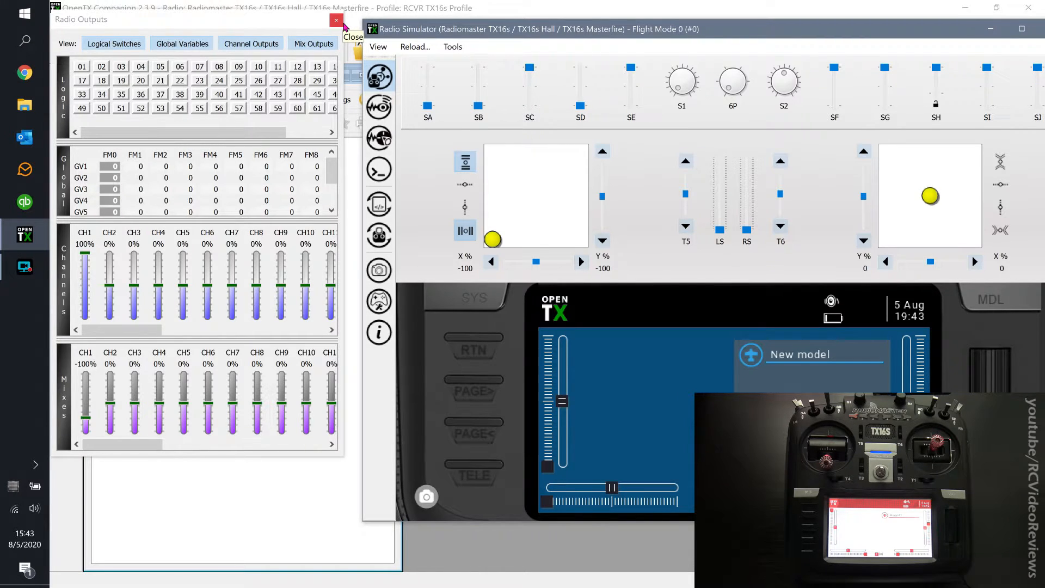
Close the simulator and restrict the I3 Rud input to switch SB↓.
{"action": "left_click", "coordinate": [336, 21]}
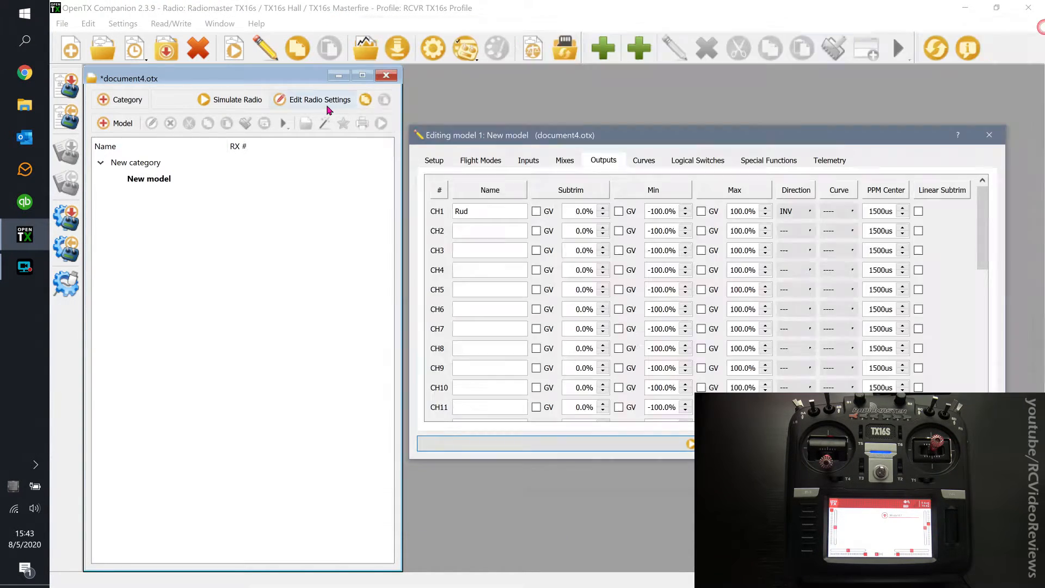
{"action": "left_click", "coordinate": [528, 160]}
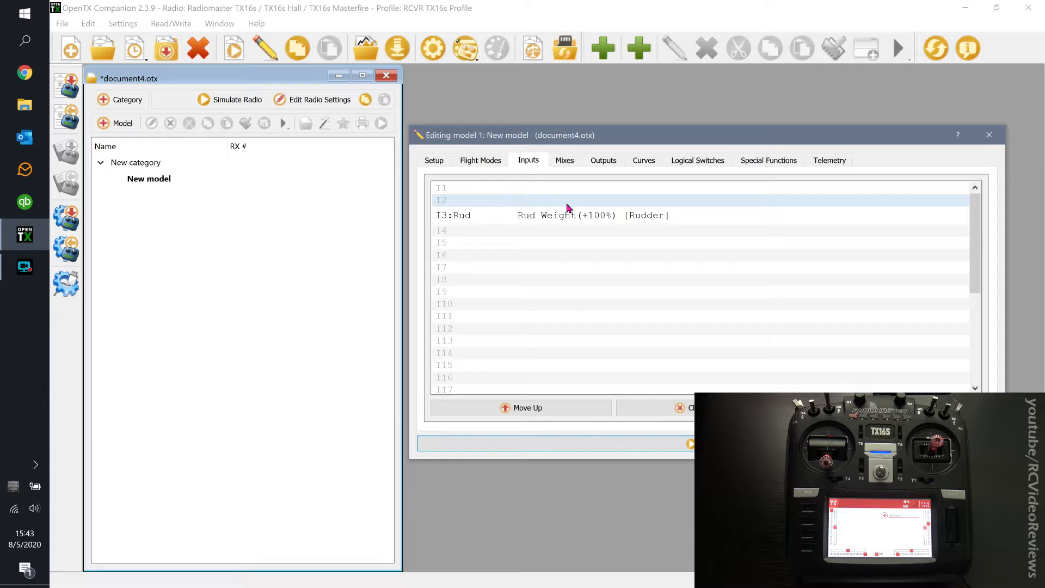
{"action": "left_click", "coordinate": [564, 160]}
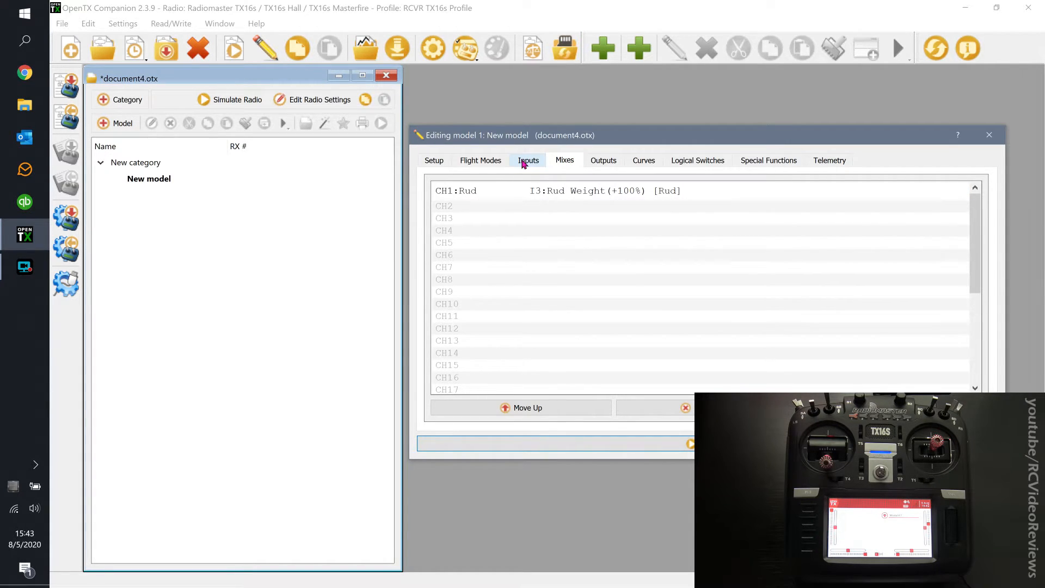
{"action": "left_click", "coordinate": [527, 160]}
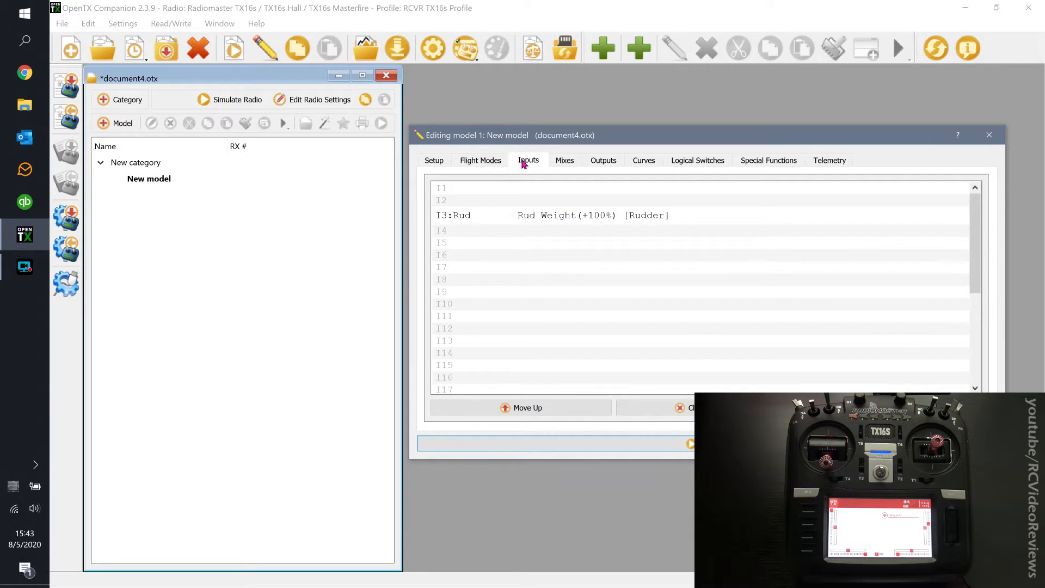
{"action": "double_click", "coordinate": [553, 214]}
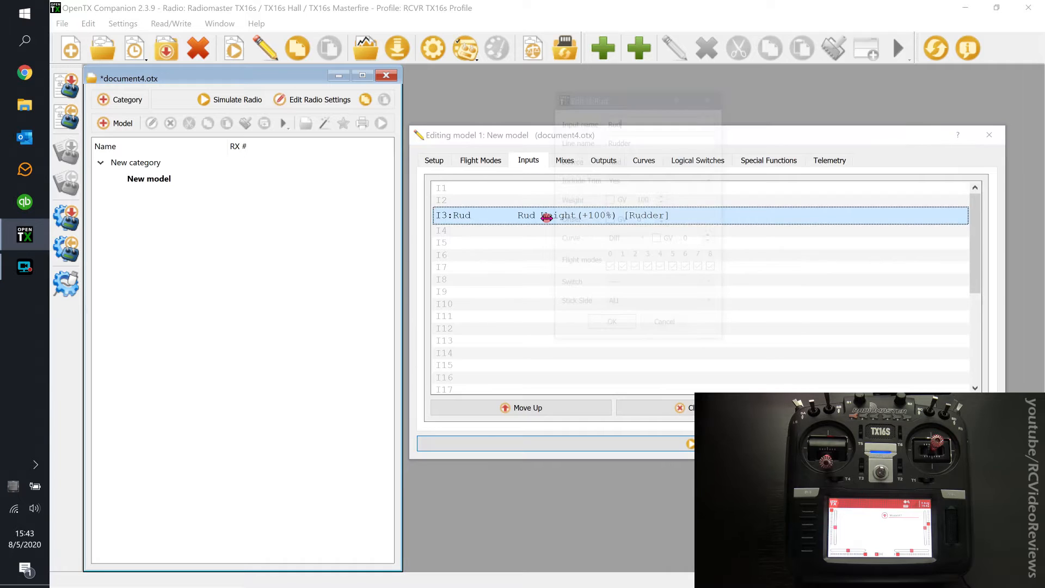
{"action": "double_click", "coordinate": [548, 214]}
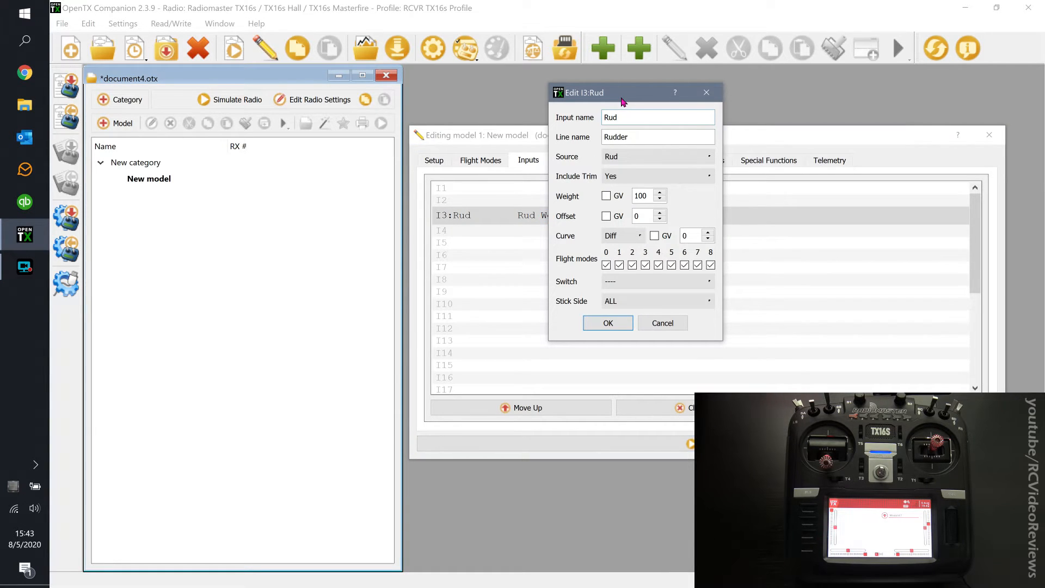
{"action": "left_click", "coordinate": [656, 176]}
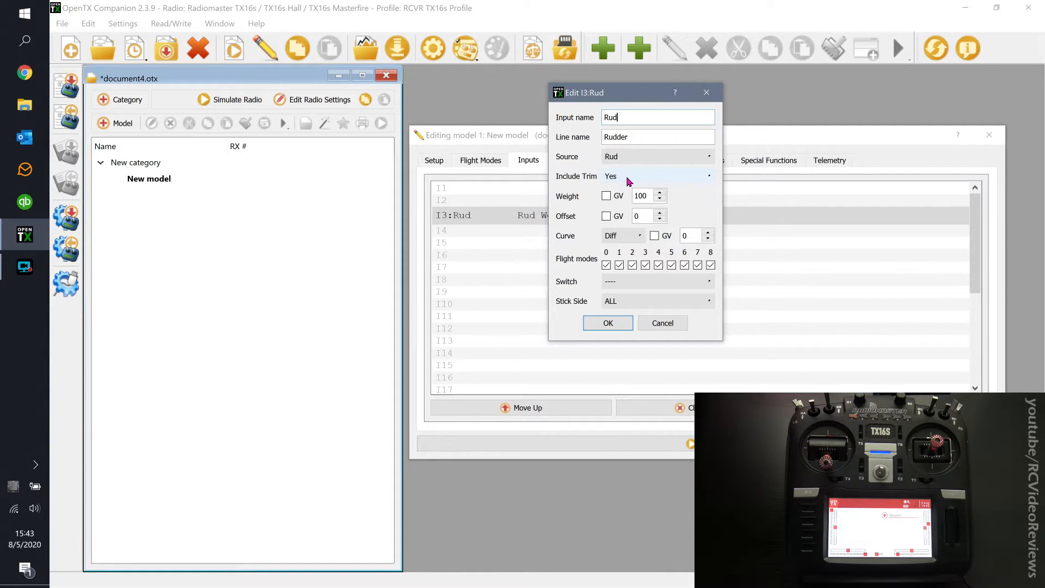
{"action": "mouse_move", "coordinate": [635, 288]}
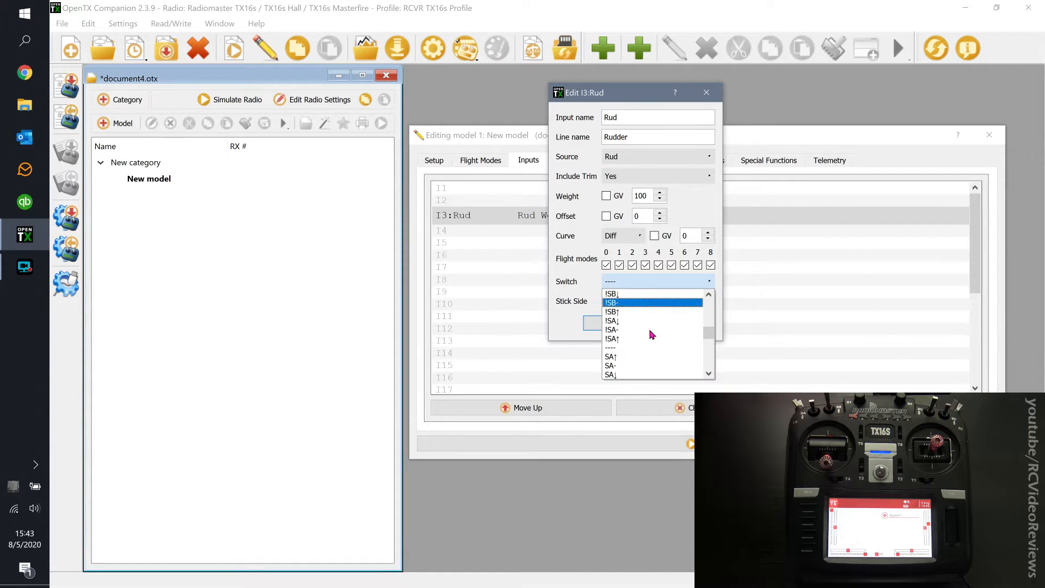
{"action": "left_click", "coordinate": [611, 293]}
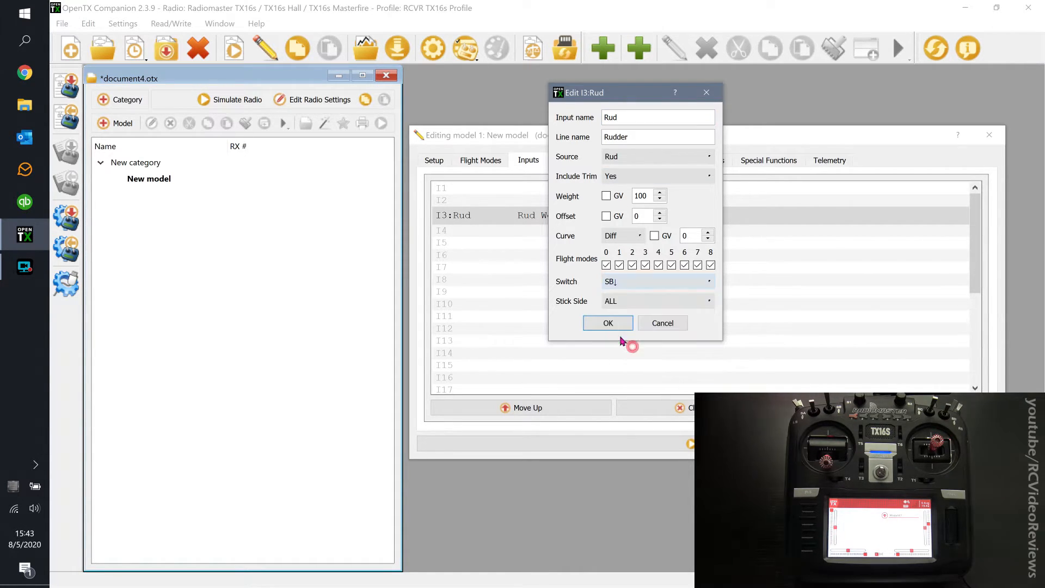
{"action": "left_click", "coordinate": [608, 323]}
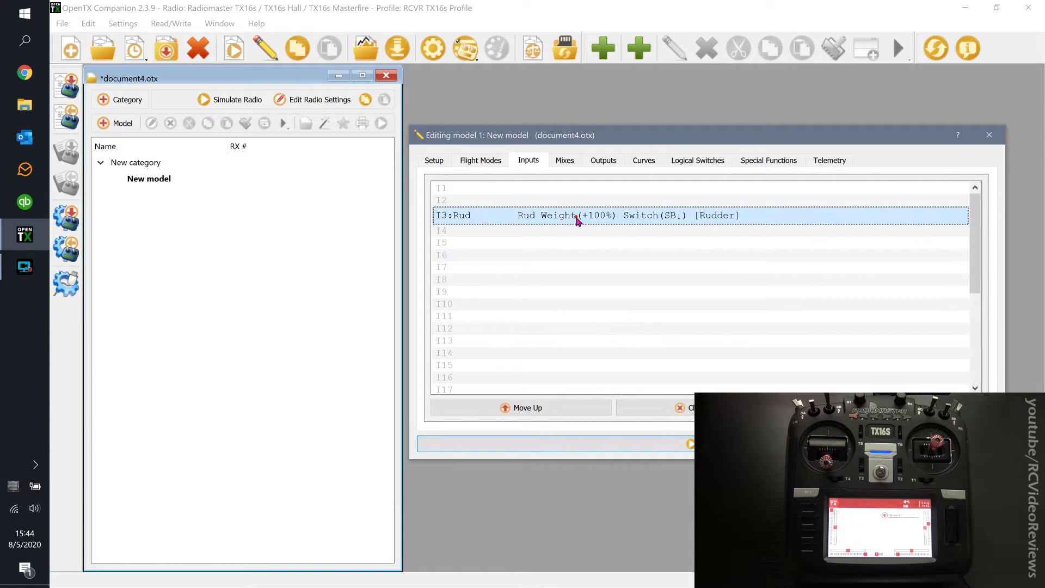
Give the I3 Rud input a 70% expo curve.
{"action": "double_click", "coordinate": [576, 215]}
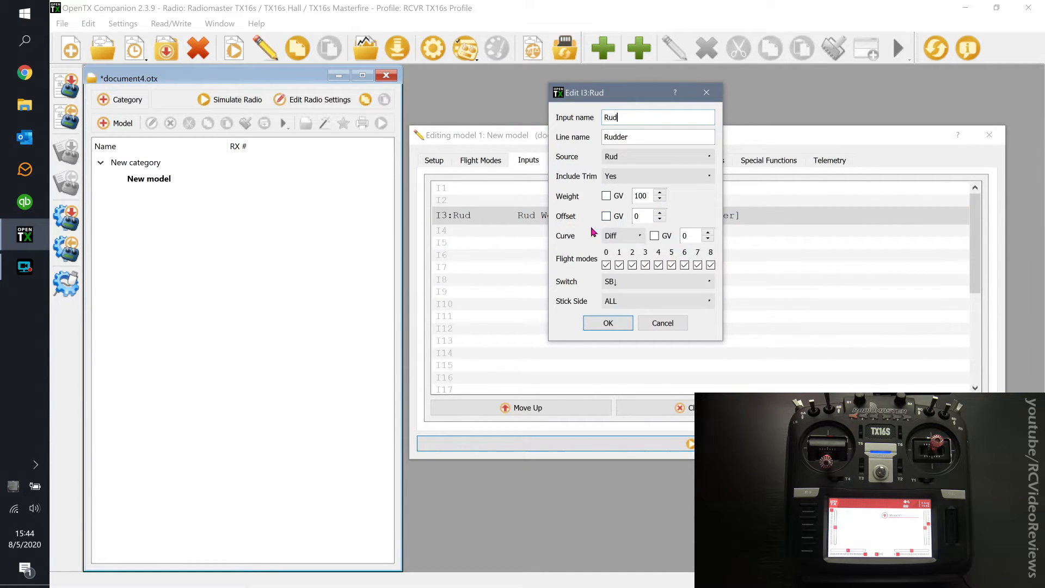
{"action": "left_click", "coordinate": [623, 235]}
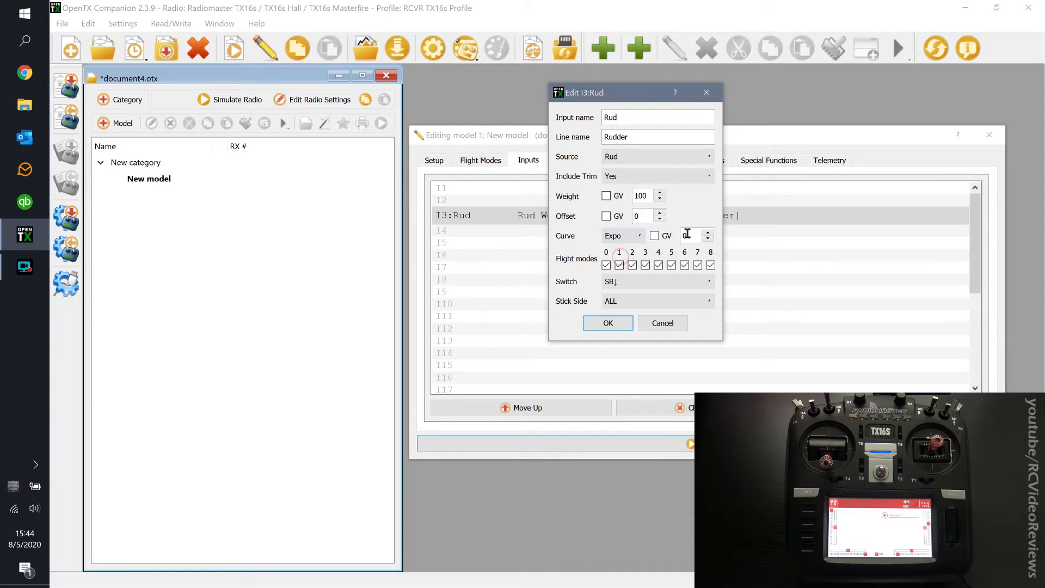
{"action": "type", "text": "70"}
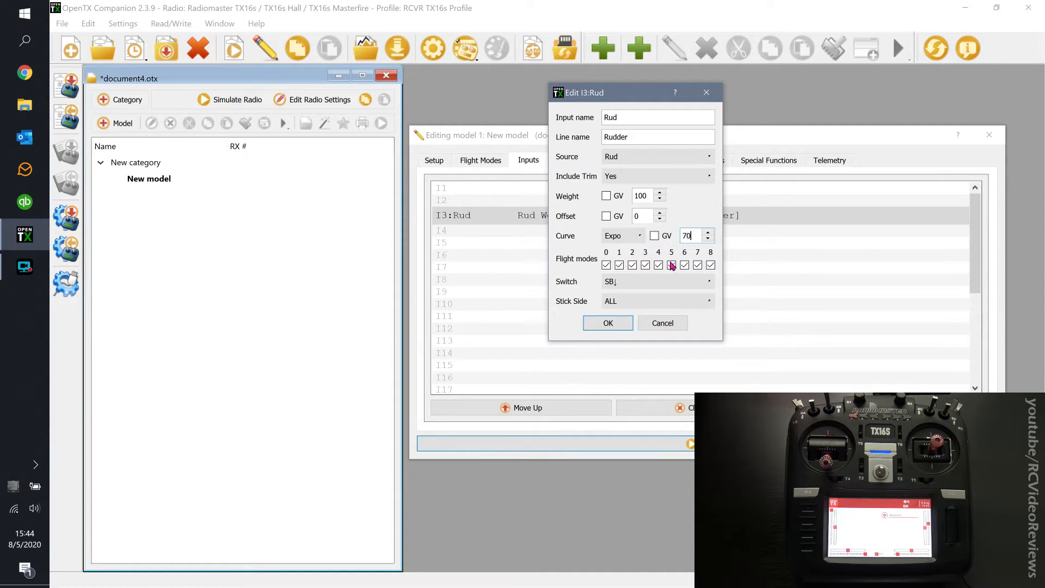
{"action": "left_click", "coordinate": [606, 323]}
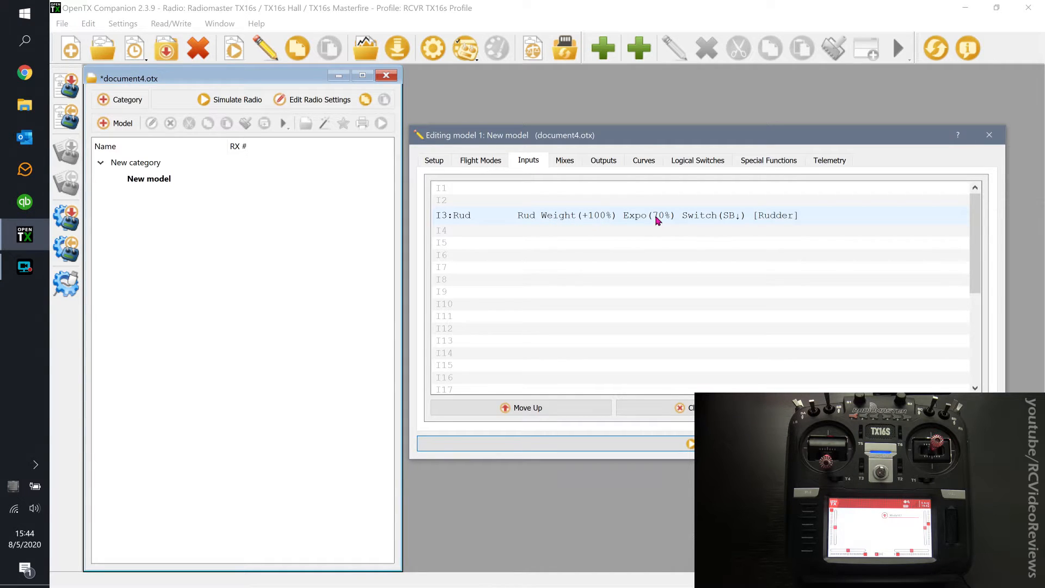
{"action": "mouse_move", "coordinate": [729, 219]}
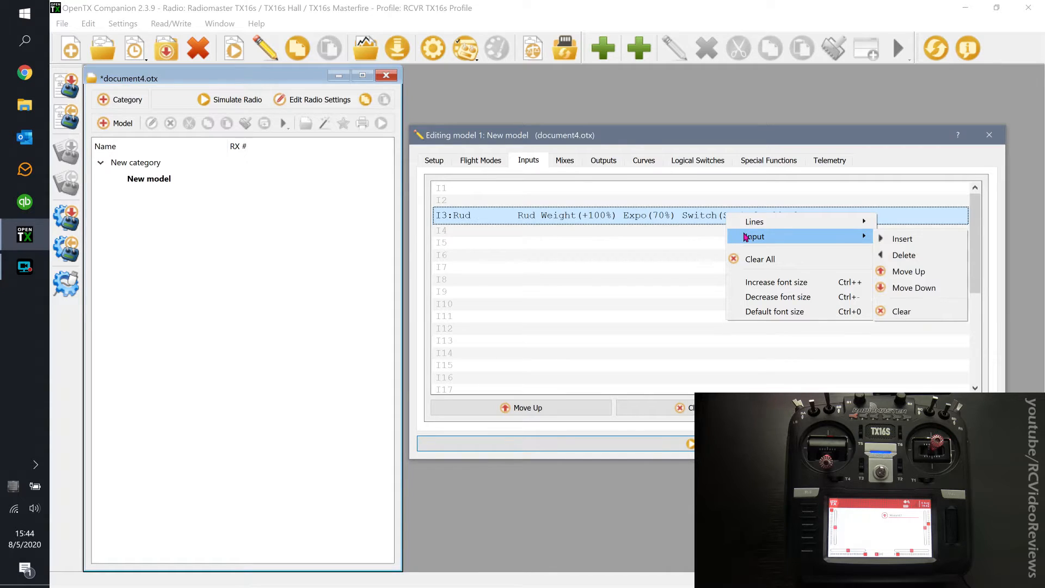
{"action": "mouse_move", "coordinate": [753, 221]}
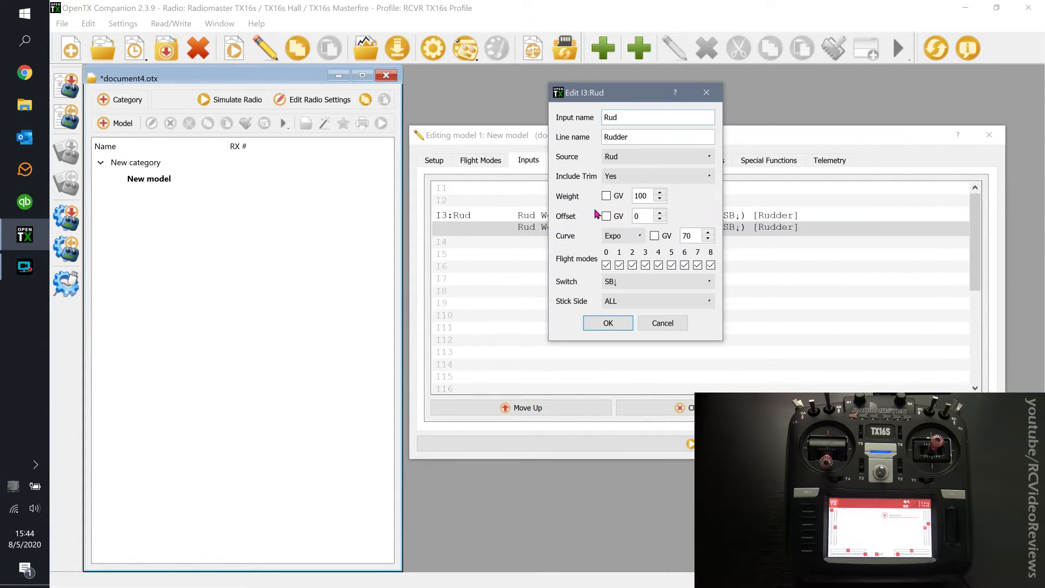
Add a second I3 rate on !SB↓ at 60% weight, 20% expo; set first rate to 95%.
{"action": "left_click", "coordinate": [709, 281]}
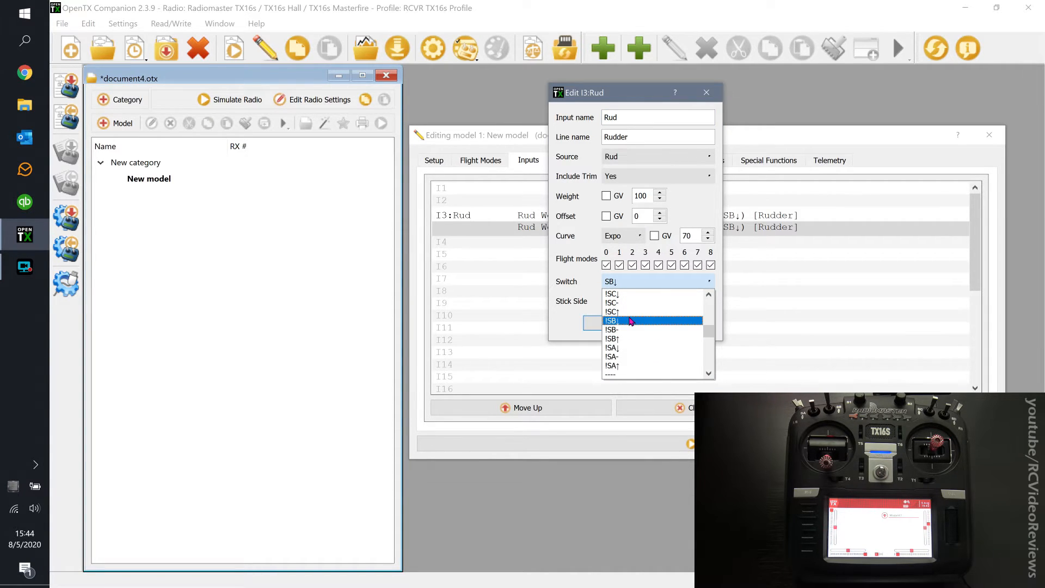
{"action": "left_click", "coordinate": [611, 321]}
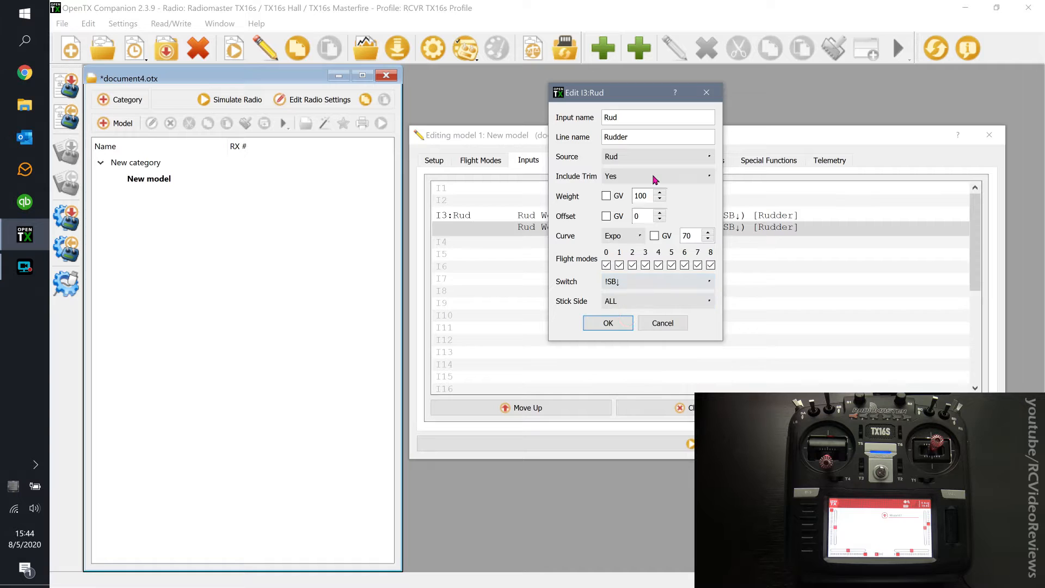
{"action": "left_click", "coordinate": [644, 195]}
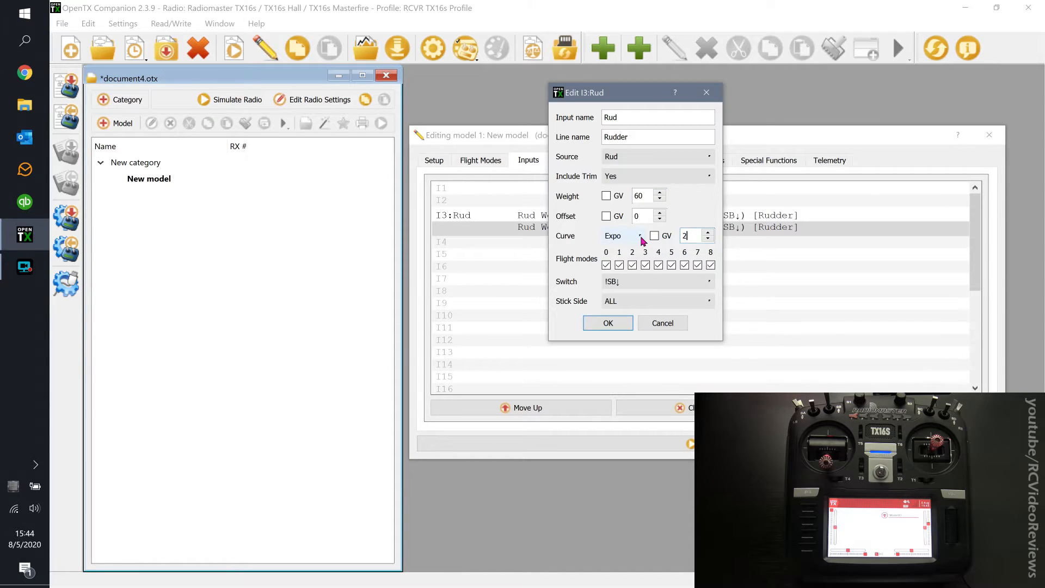
{"action": "left_click", "coordinate": [607, 323]}
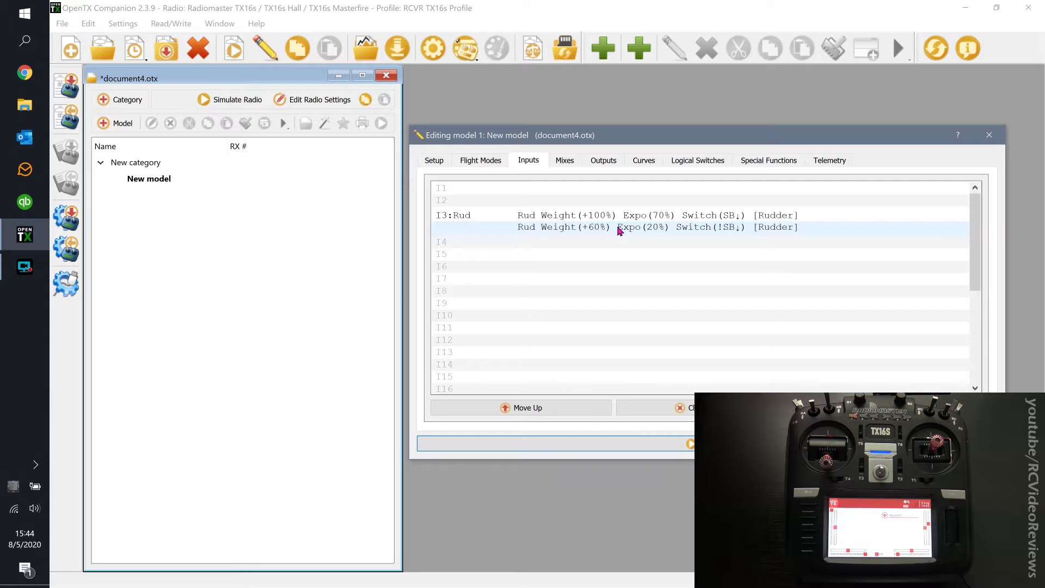
{"action": "left_click", "coordinate": [600, 214]}
{"action": "type", "text": "9"}
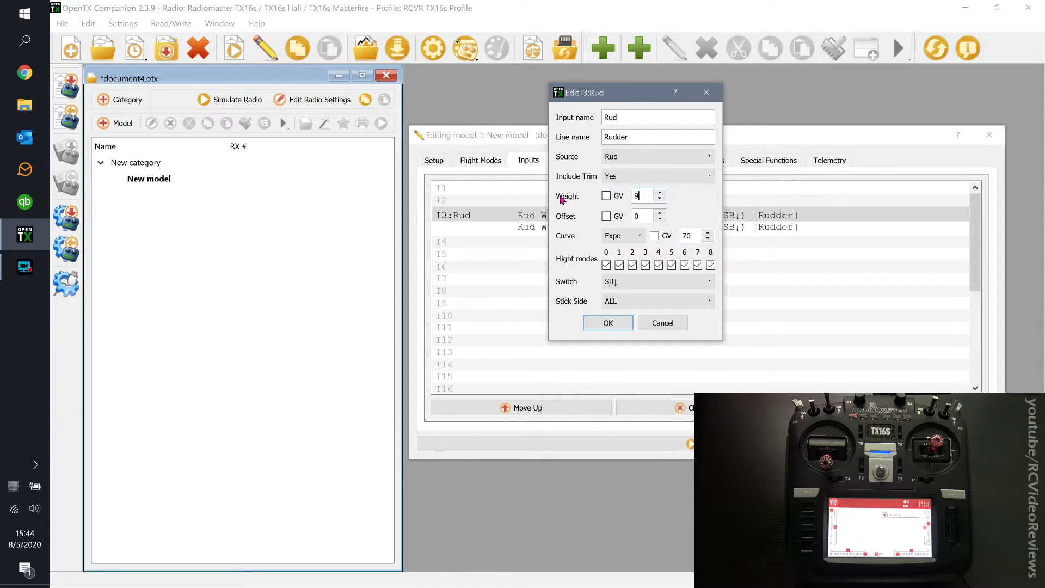
{"action": "left_click", "coordinate": [606, 323]}
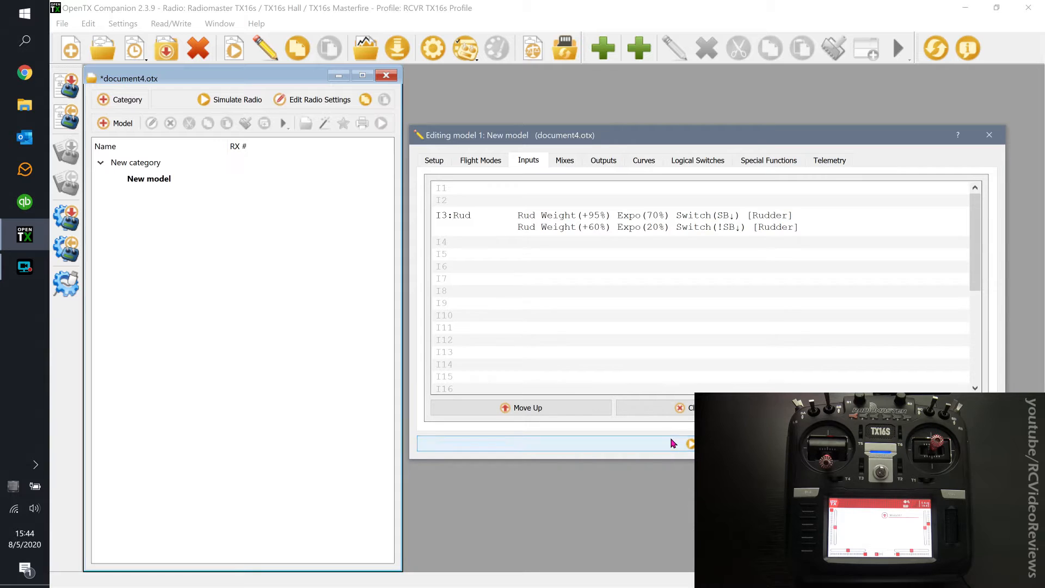
Simulate, flipping SB and sweeping rudder: CH1 reaches 95% with SB down, 60% otherwise.
{"action": "left_click", "coordinate": [237, 99]}
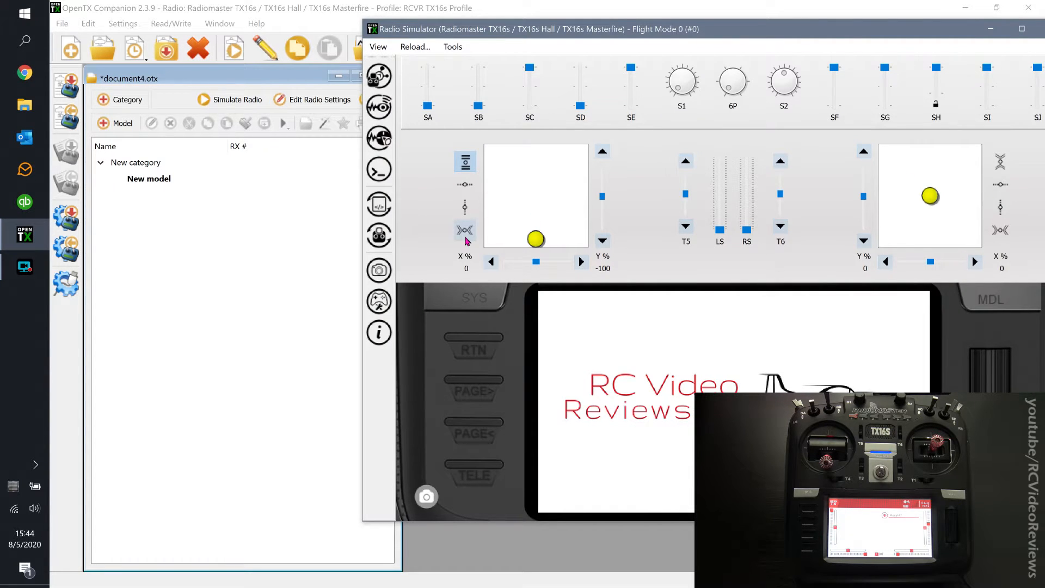
{"action": "left_click", "coordinate": [465, 231]}
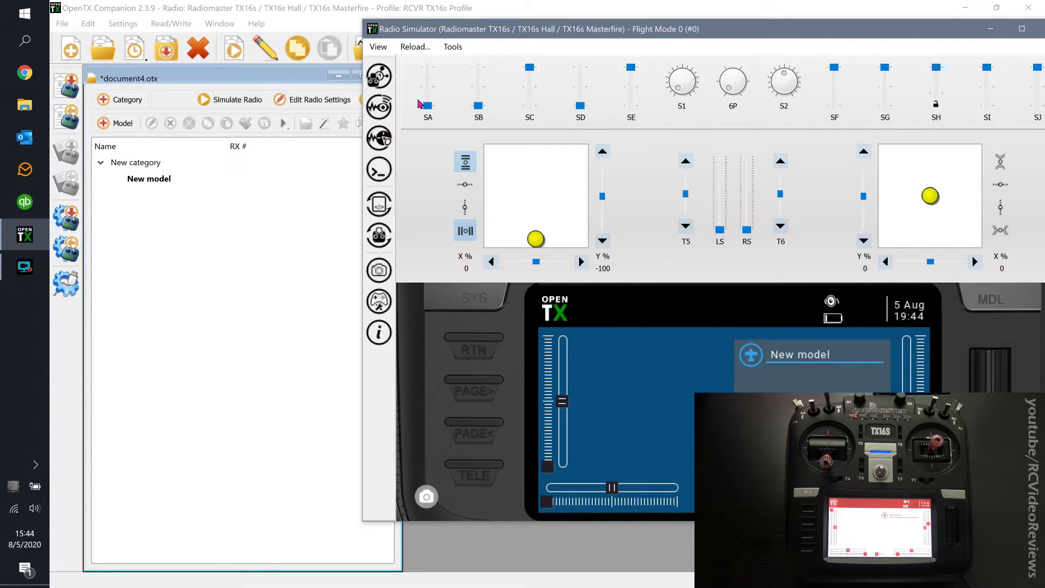
{"action": "left_click", "coordinate": [378, 74]}
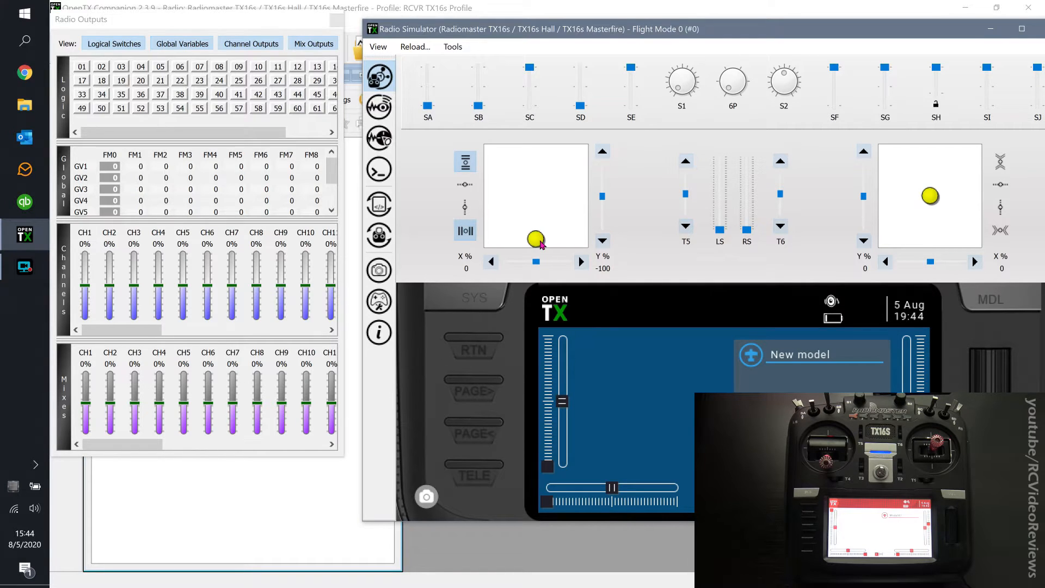
{"action": "left_click_drag", "start_coordinate": [535, 239], "coordinate": [492, 240]}
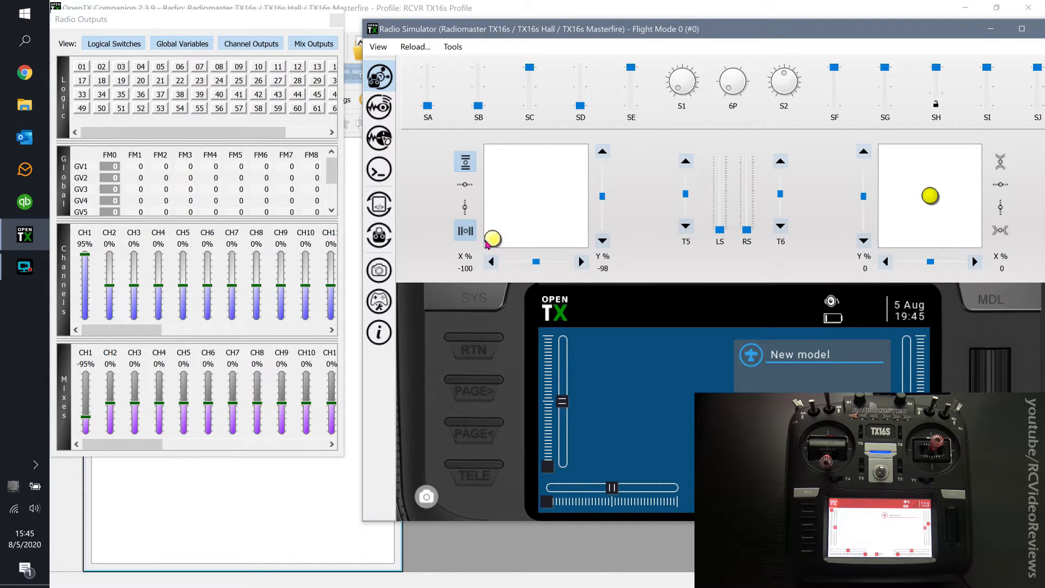
{"action": "mouse_move", "coordinate": [504, 112]}
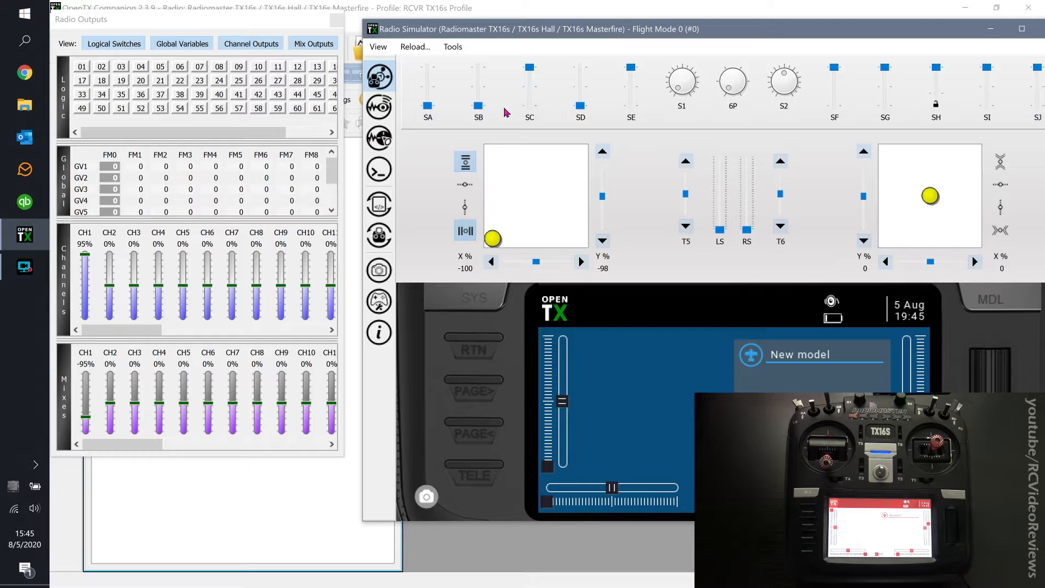
{"action": "left_click", "coordinate": [478, 106]}
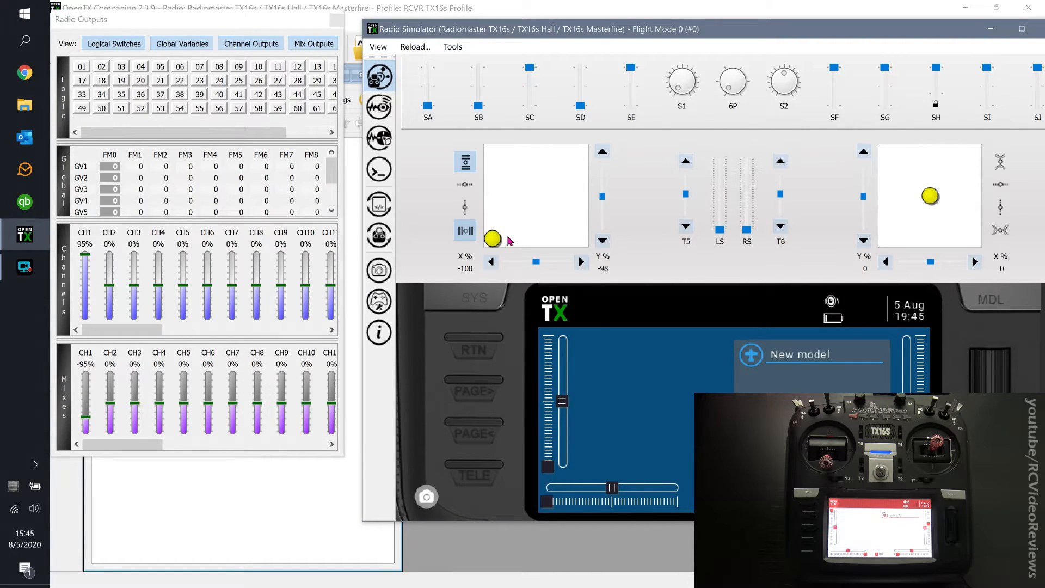
{"action": "left_click", "coordinate": [478, 106]}
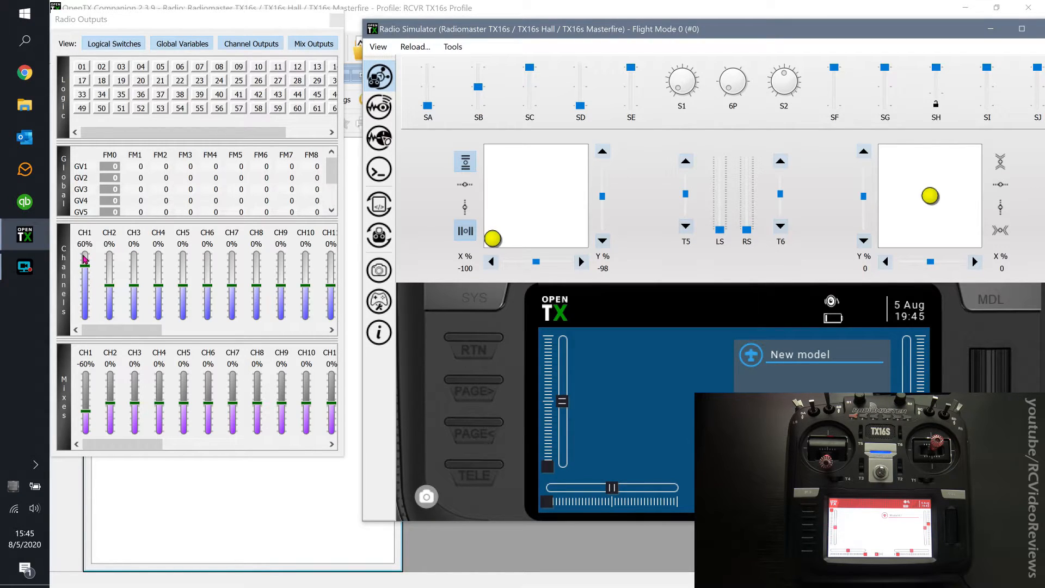
{"action": "mouse_move", "coordinate": [86, 371]}
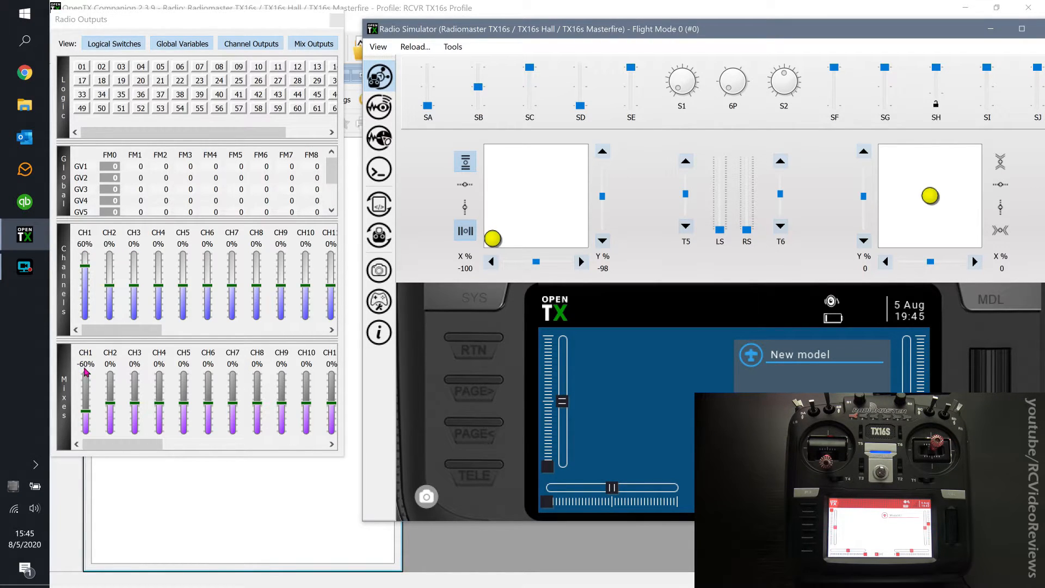
{"action": "mouse_move", "coordinate": [98, 386]}
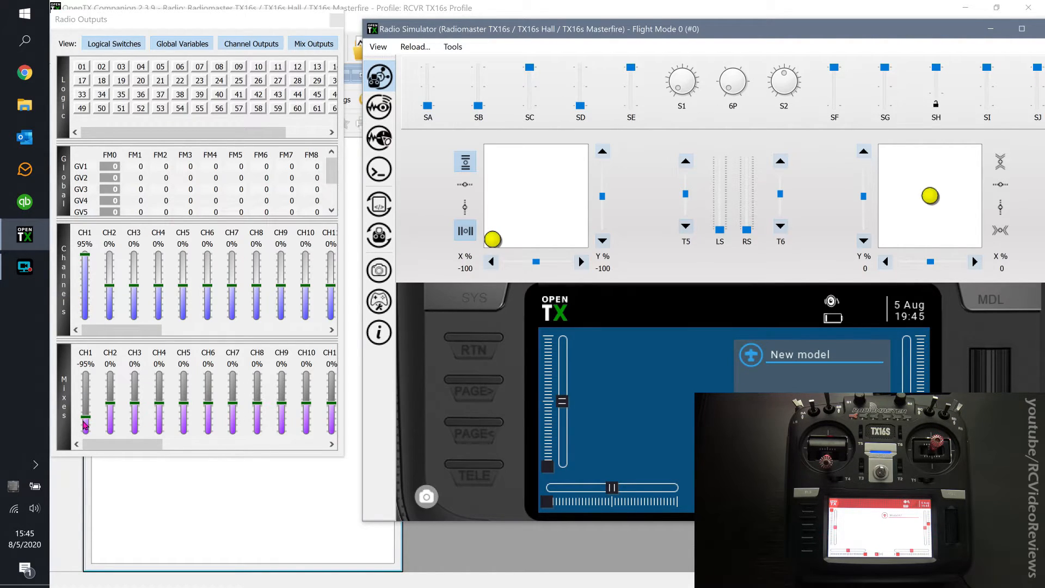
{"action": "mouse_move", "coordinate": [484, 90]}
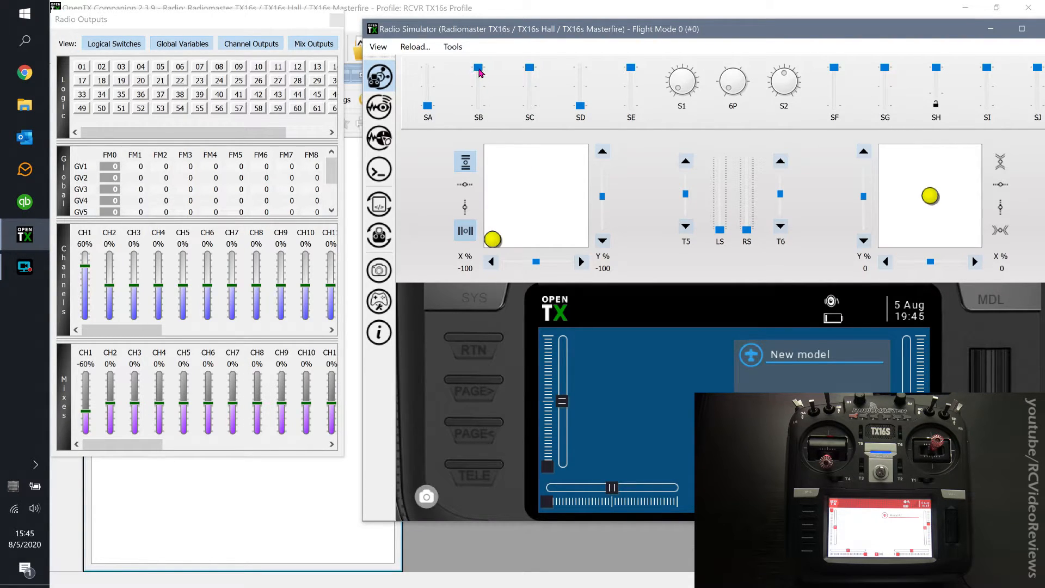
{"action": "left_click_drag", "start_coordinate": [492, 238], "coordinate": [513, 238]}
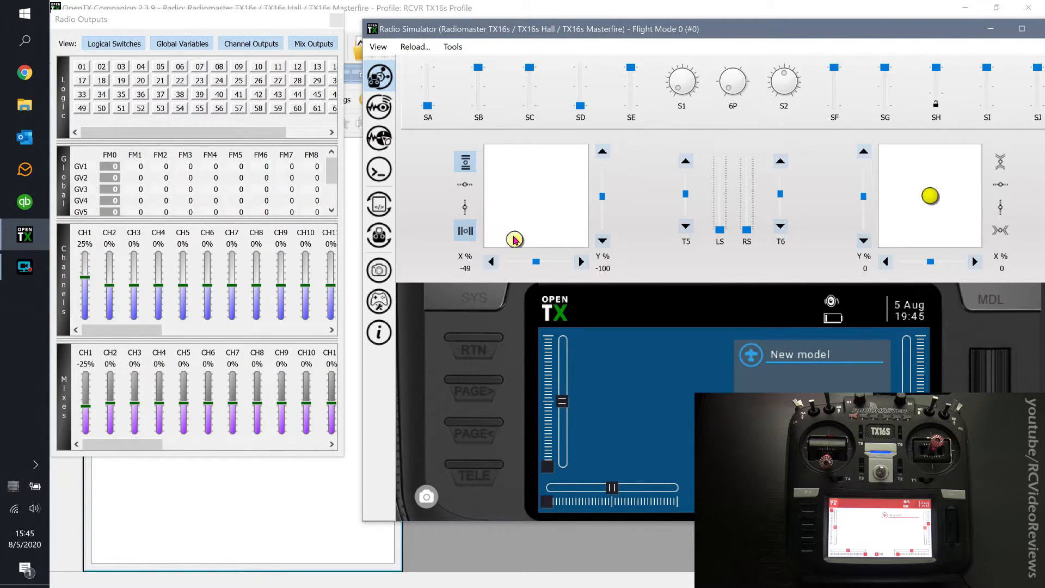
{"action": "left_click_drag", "start_coordinate": [514, 240], "coordinate": [492, 240]}
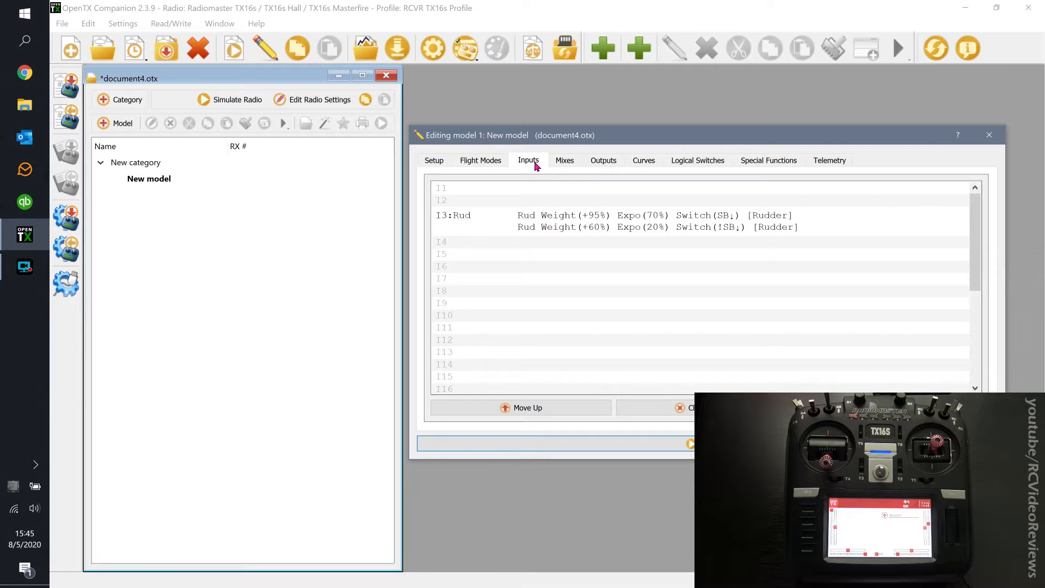
Edit the CH1:Rud mix to +50% weight, then start the radio simulator.
{"action": "left_click", "coordinate": [564, 160]}
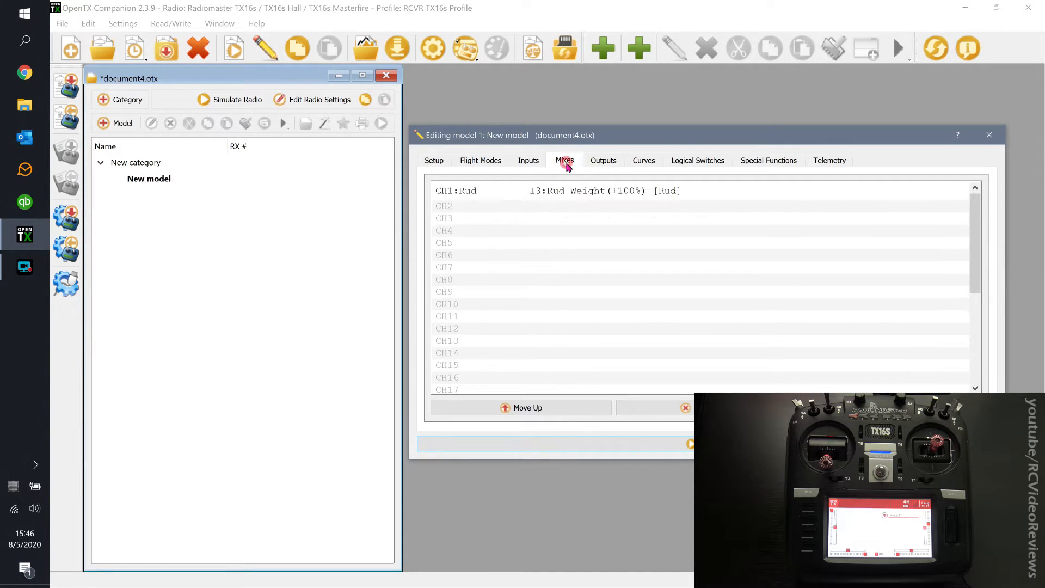
{"action": "left_click", "coordinate": [528, 160]}
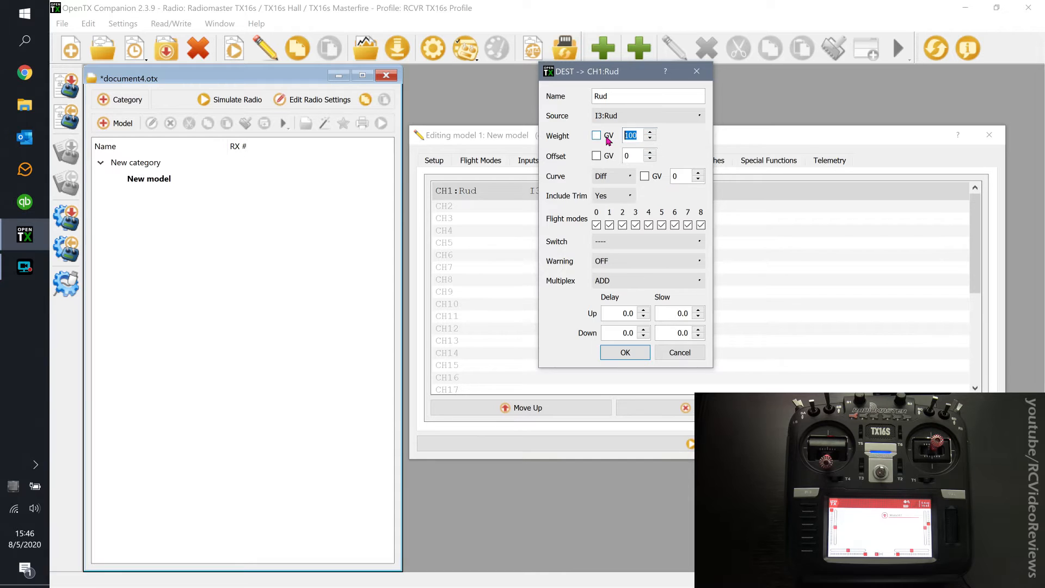
{"action": "left_click", "coordinate": [624, 352]}
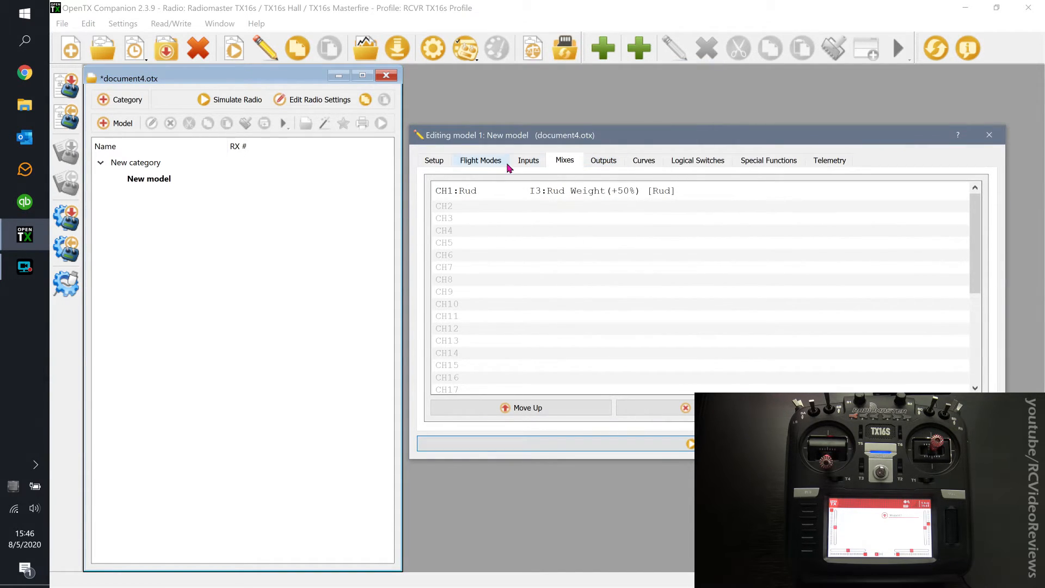
{"action": "left_click", "coordinate": [237, 99]}
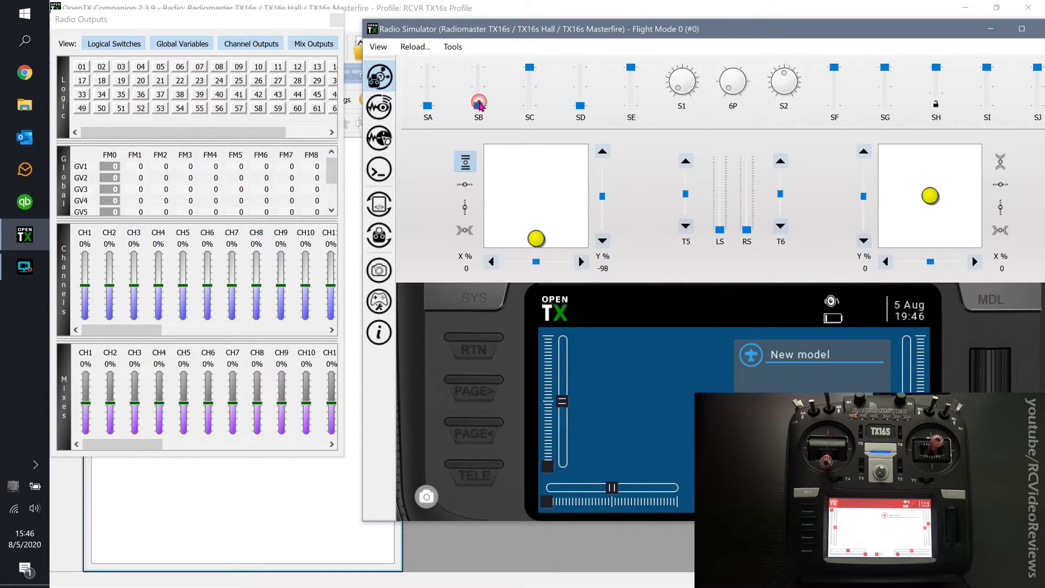
Flip SB and push the rudder stick fully left, reading CH1 at 47%.
{"action": "left_click_drag", "start_coordinate": [536, 238], "coordinate": [492, 238]}
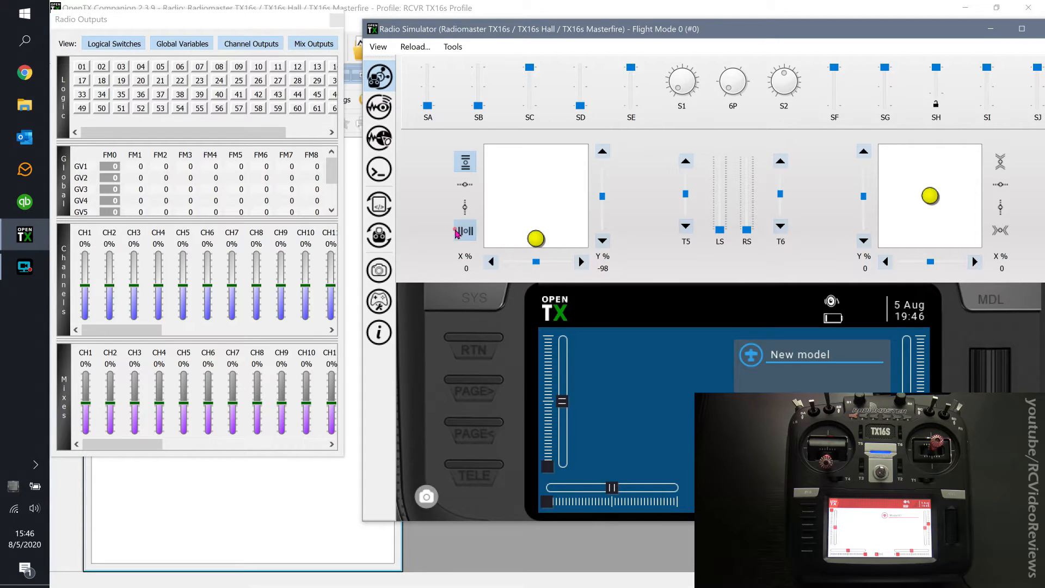
{"action": "left_click_drag", "start_coordinate": [535, 238], "coordinate": [492, 239]}
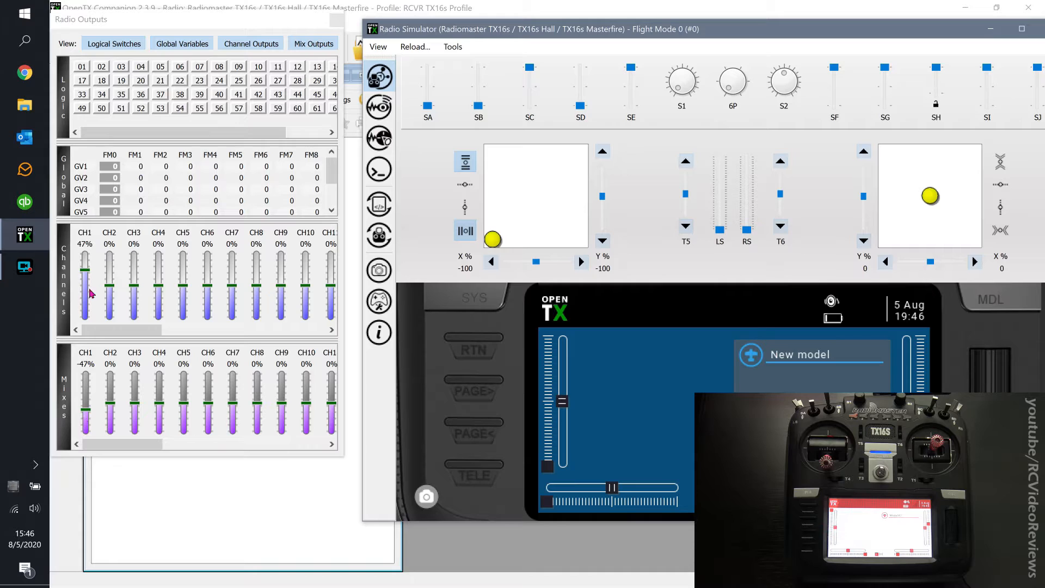
{"action": "mouse_move", "coordinate": [89, 412]}
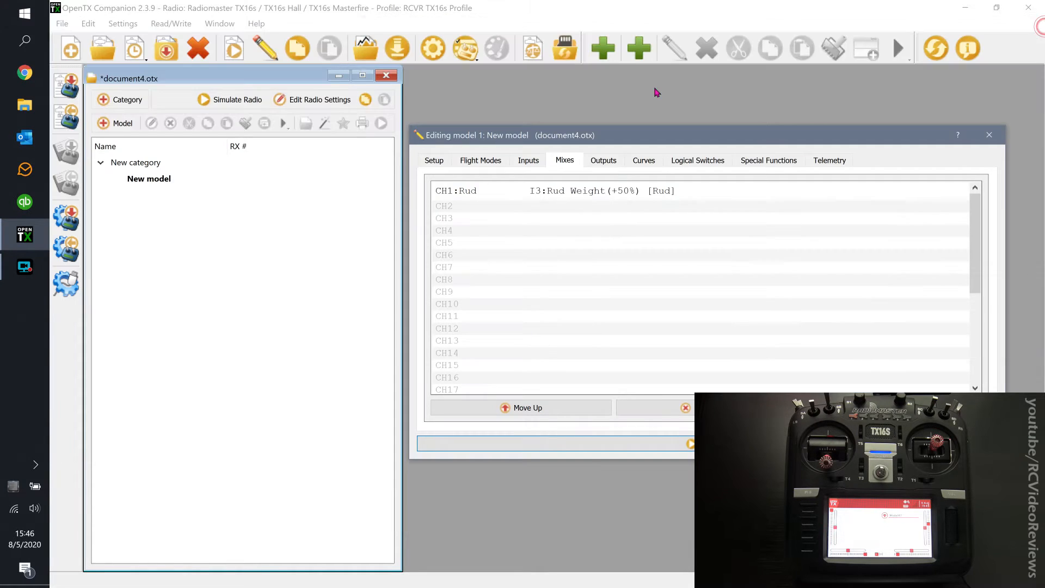
Review the inputs and mixes, then set CH1 Rud's output minimum to -50.0%.
{"action": "left_click", "coordinate": [528, 160]}
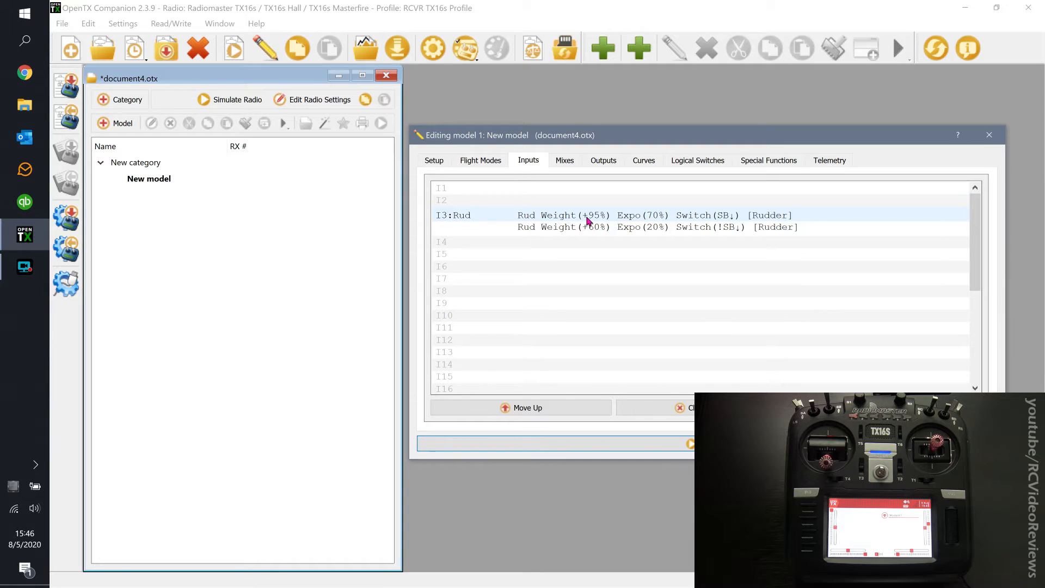
{"action": "left_click", "coordinate": [563, 160]}
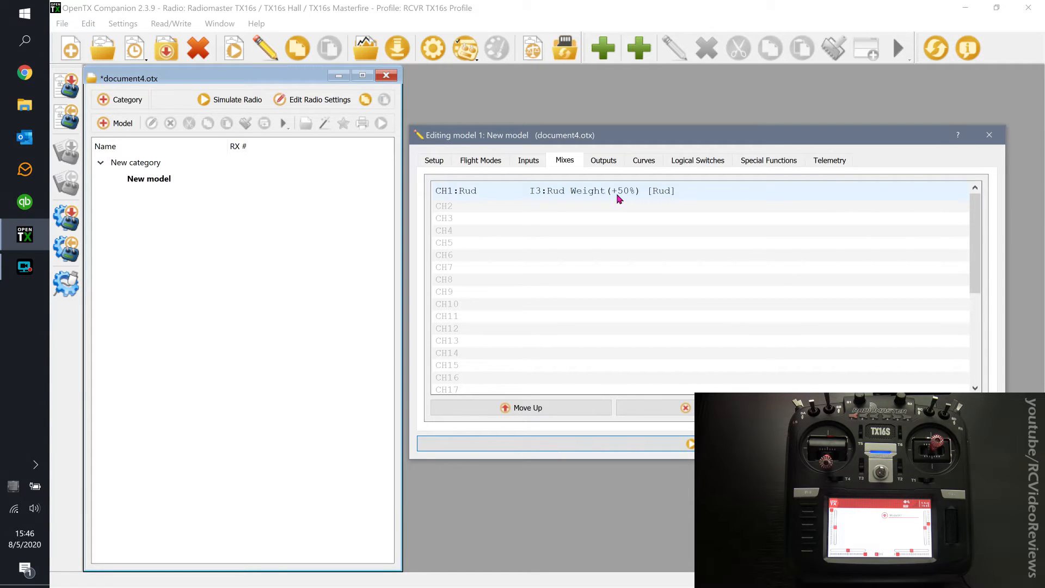
{"action": "left_click", "coordinate": [602, 160]}
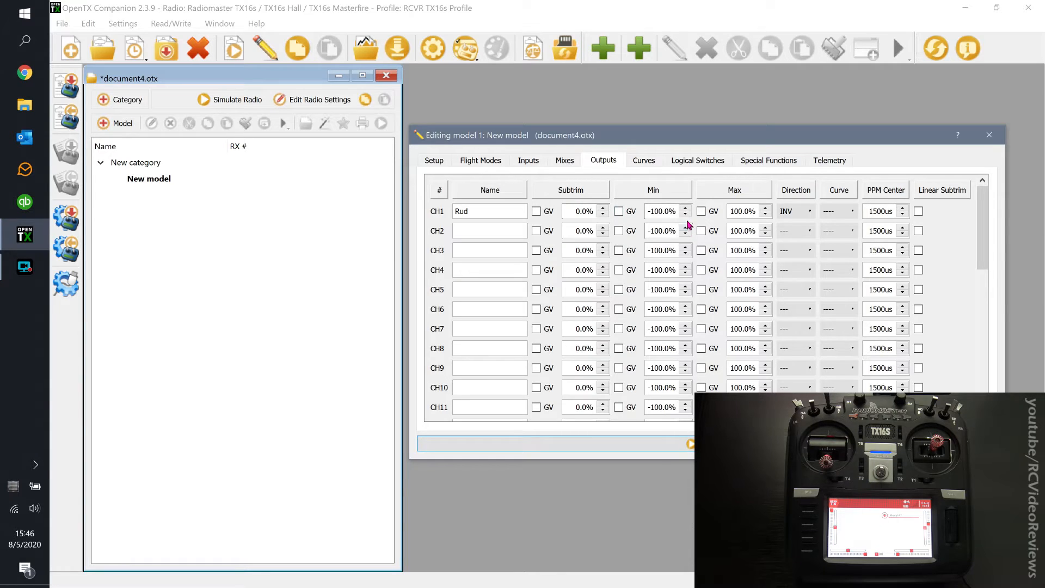
{"action": "left_click", "coordinate": [660, 211]}
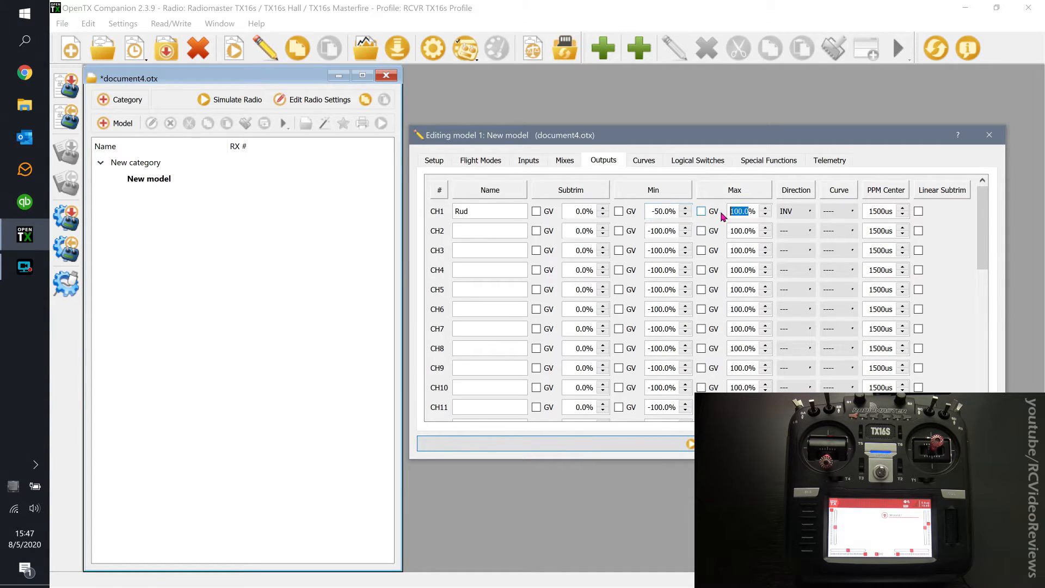
{"action": "type", "text": "50.0"}
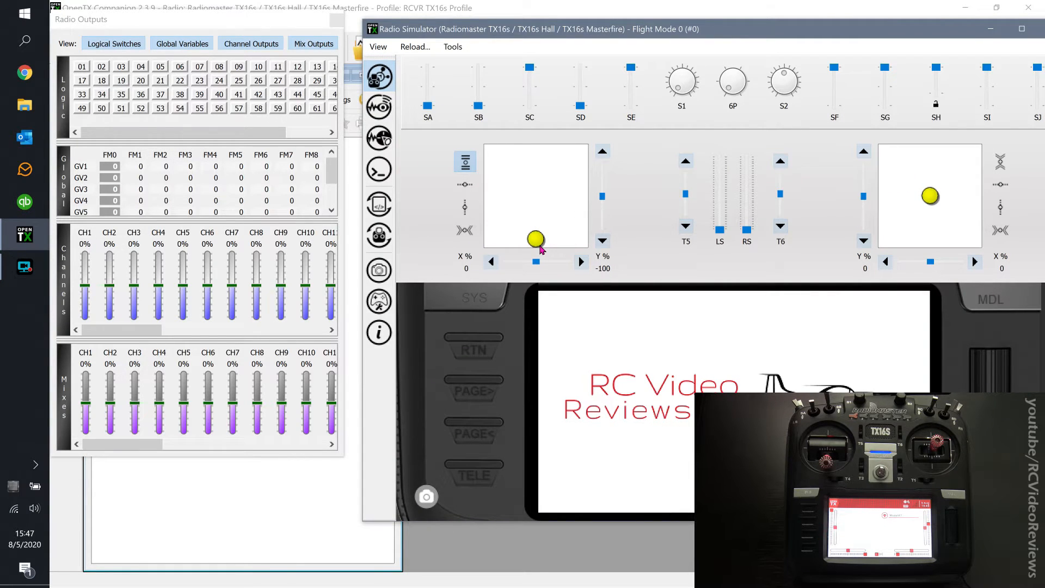
Push the rudder stick fully left to test the -50% limit, then close the simulator.
{"action": "left_click", "coordinate": [466, 231]}
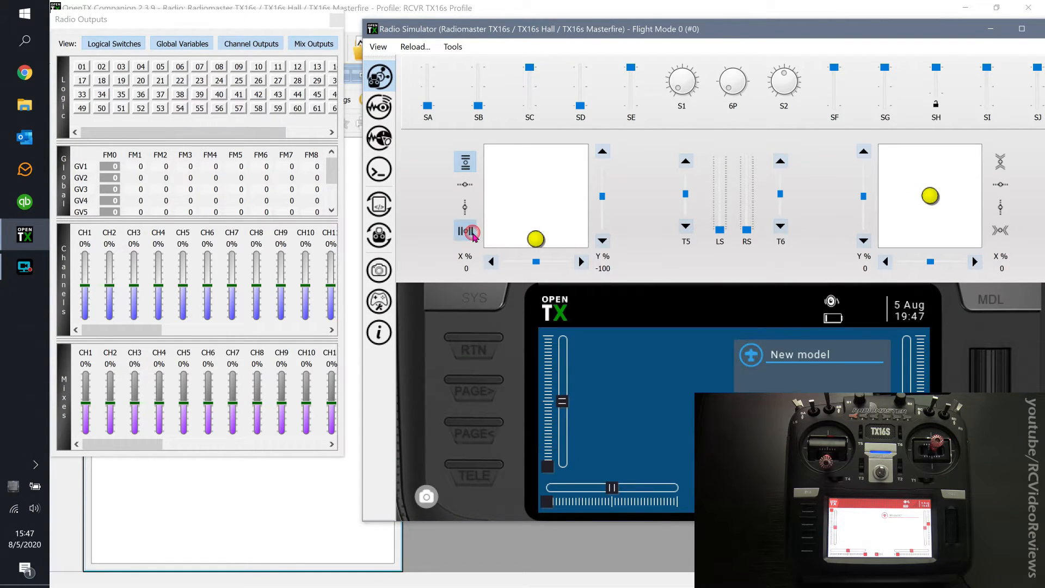
{"action": "left_click_drag", "start_coordinate": [535, 239], "coordinate": [514, 237]}
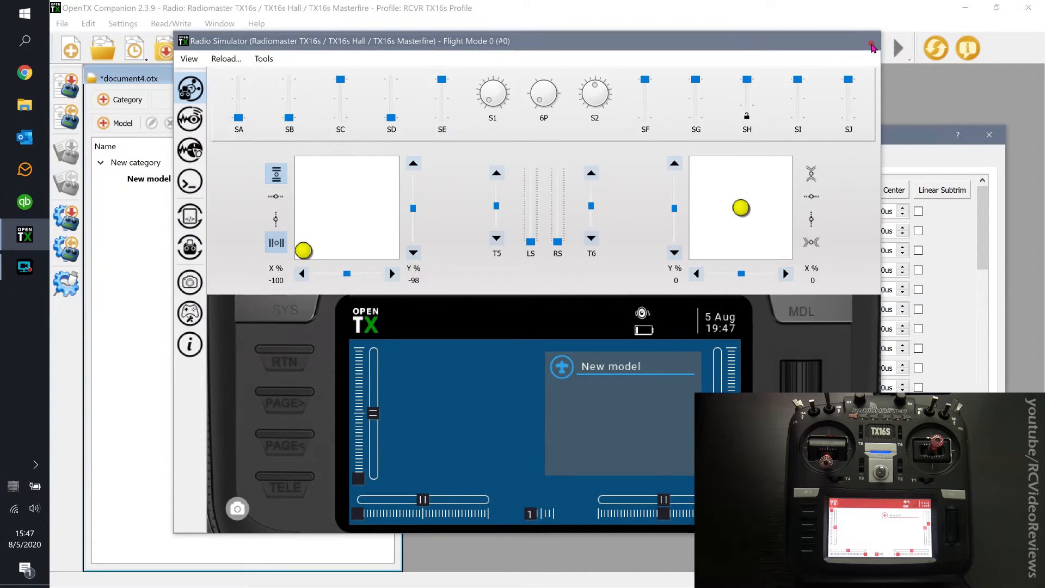
{"action": "left_click", "coordinate": [872, 42]}
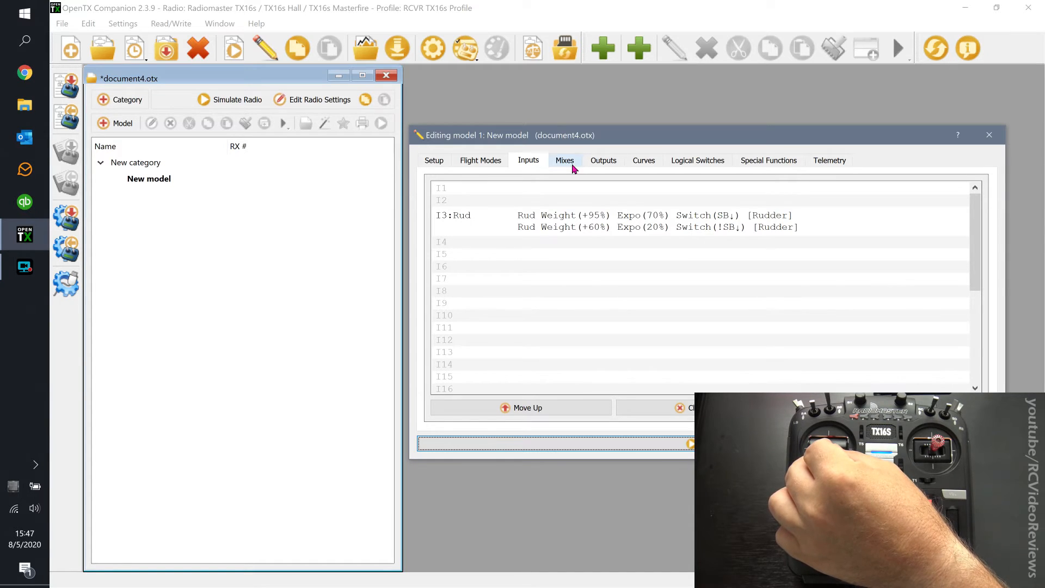
Edit the CH1:Rud mix and restore its weight to +100%.
{"action": "left_click", "coordinate": [603, 160]}
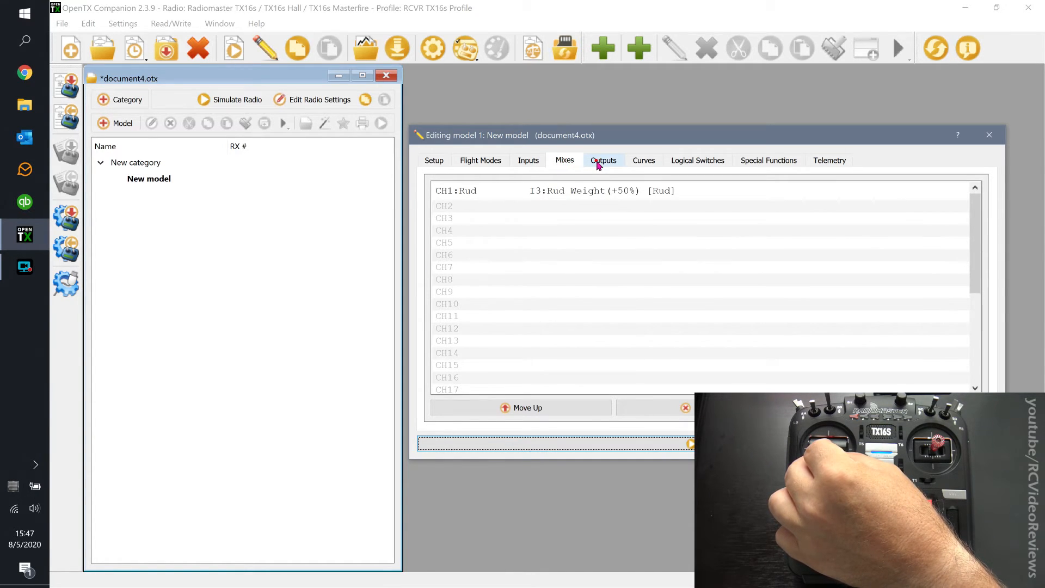
{"action": "left_click", "coordinate": [528, 160]}
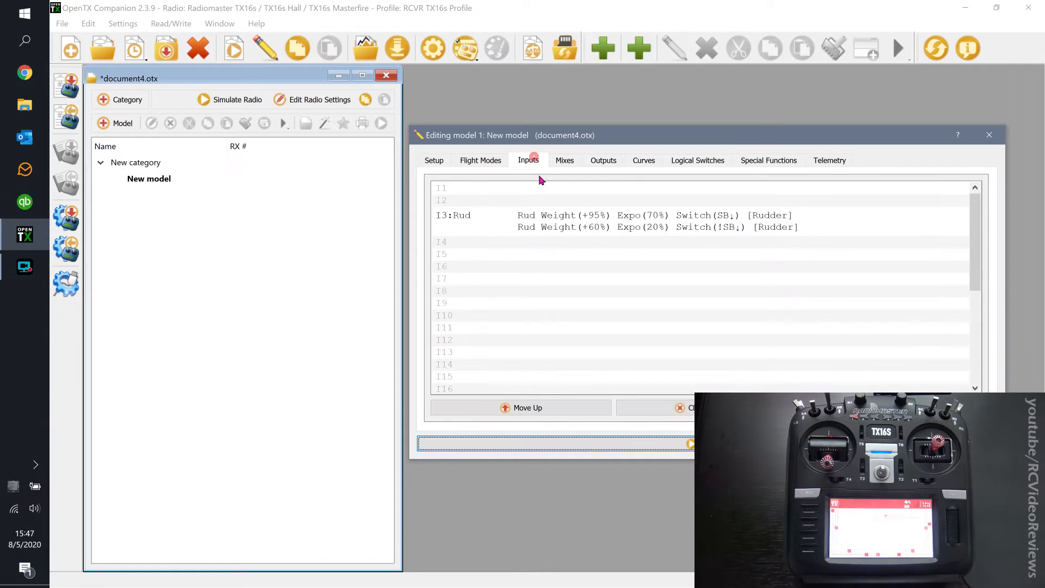
{"action": "mouse_move", "coordinate": [564, 160]}
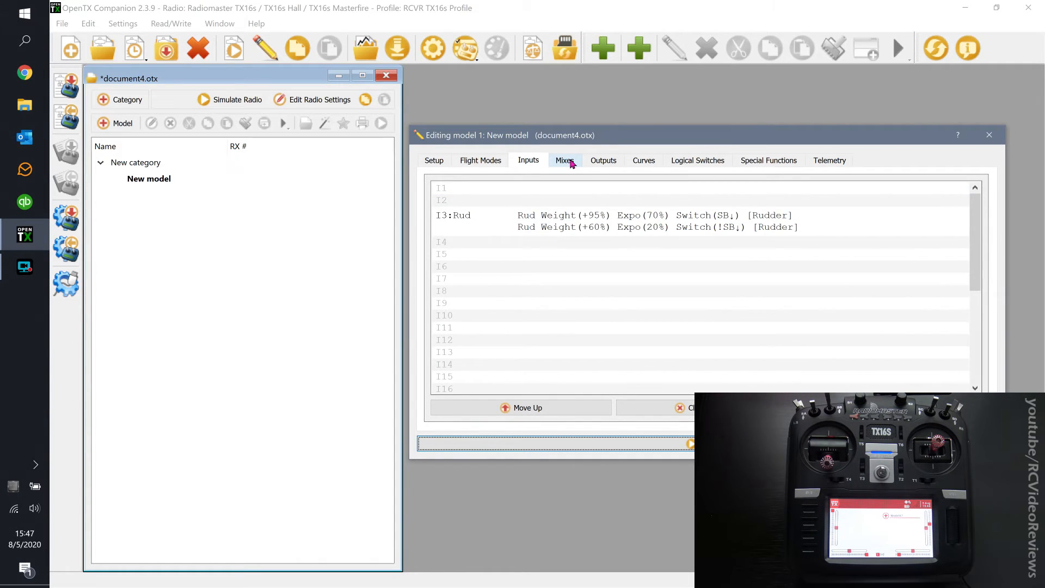
{"action": "left_click", "coordinate": [603, 160]}
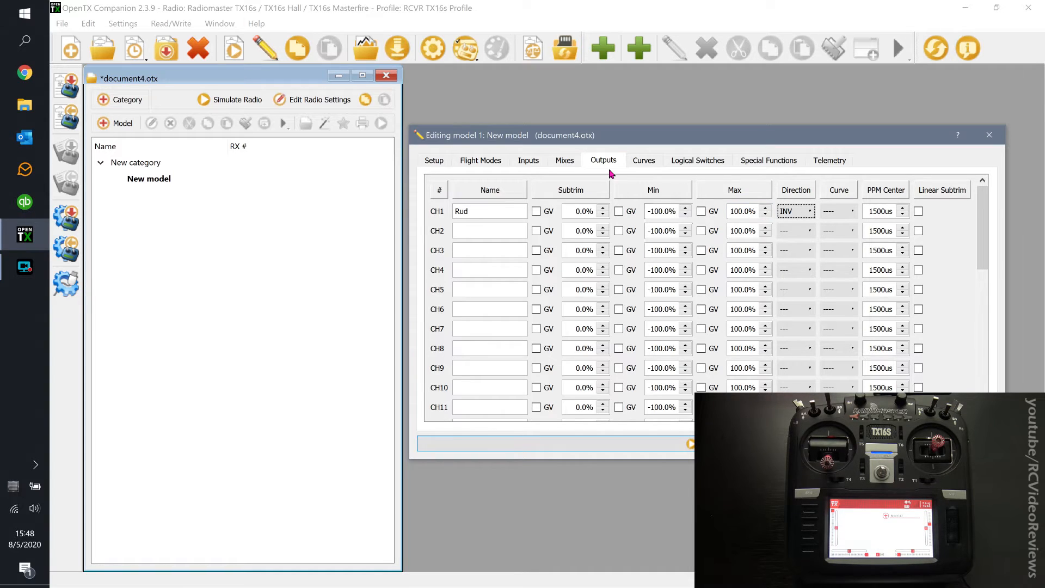
{"action": "left_click", "coordinate": [564, 160]}
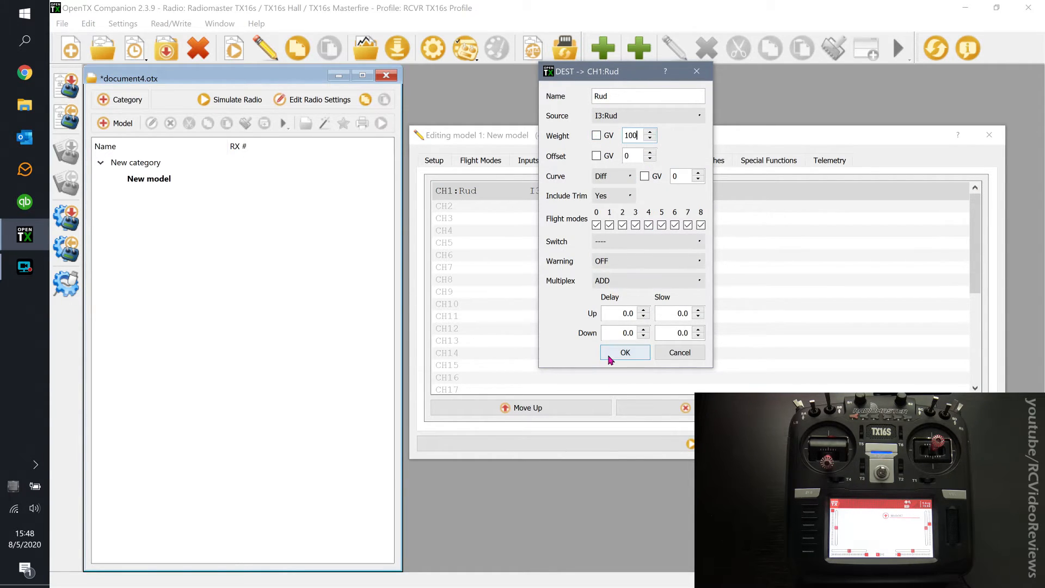
{"action": "left_click", "coordinate": [624, 352]}
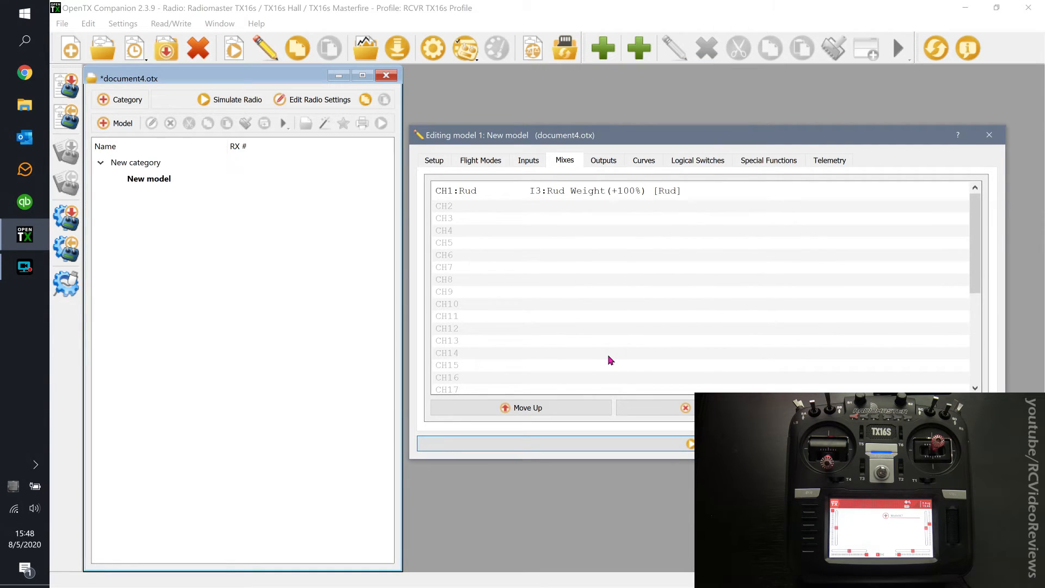
{"action": "left_click", "coordinate": [567, 190]}
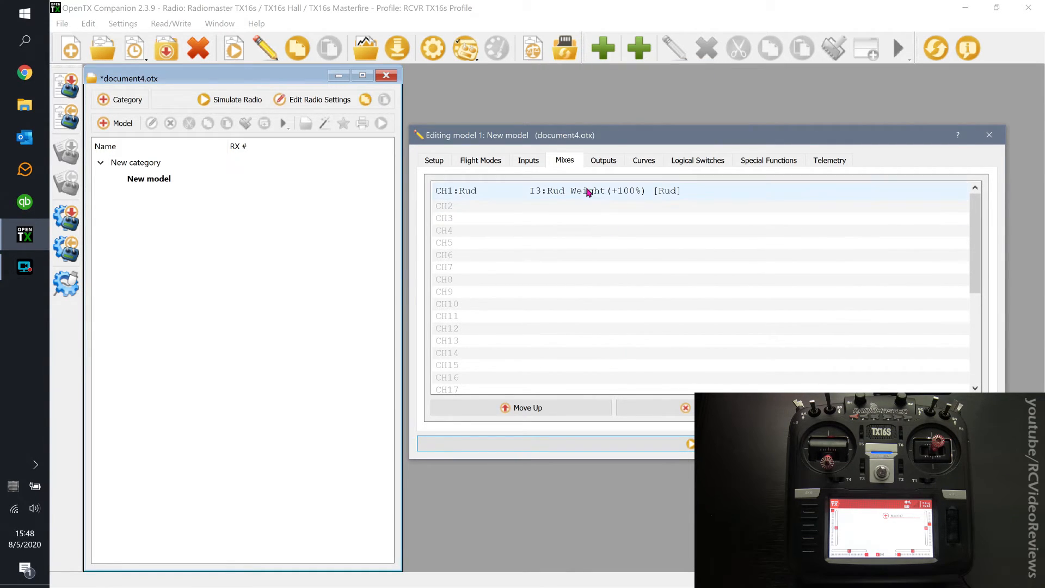
{"action": "mouse_move", "coordinate": [621, 199]}
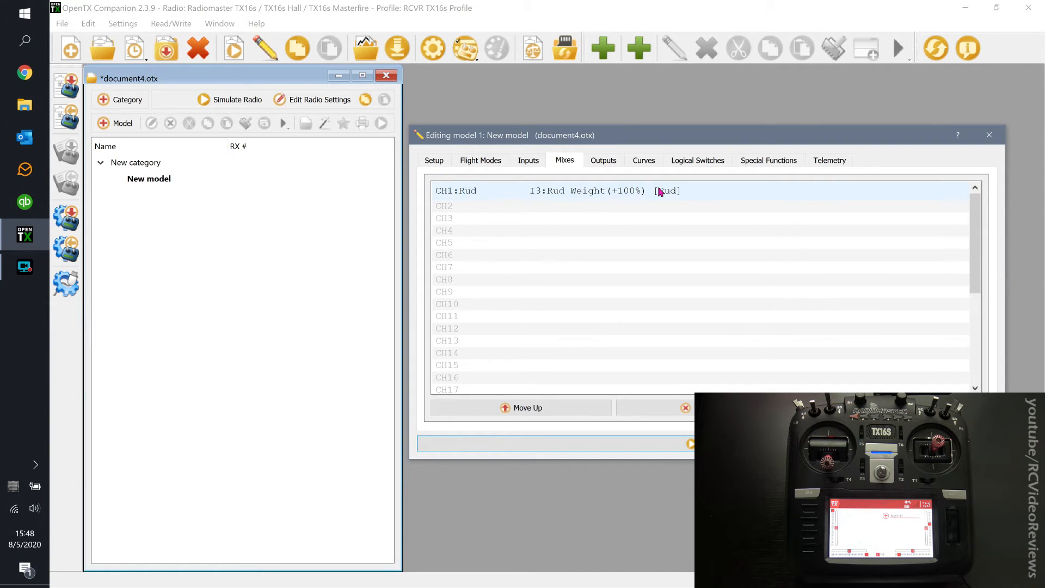
{"action": "mouse_move", "coordinate": [610, 196]}
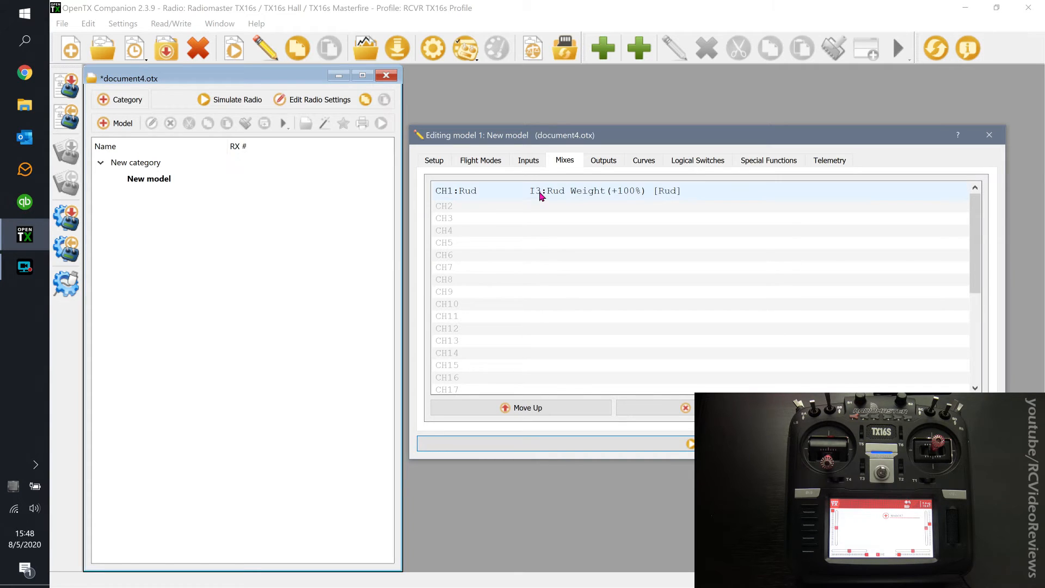
Review I3 Rud's two rates, the 100% CH1 mix, and CH1's inverted ±100% output.
{"action": "left_click", "coordinate": [527, 160]}
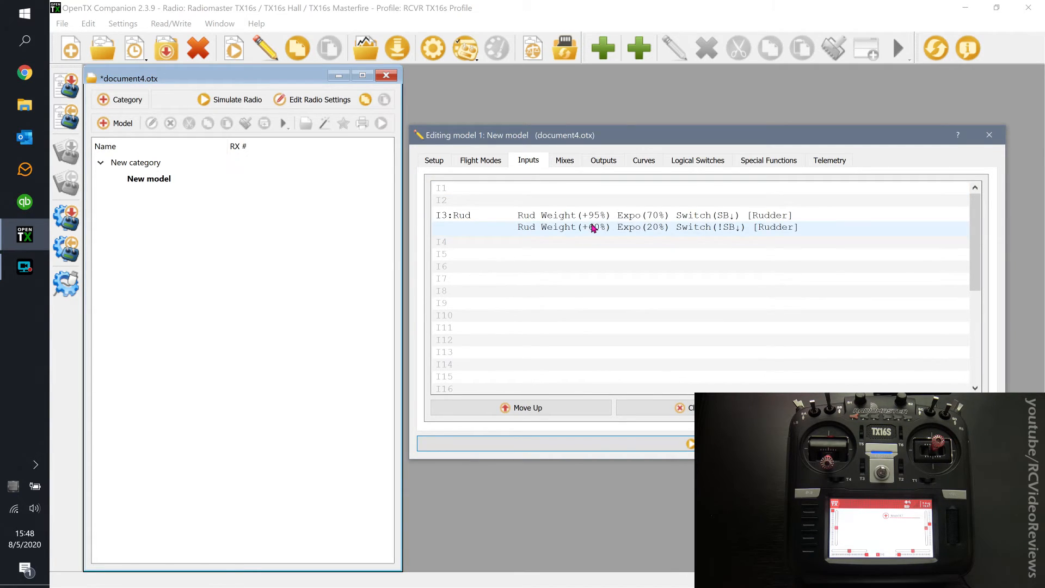
{"action": "mouse_move", "coordinate": [589, 228]}
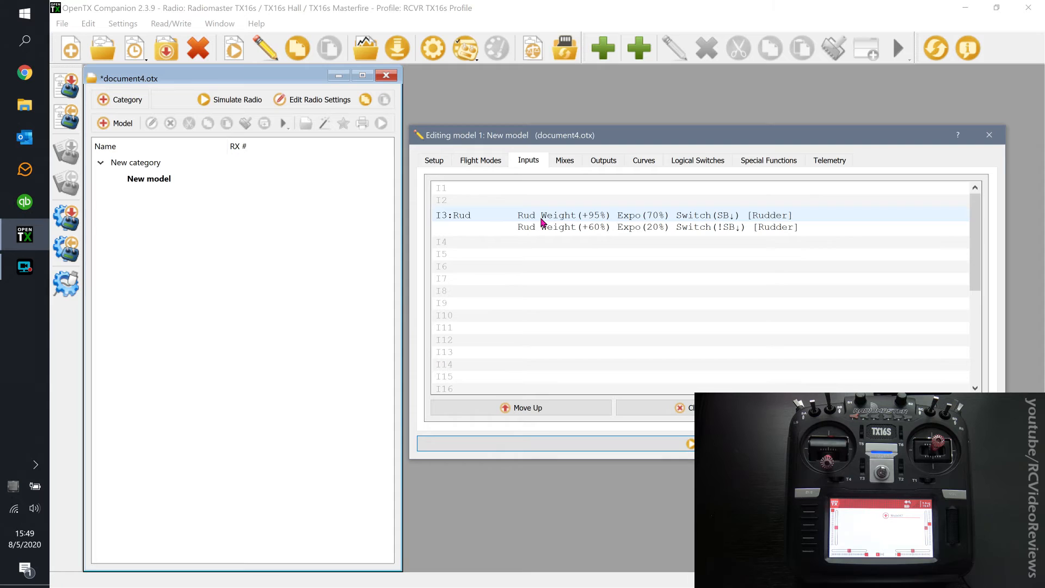
{"action": "left_click", "coordinate": [563, 159]}
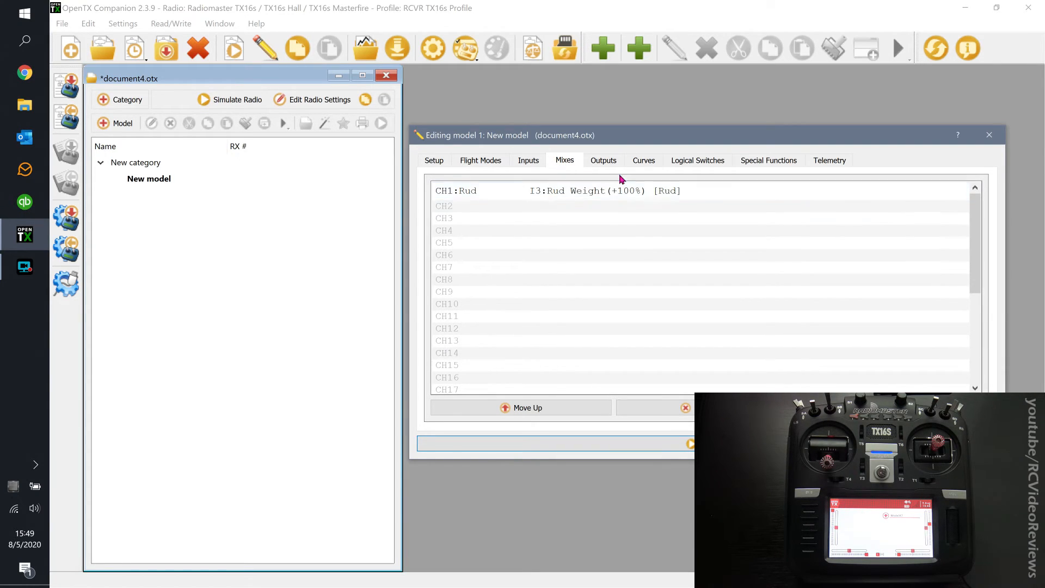
{"action": "left_click", "coordinate": [602, 160]}
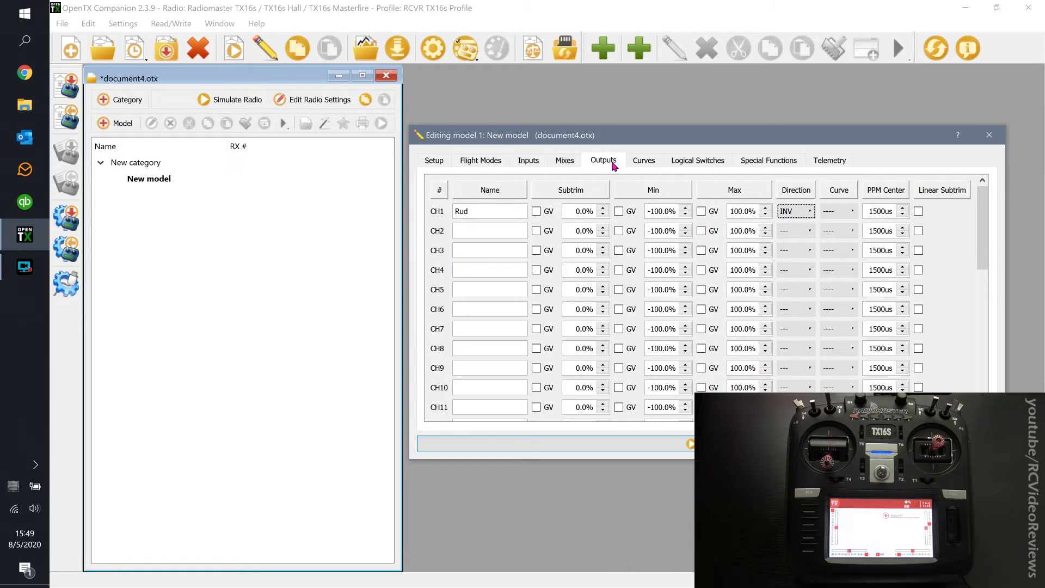
{"action": "mouse_move", "coordinate": [612, 172]}
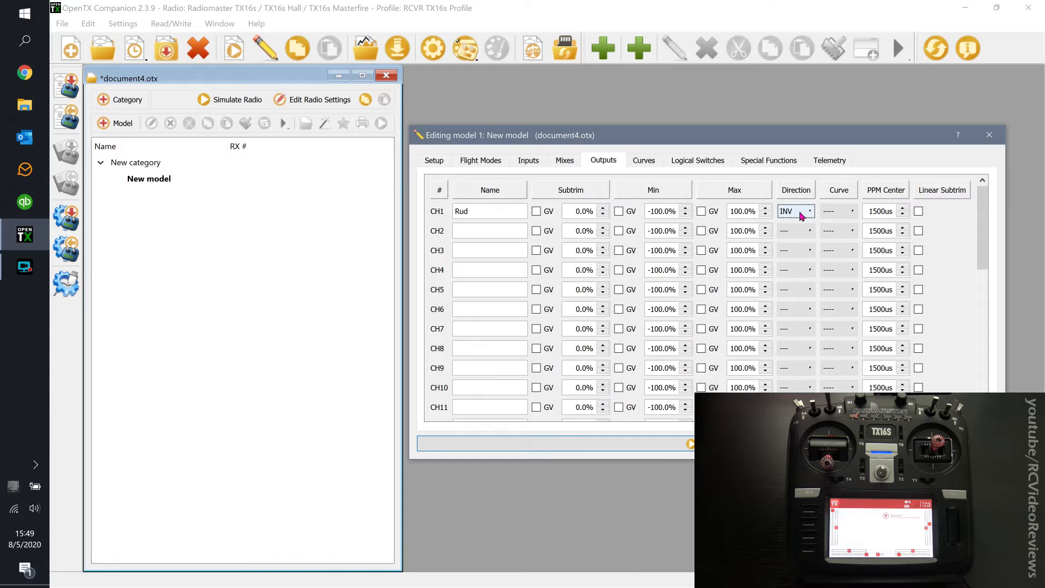
{"action": "left_click", "coordinate": [528, 160]}
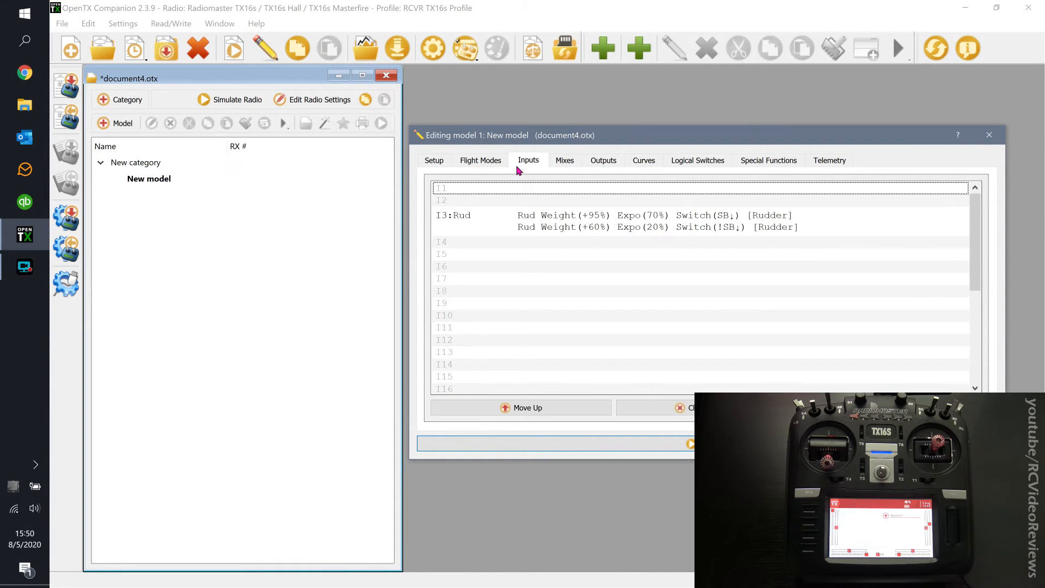
{"action": "left_click", "coordinate": [453, 214]}
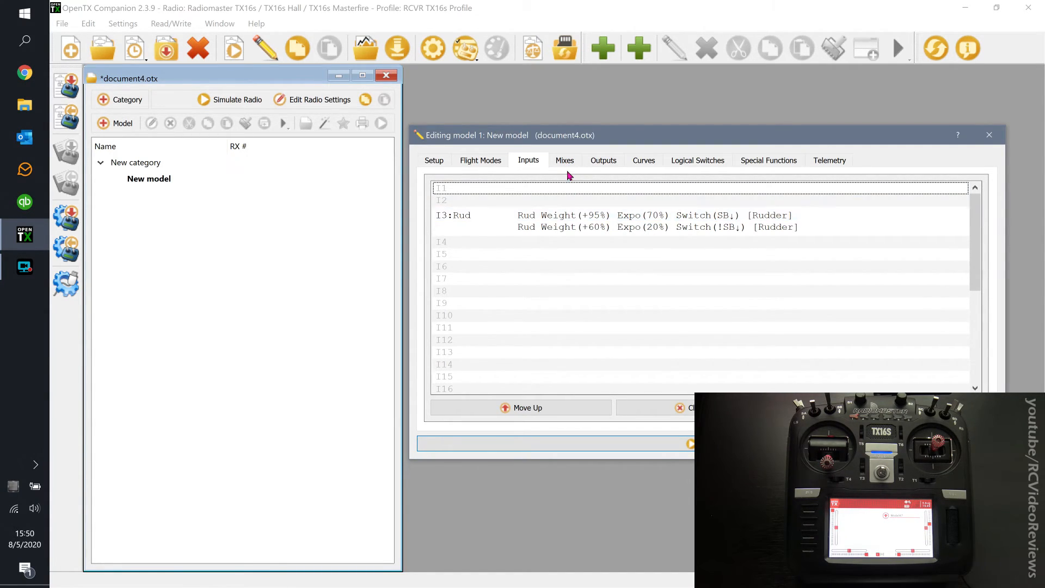
{"action": "left_click", "coordinate": [564, 160]}
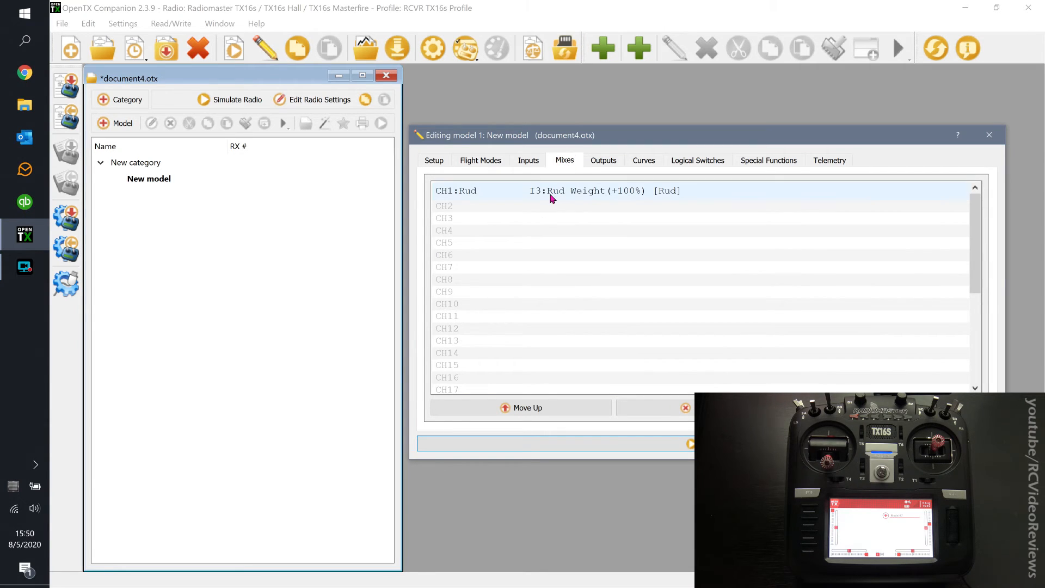
{"action": "mouse_move", "coordinate": [466, 198]}
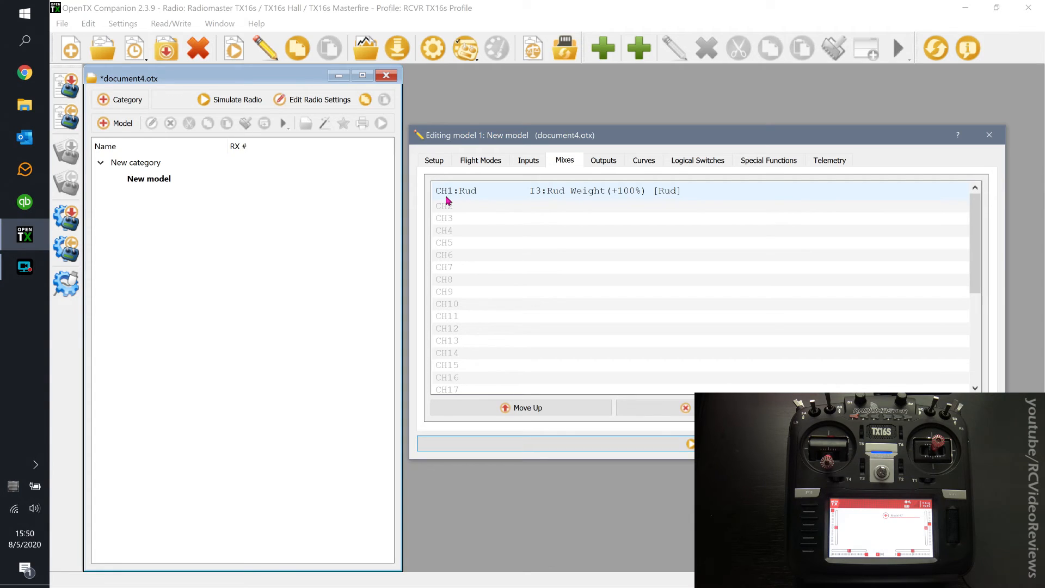
{"action": "left_click", "coordinate": [602, 160]}
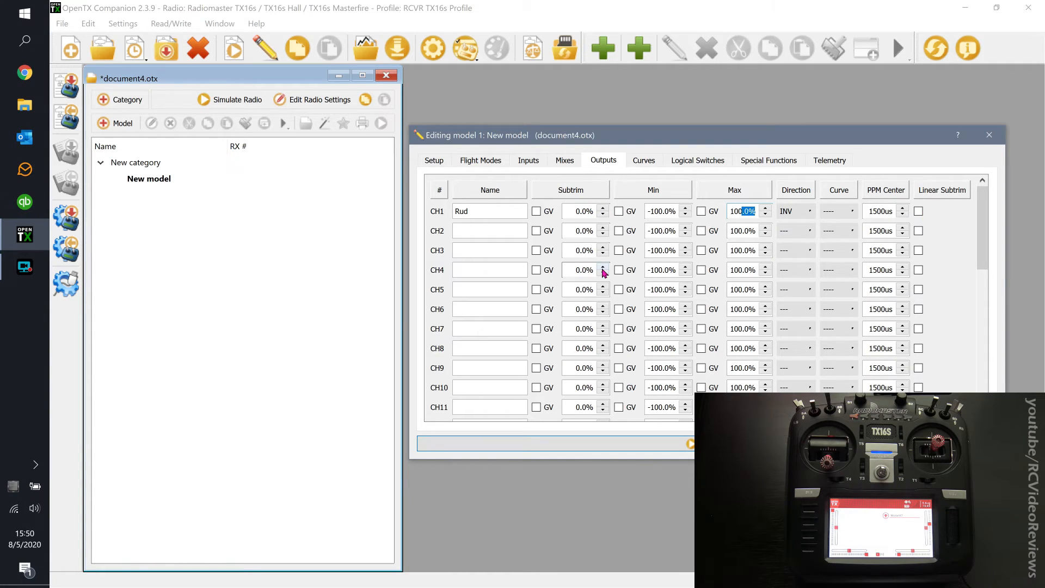
{"action": "left_click", "coordinate": [527, 160]}
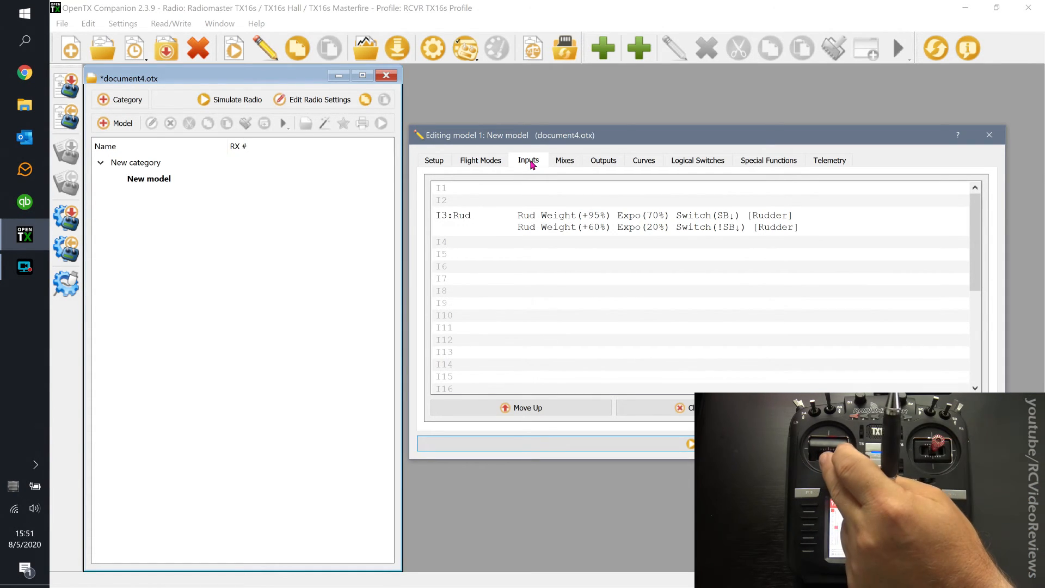
{"action": "left_click", "coordinate": [564, 160]}
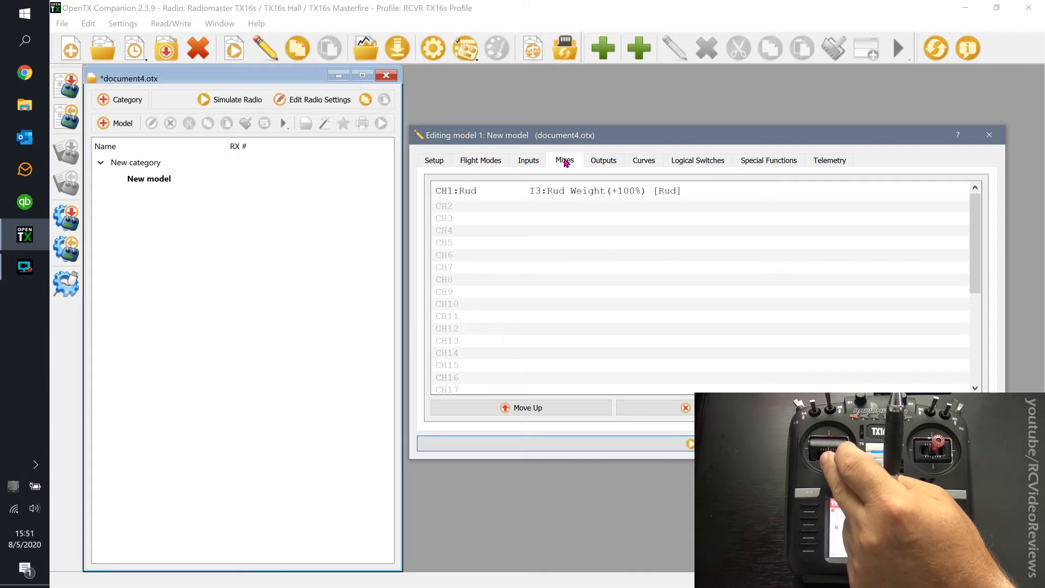
{"action": "left_click", "coordinate": [602, 160]}
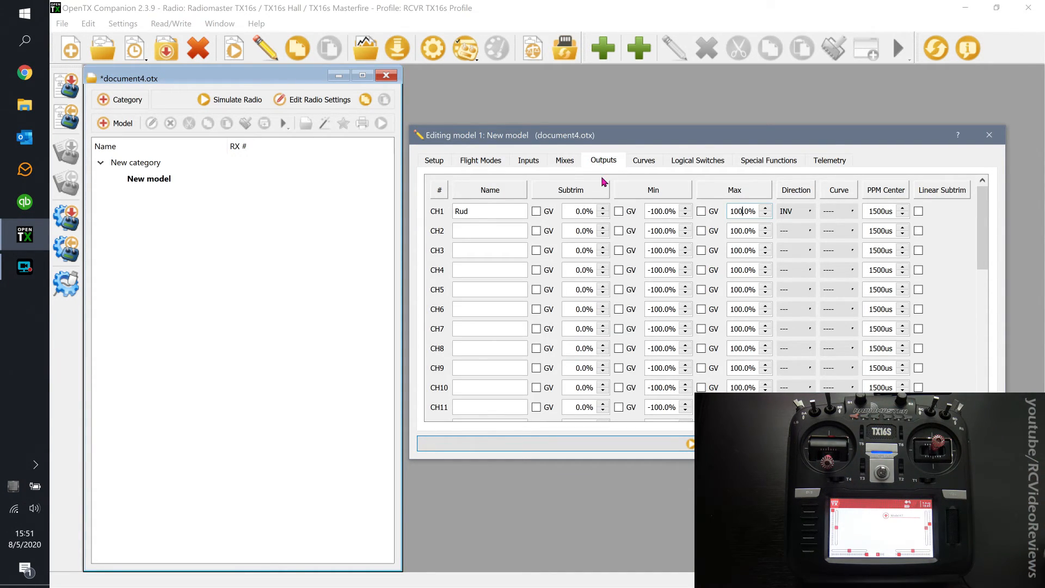
{"action": "left_click", "coordinate": [480, 160]}
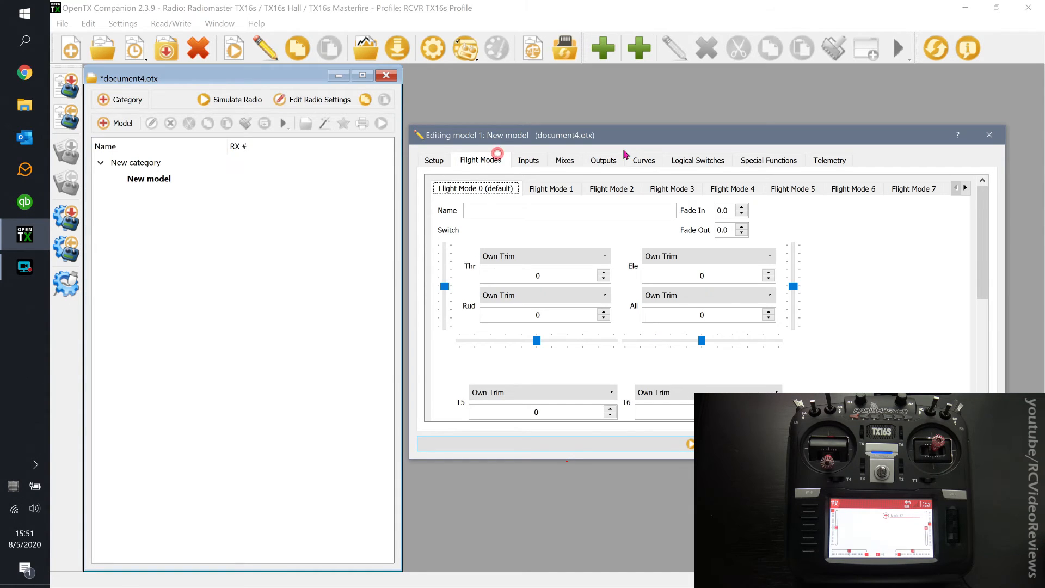
{"action": "left_click", "coordinate": [697, 160]}
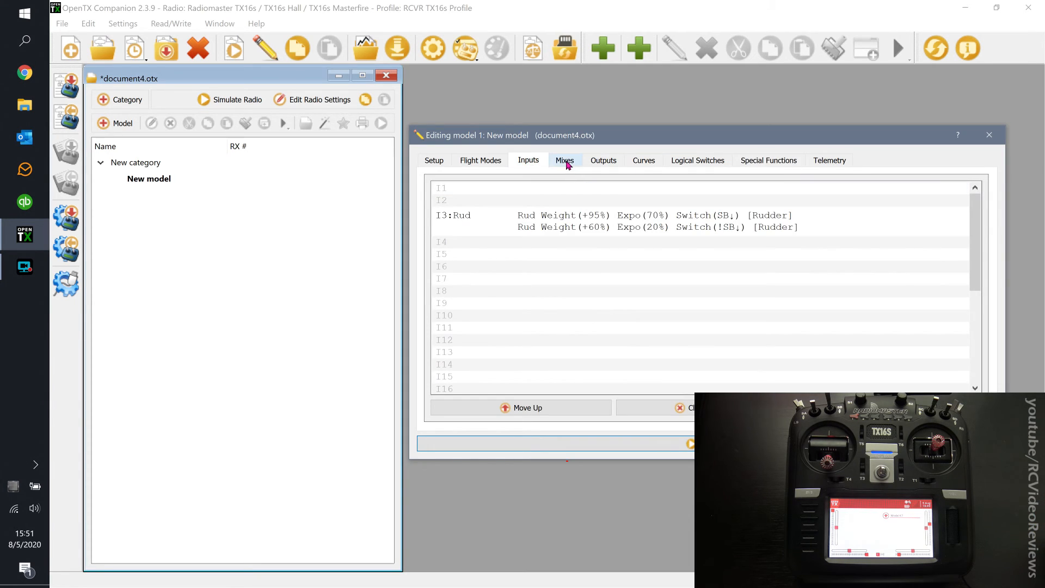
{"action": "left_click", "coordinate": [601, 160]}
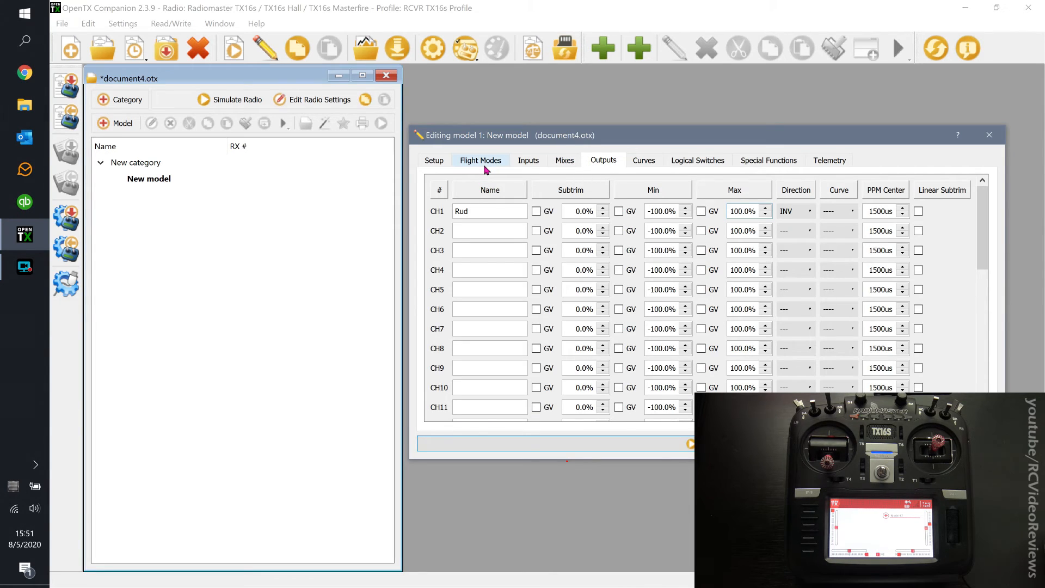
{"action": "left_click", "coordinate": [741, 211]}
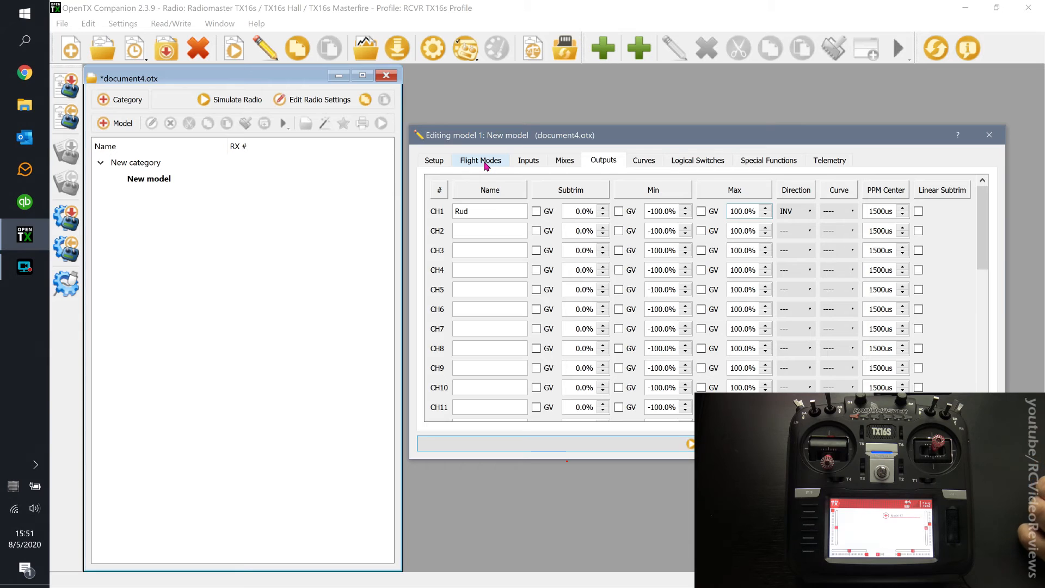
{"action": "left_click", "coordinate": [641, 160]}
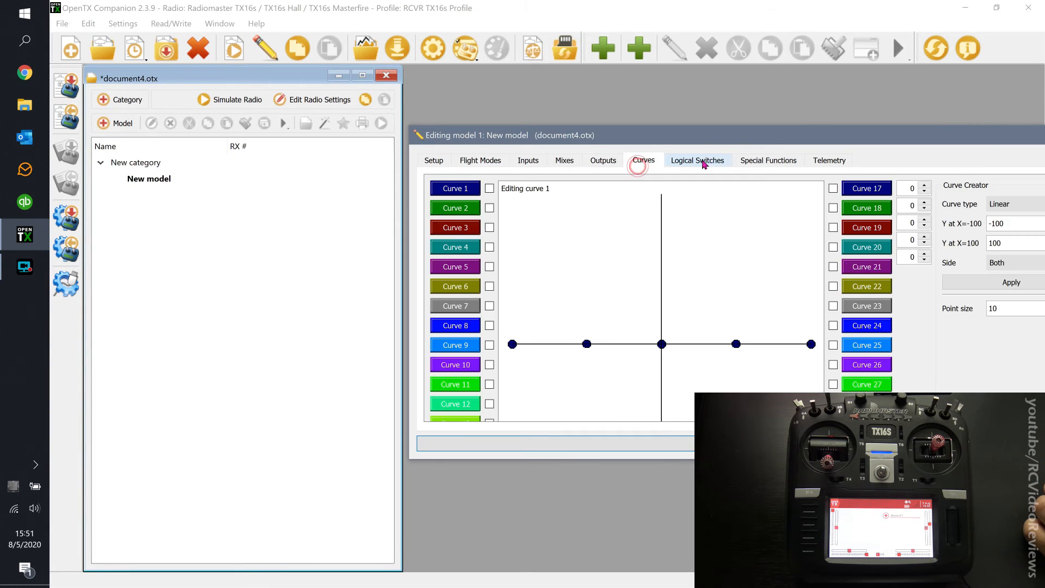
{"action": "left_click", "coordinate": [768, 160]}
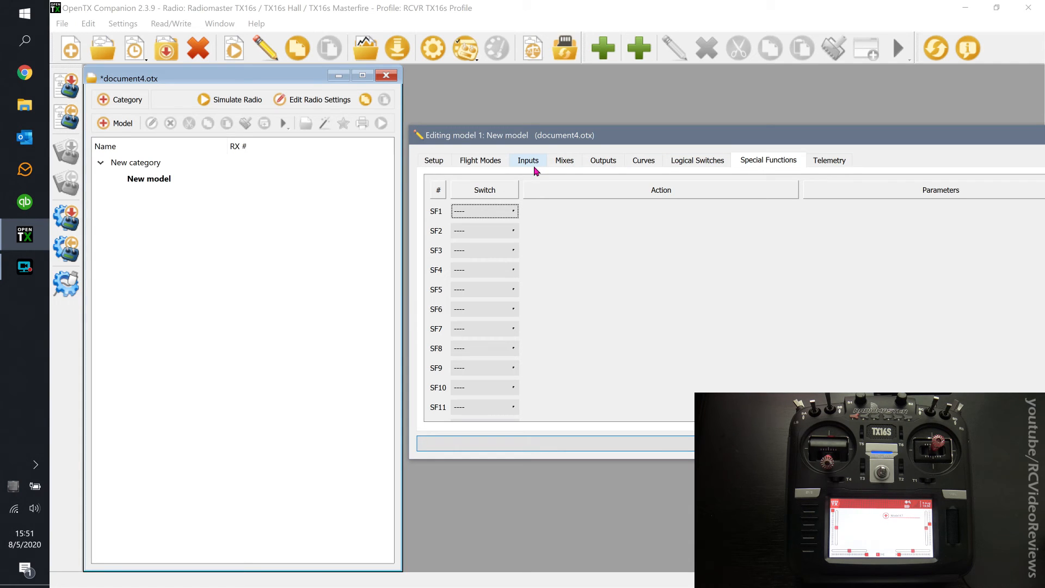
{"action": "left_click", "coordinate": [528, 160]}
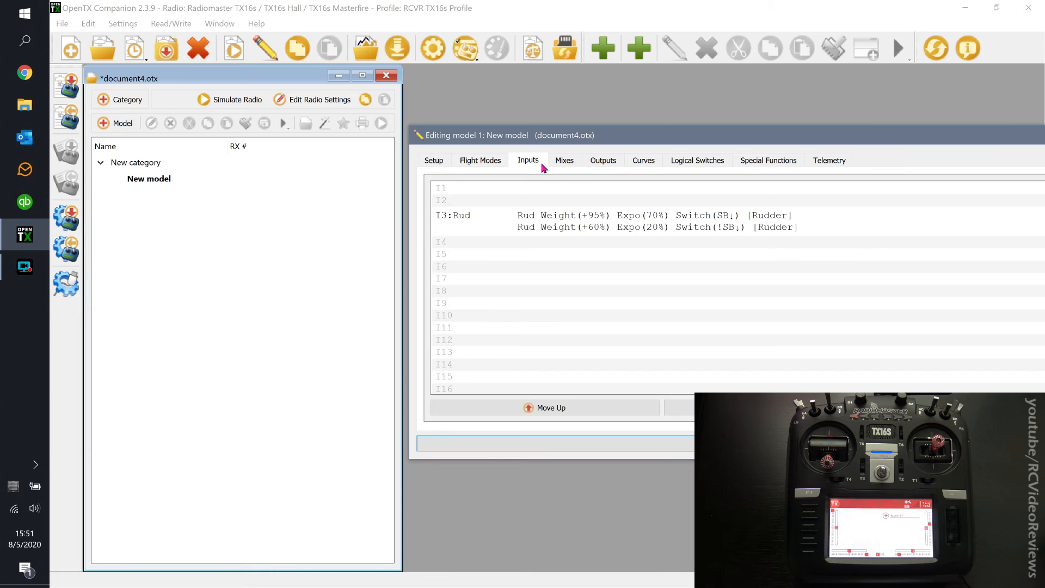
{"action": "left_click", "coordinate": [564, 160]}
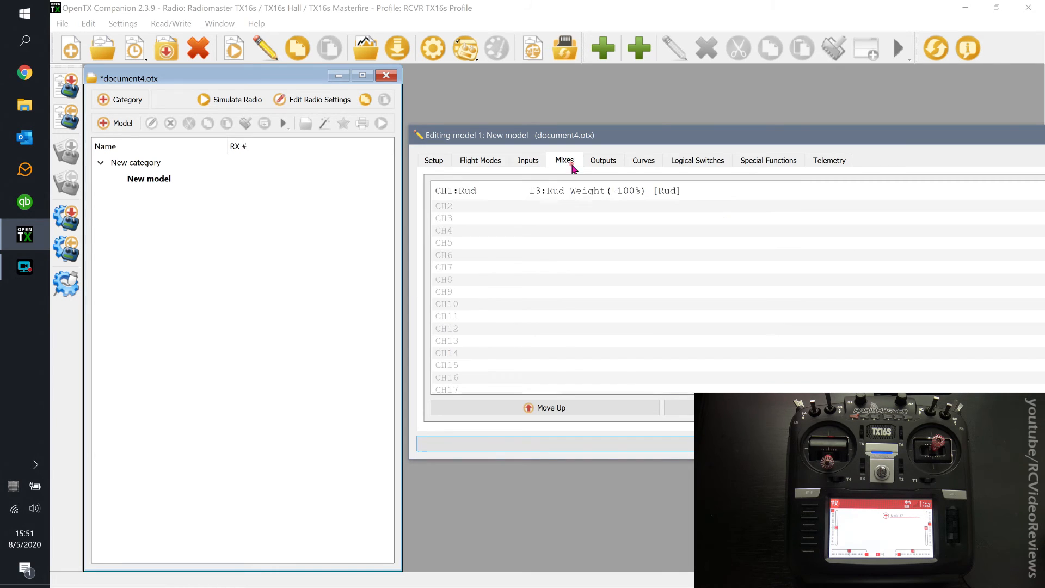
{"action": "left_click", "coordinate": [602, 160]}
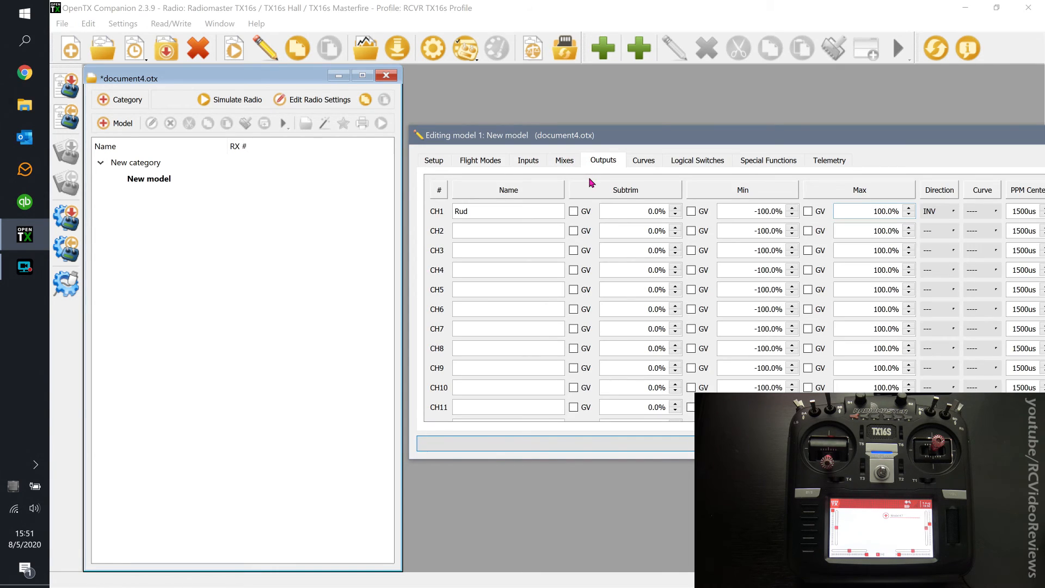
{"action": "left_click", "coordinate": [867, 211]}
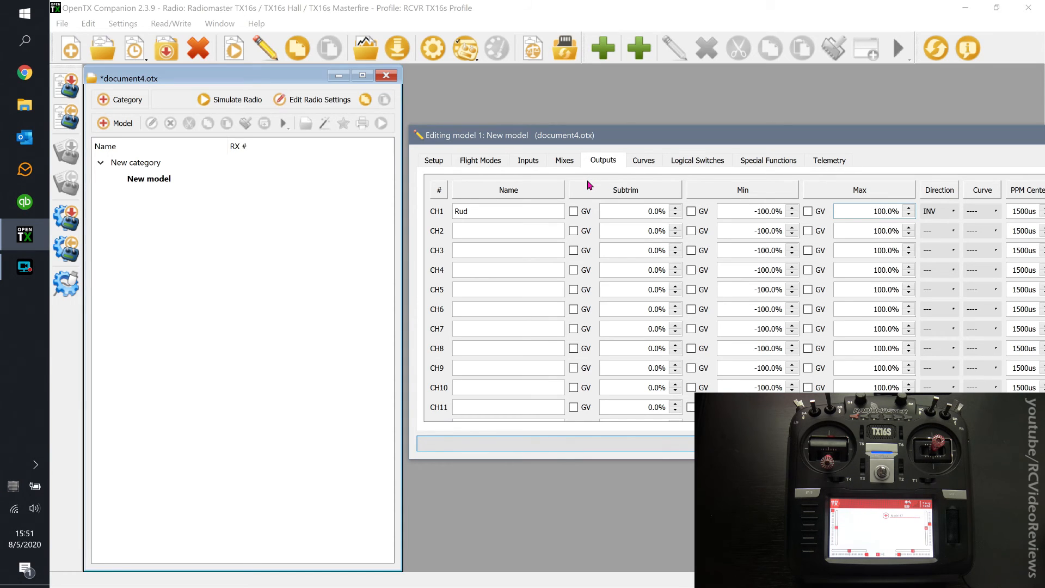
{"action": "left_click", "coordinate": [866, 210]}
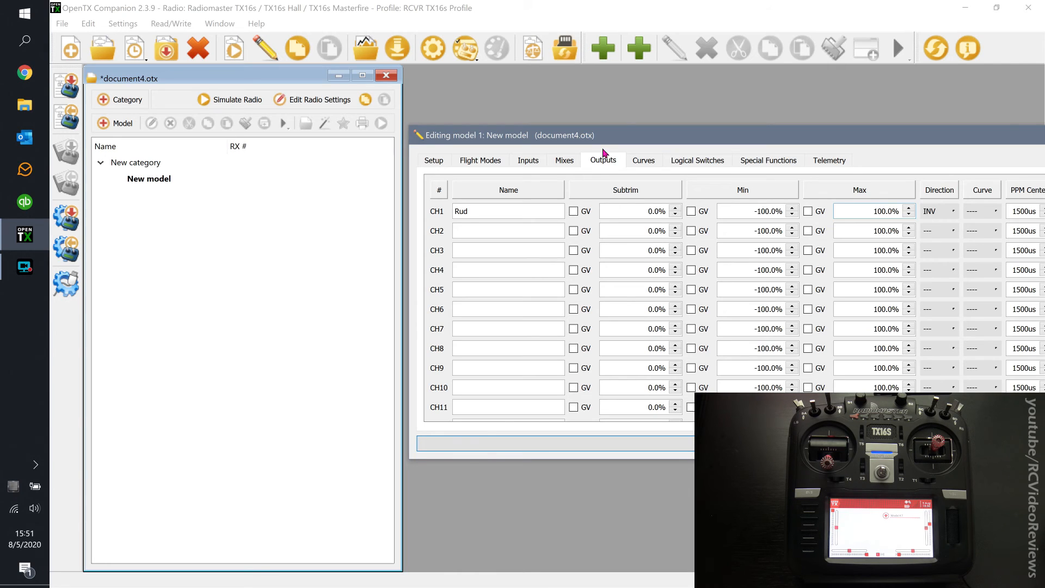
{"action": "left_click", "coordinate": [873, 211]}
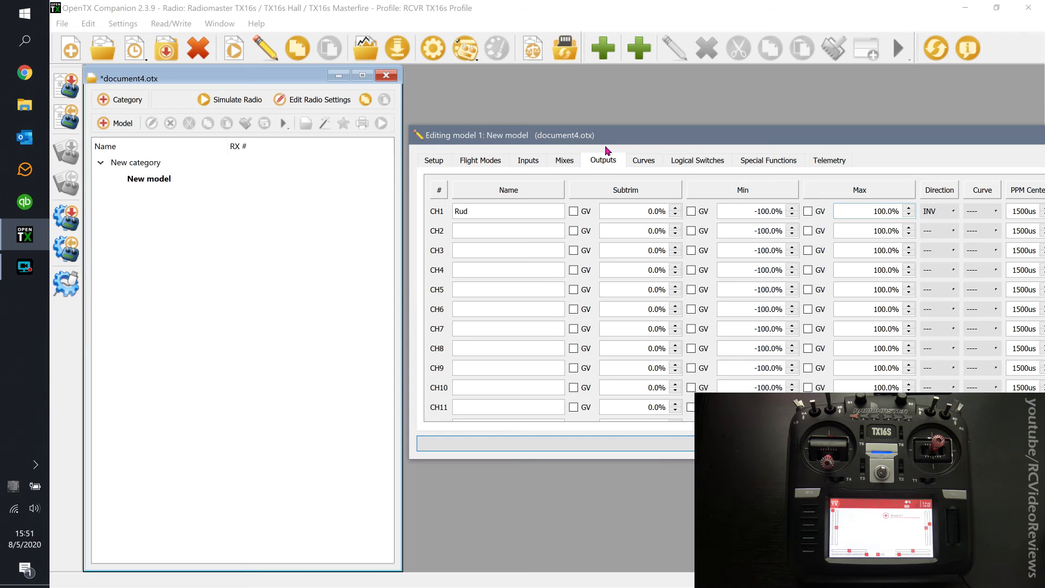
{"action": "mouse_move", "coordinate": [603, 152]}
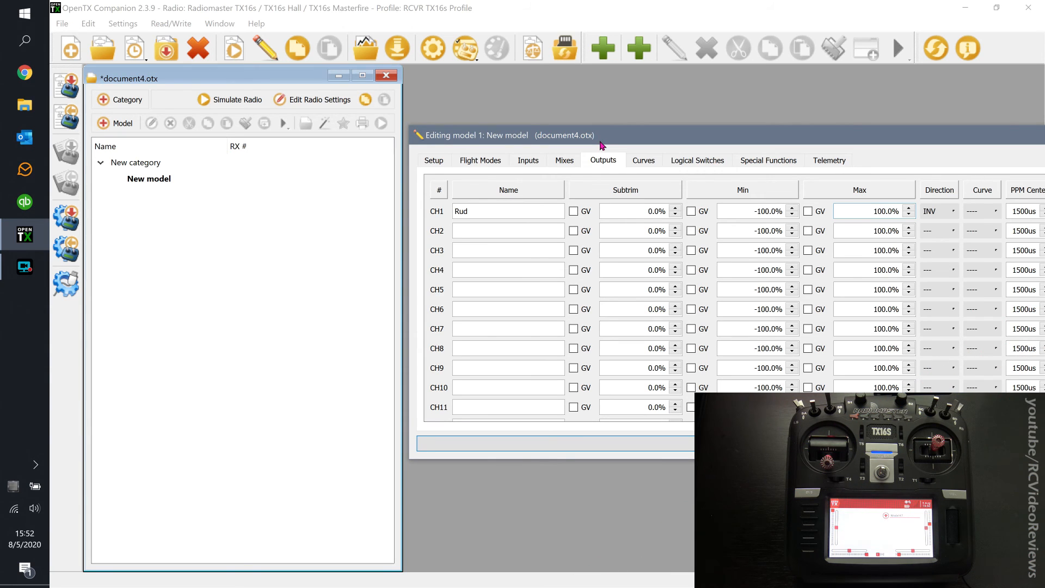
{"action": "left_click", "coordinate": [866, 211]}
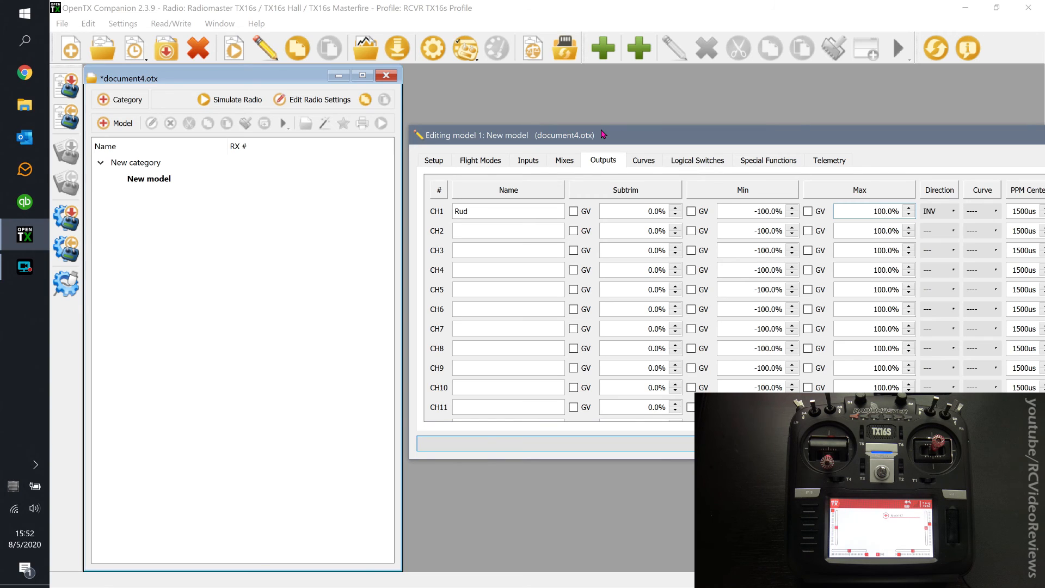
{"action": "left_click", "coordinate": [870, 211]}
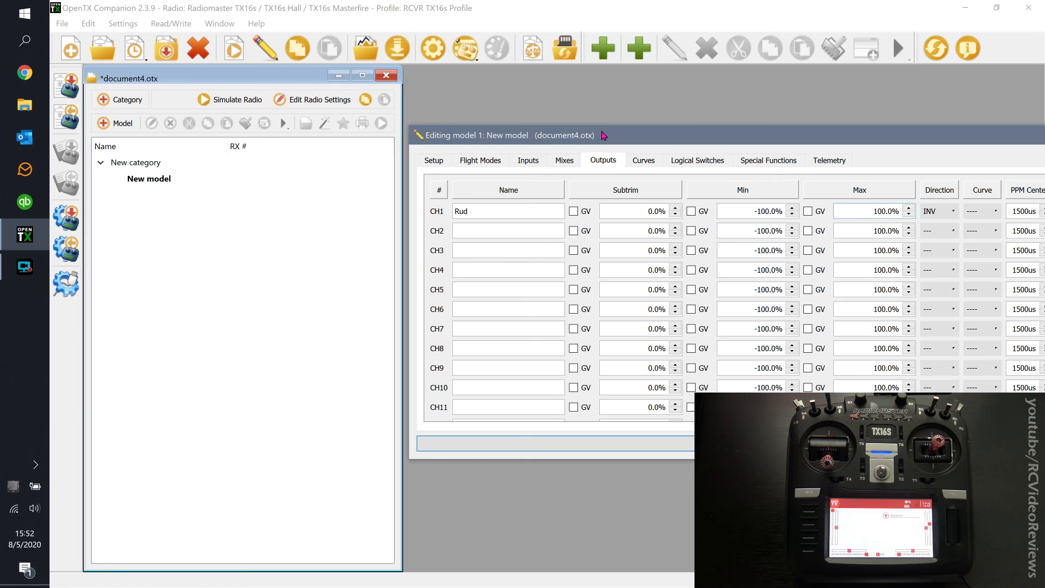
{"action": "left_click", "coordinate": [880, 211]}
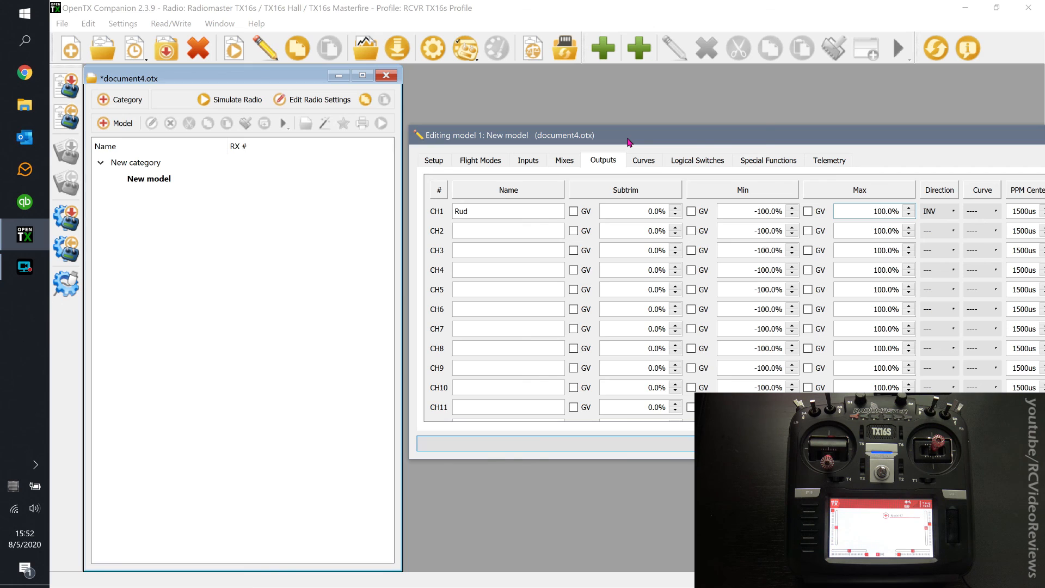
{"action": "left_click", "coordinate": [886, 211]}
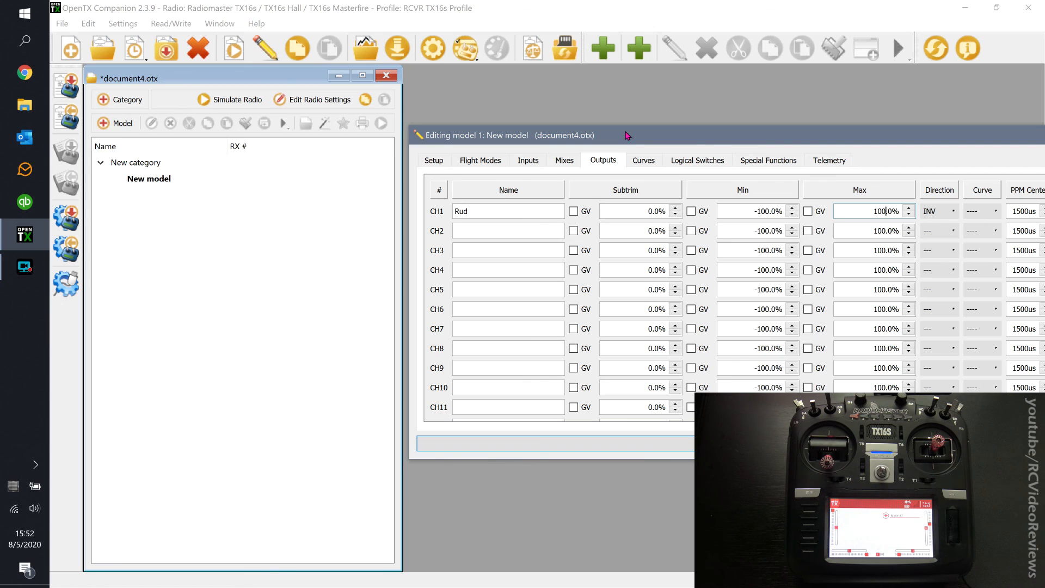